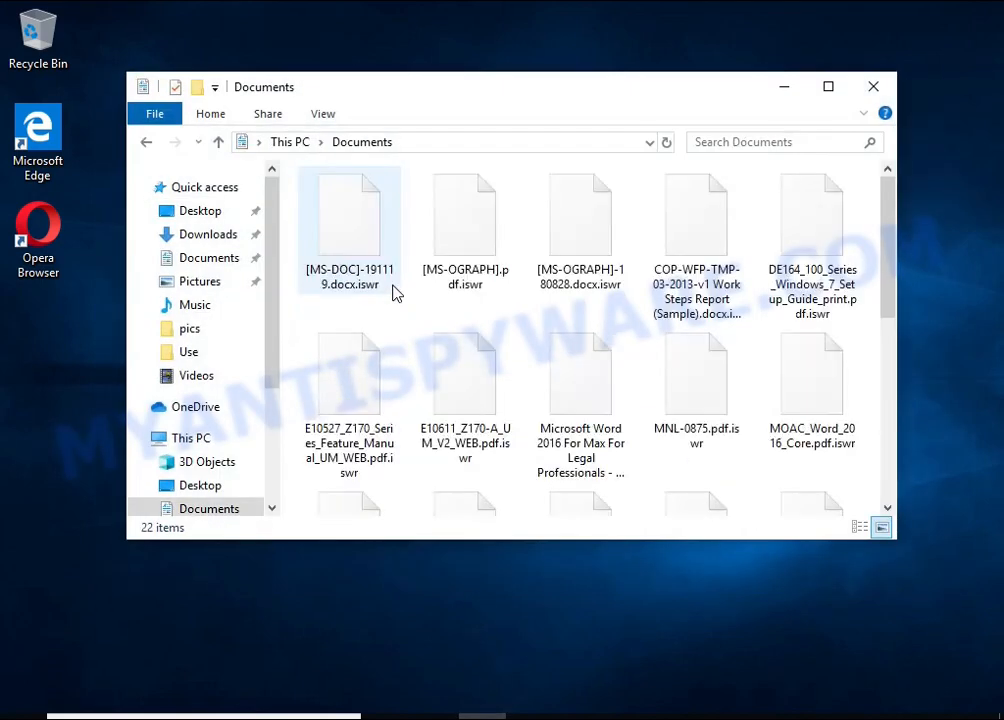
Strip the .iswr extension from the Word document and find it still corrupt in LibreOffice
double_click(348, 220)
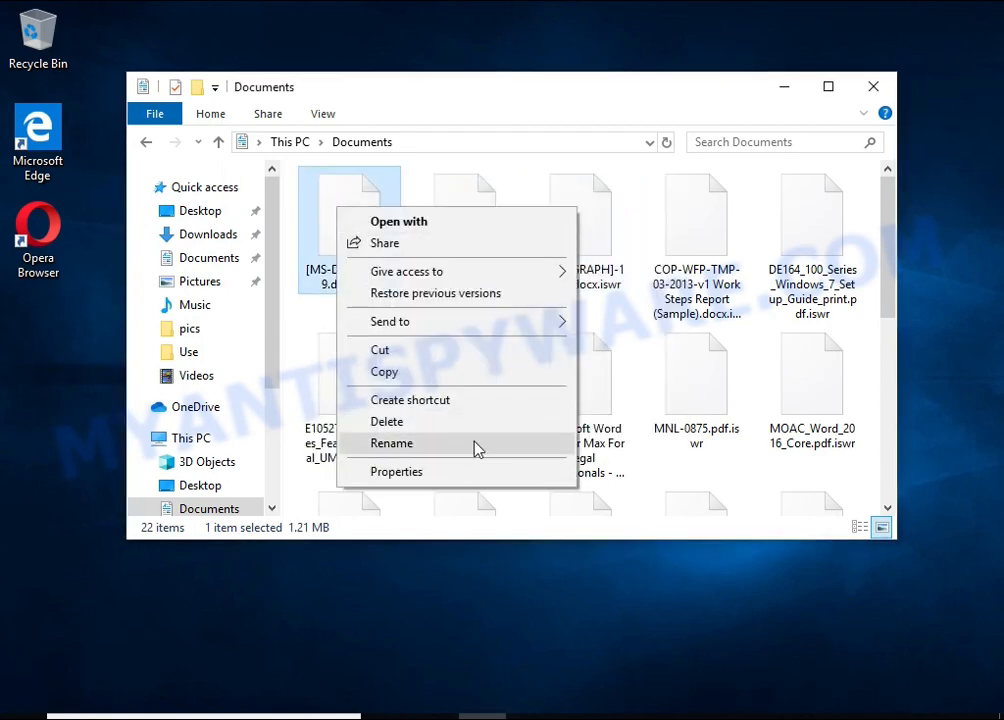
click(392, 444)
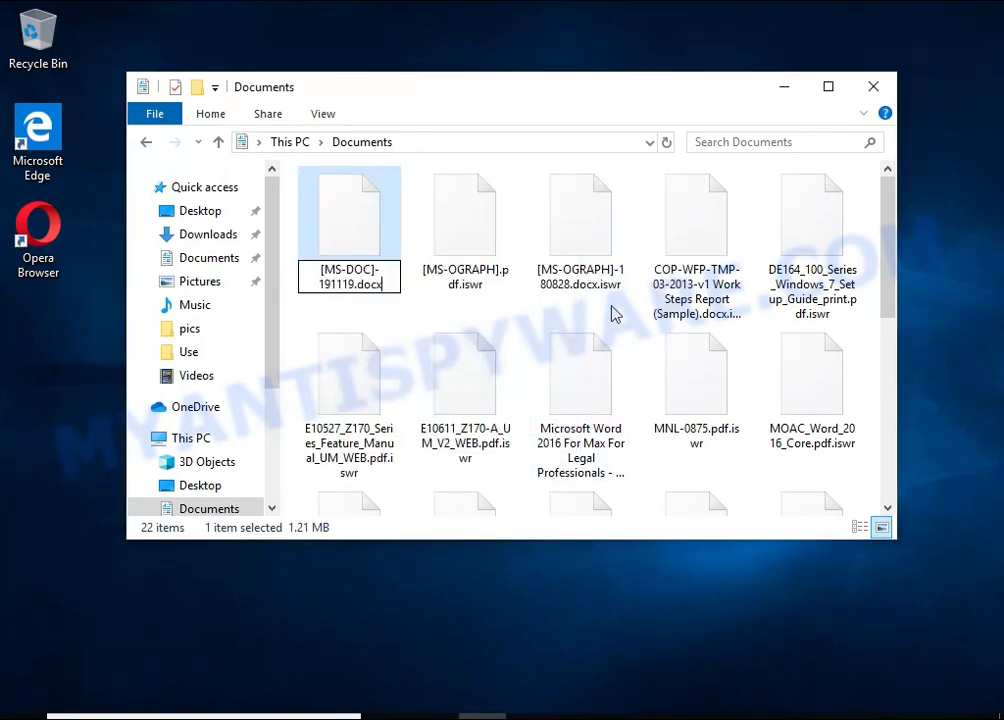
double_click(348, 210)
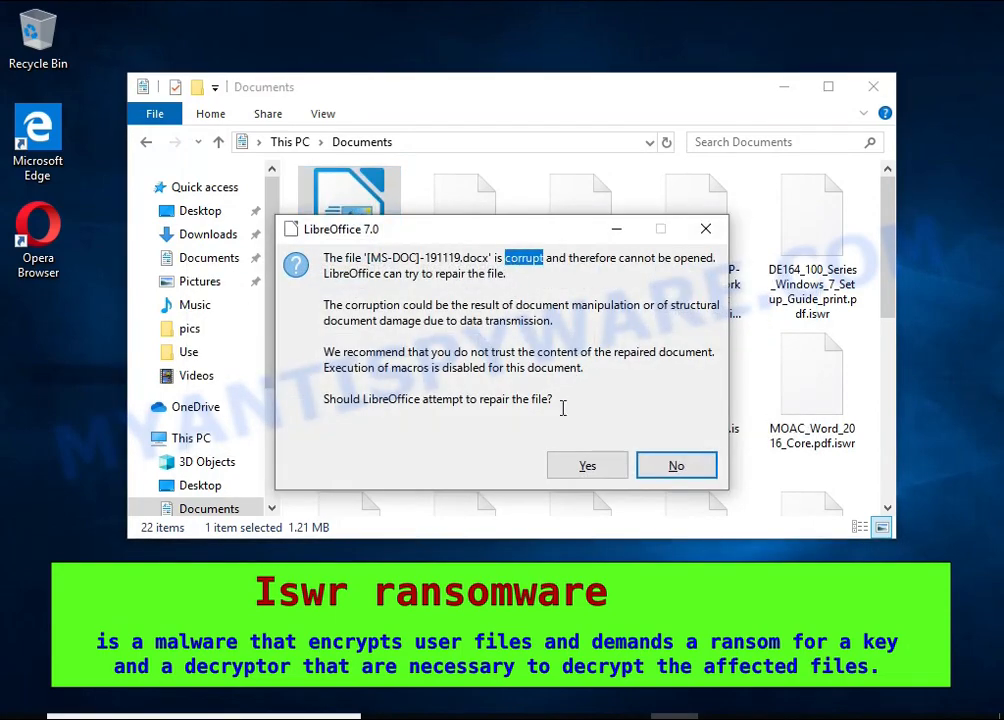
click(588, 464)
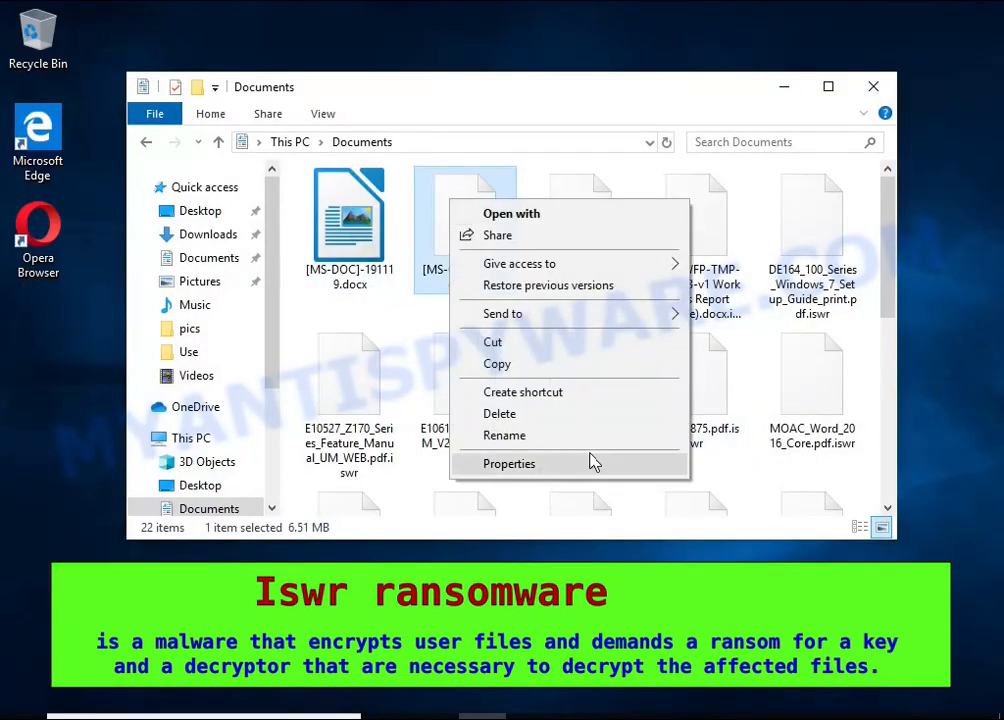
Strip the .iswr extension from the PDF and find it blank when opened in Edge
click(504, 436)
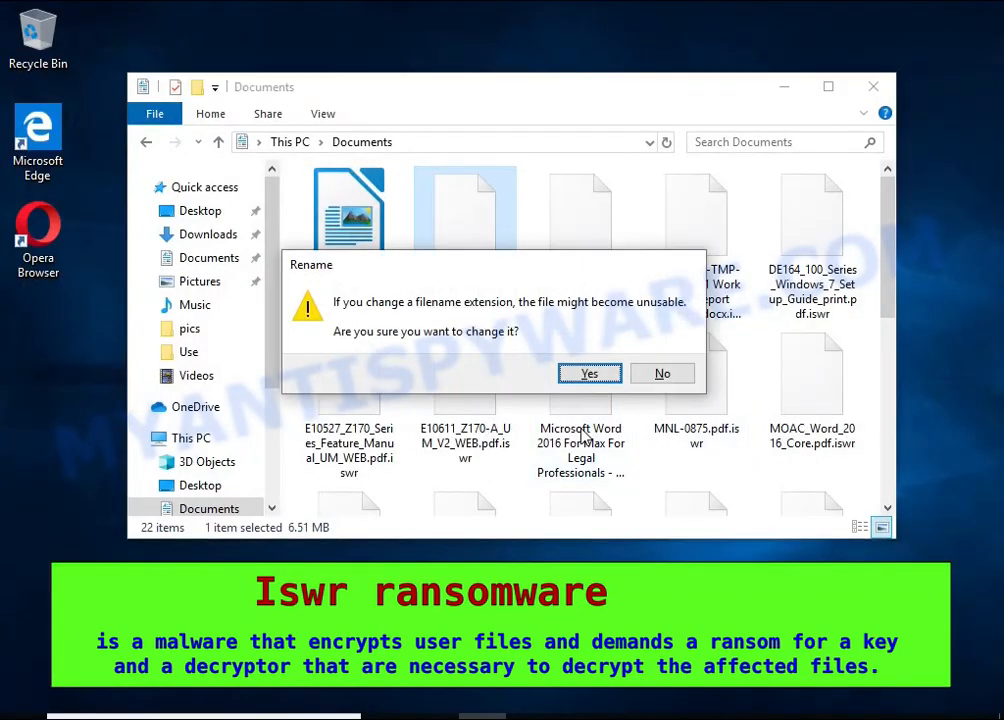
click(588, 374)
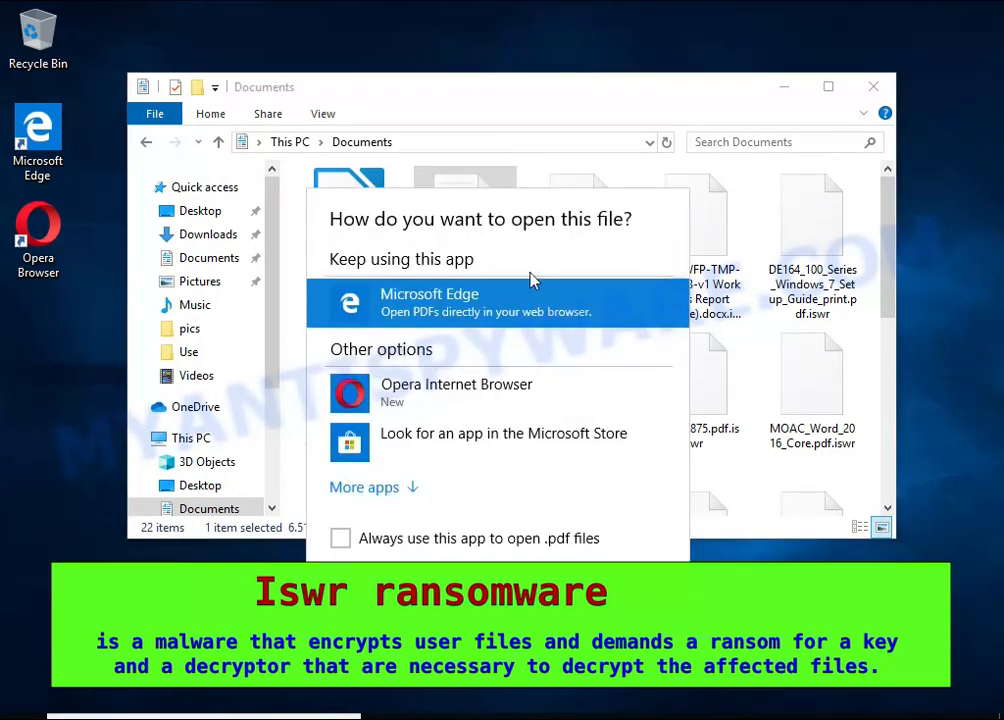
click(430, 304)
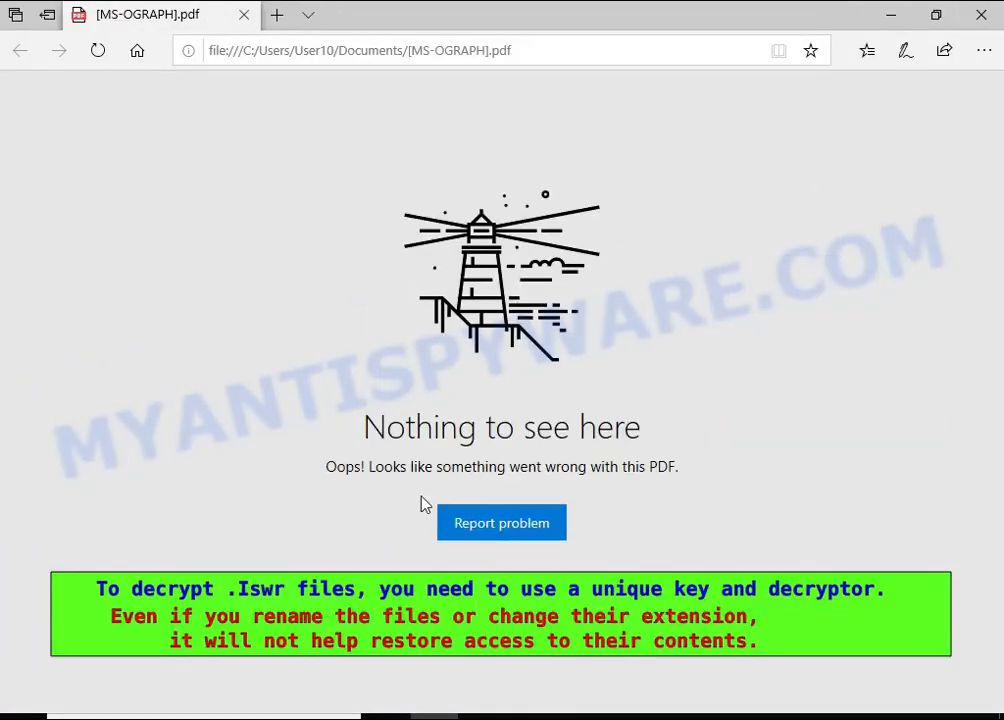
mouse_move(668, 480)
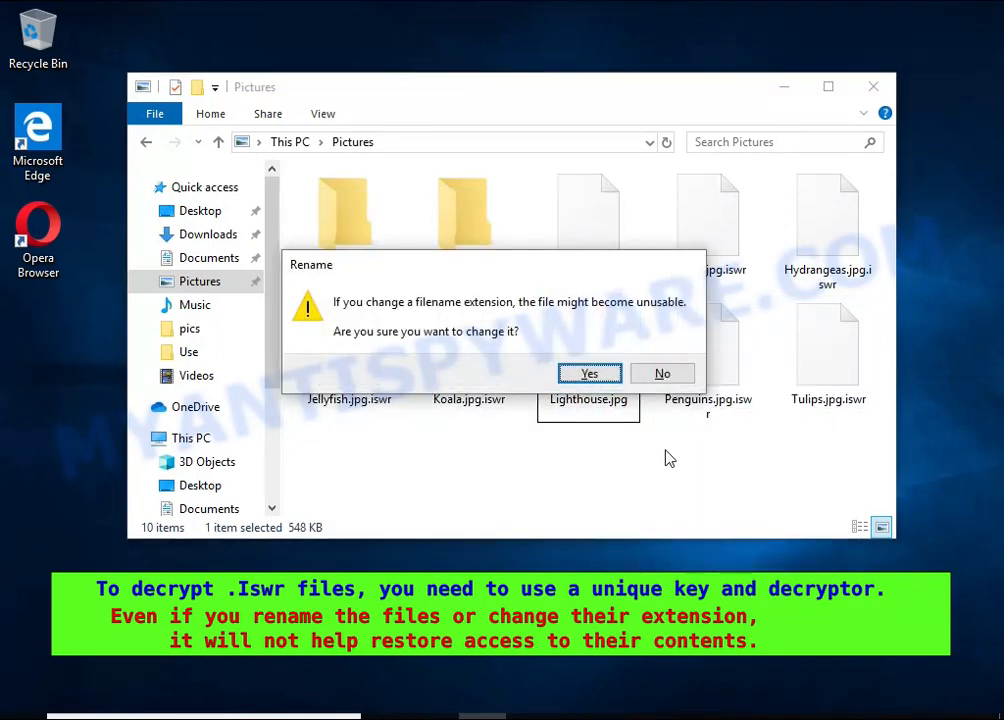
Confirm dropping .iswr from Lighthouse.jpg and find the picture still won't open
click(588, 374)
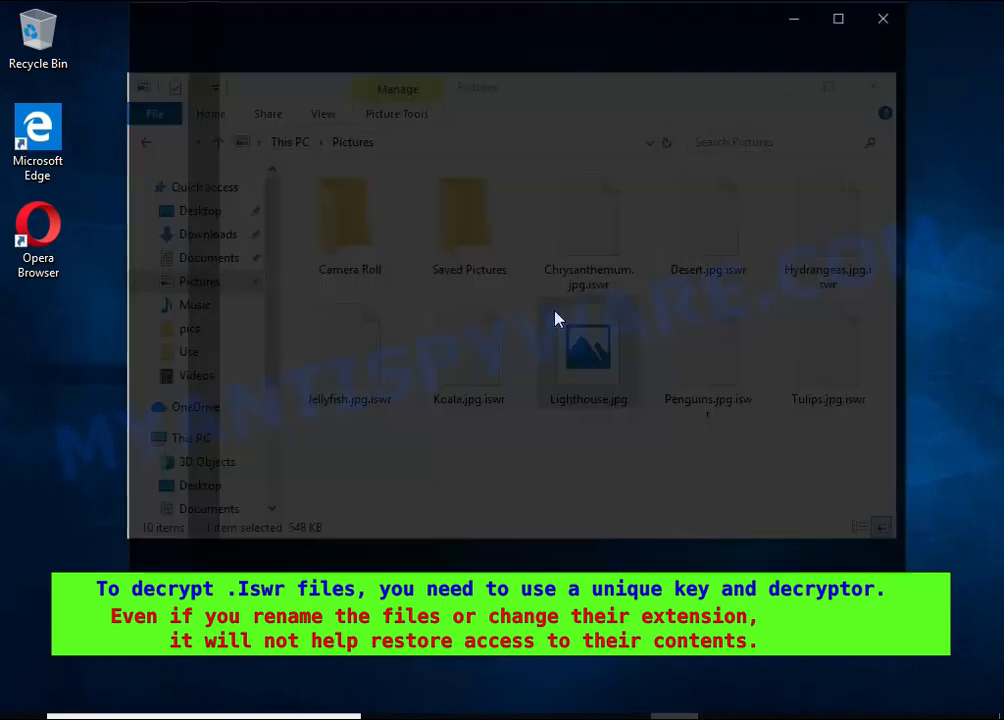
double_click(588, 350)
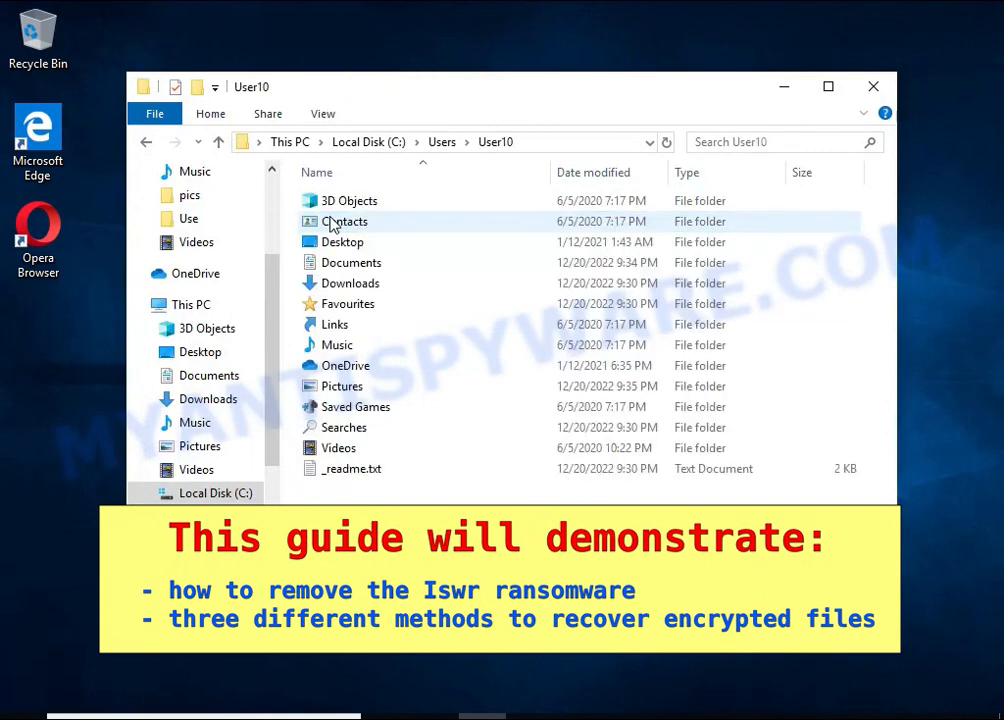
Read the ransom note _readme.txt, highlighting the 'encrypted' line, then close Notepad and Explorer
double_click(352, 468)
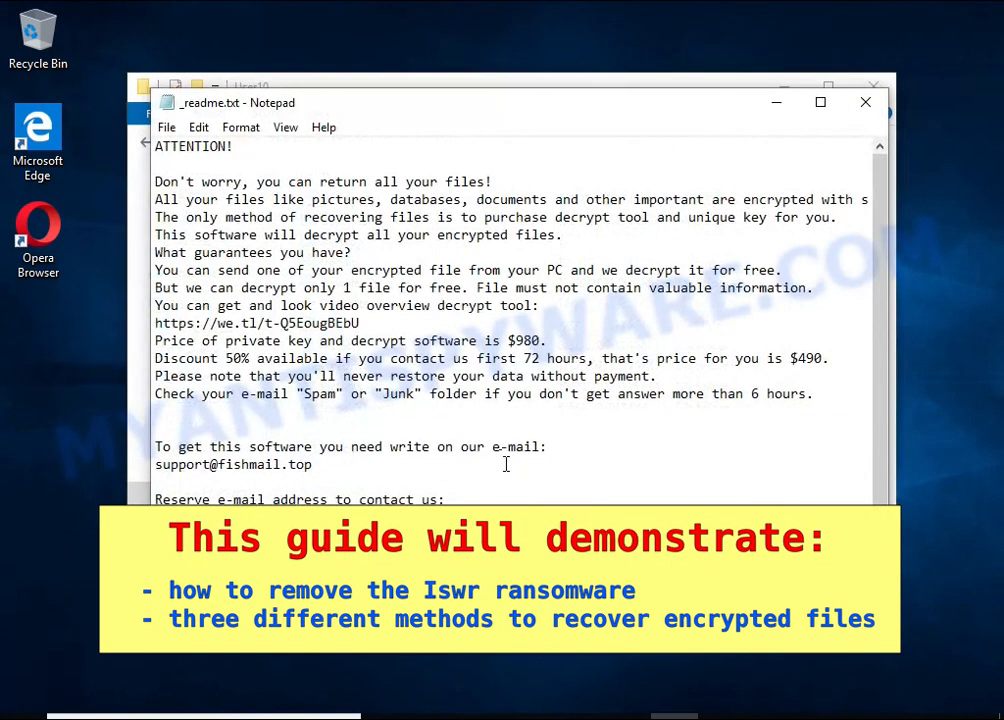
drag(156, 200, 816, 200)
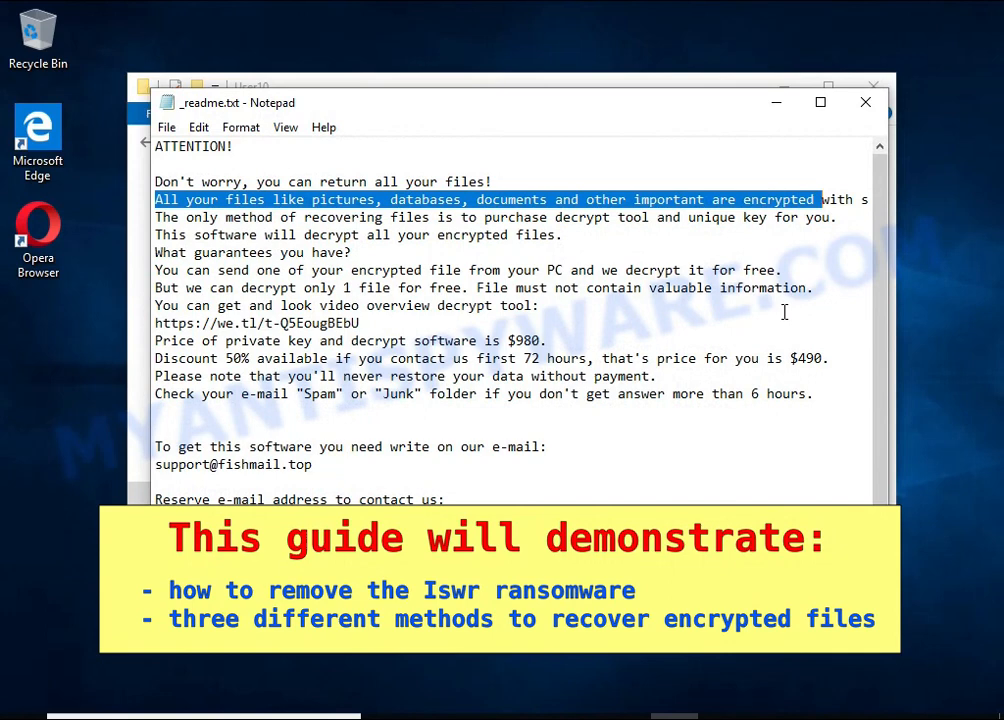
double_click(780, 200)
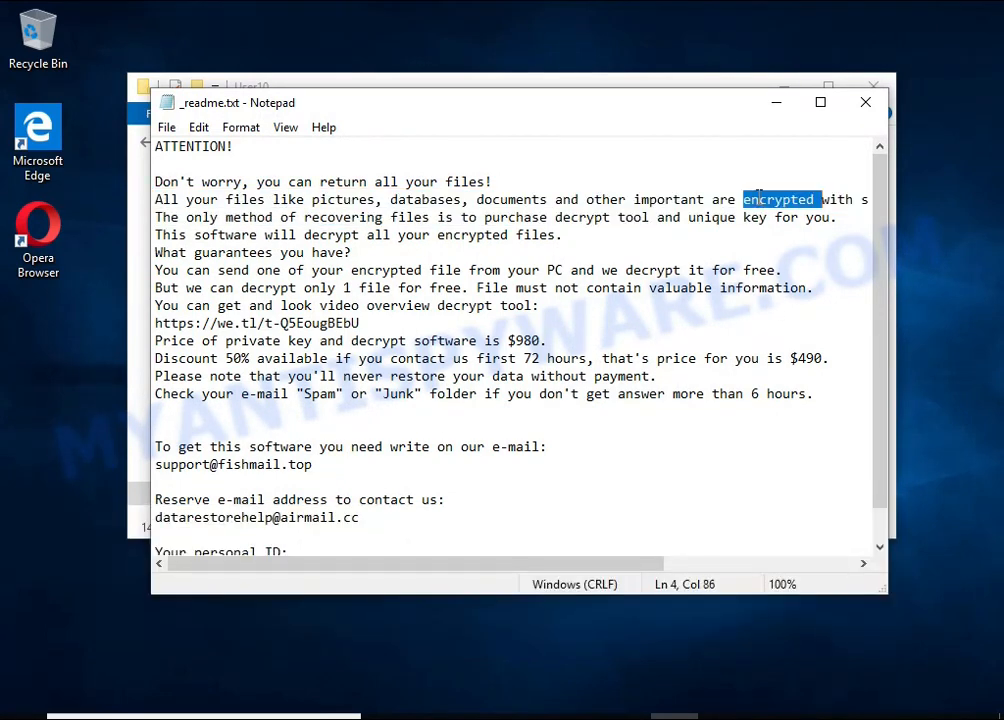
click(864, 102)
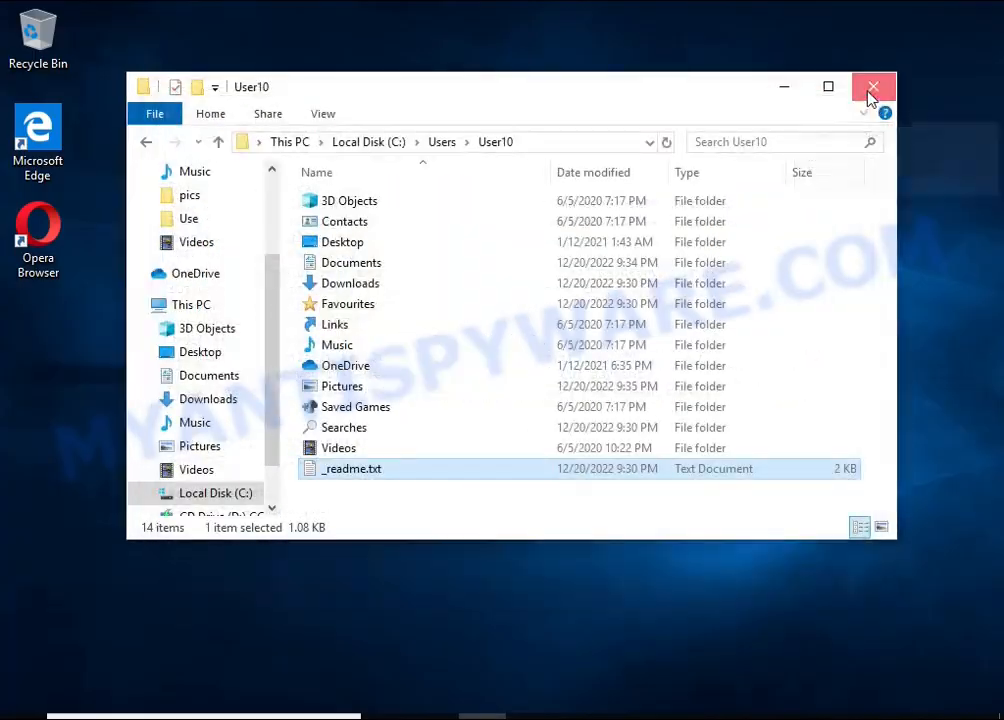
click(872, 86)
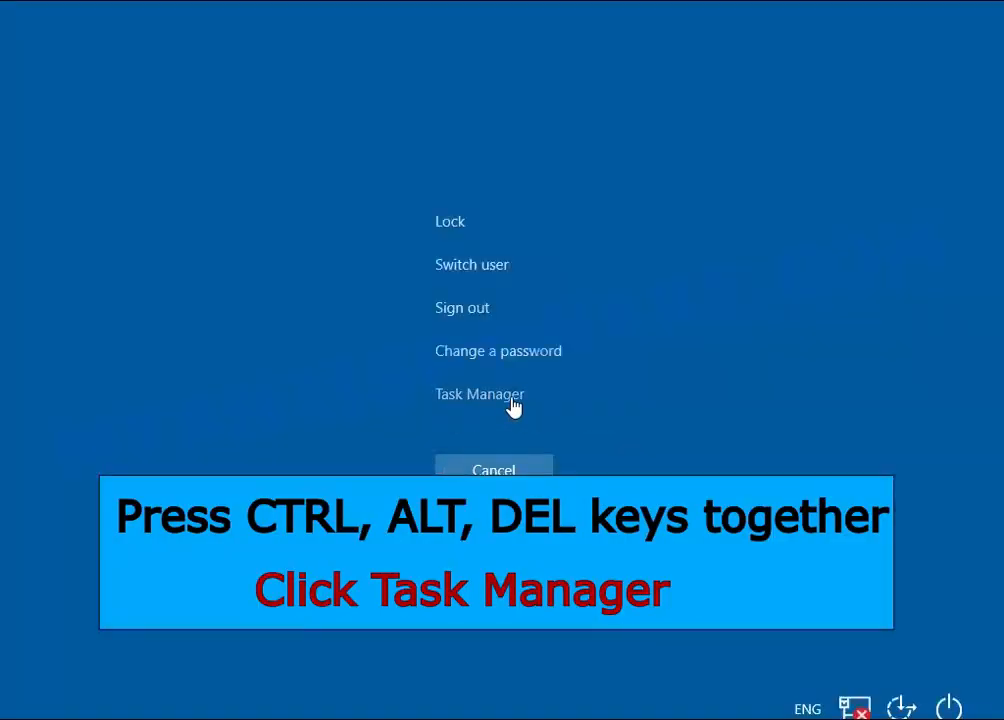
End the DB07.exe (32 bit) ransomware process from Task Manager's Processes list
click(480, 392)
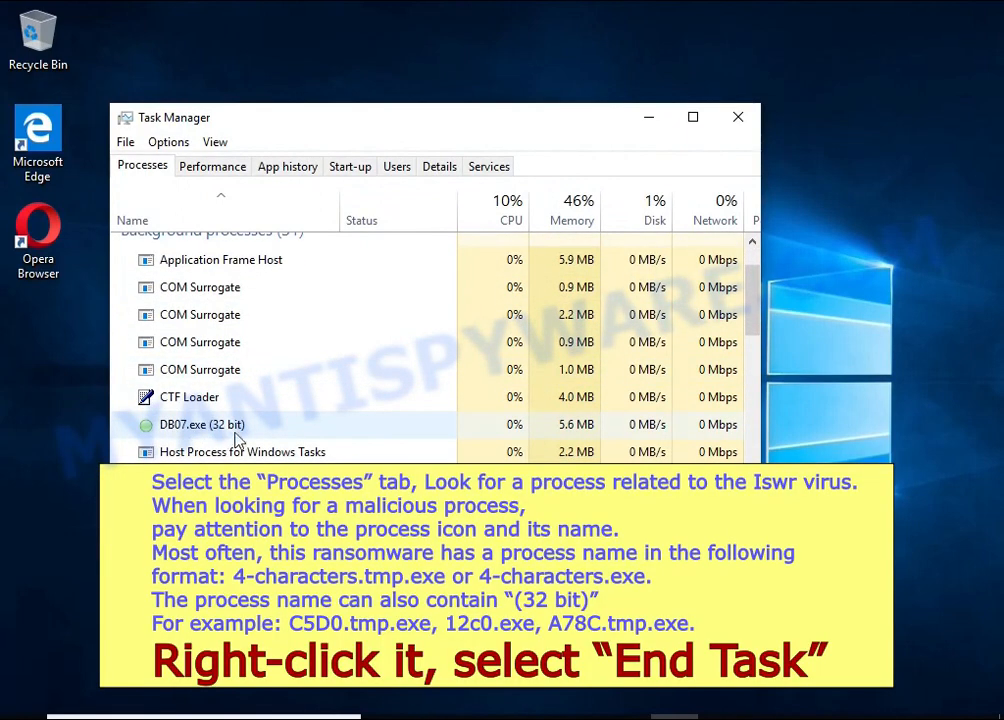
right_click(200, 424)
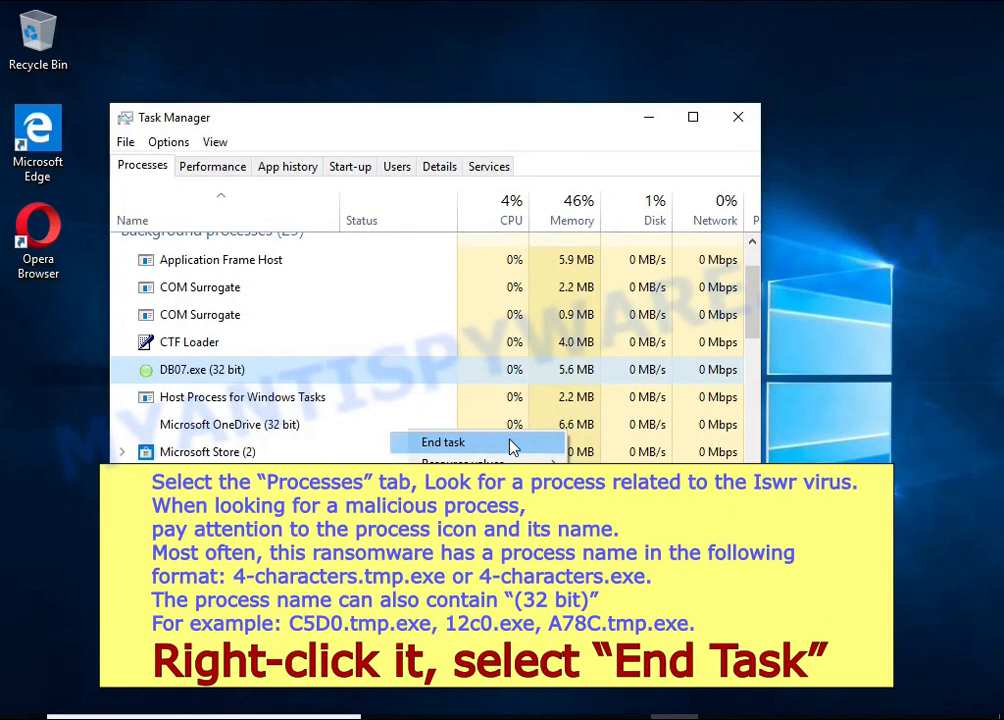
click(444, 442)
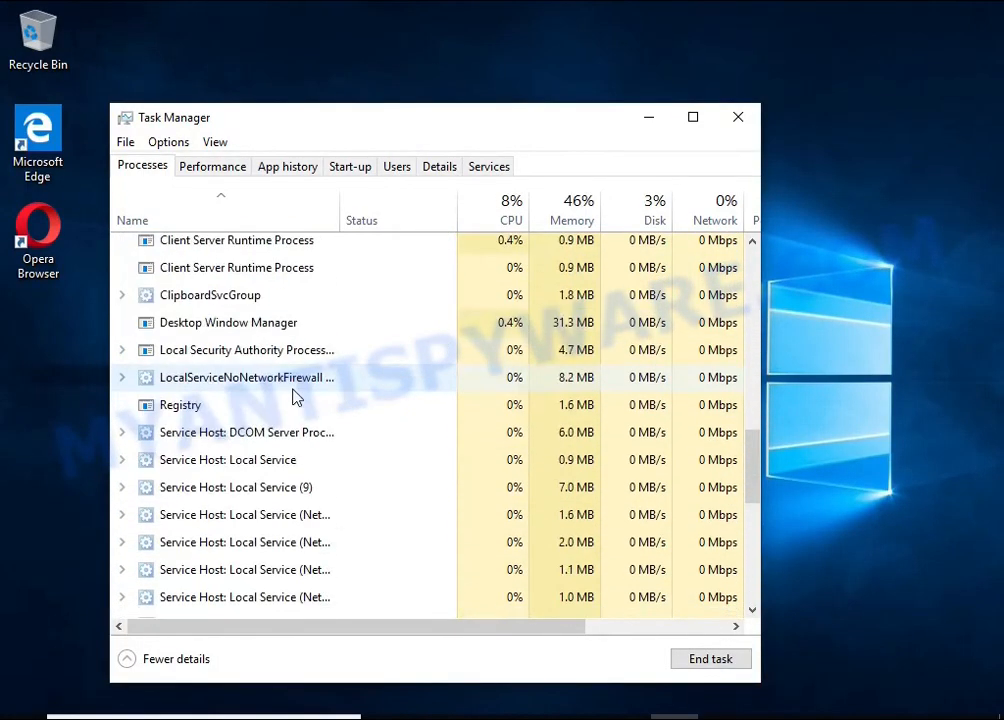
scroll(down, 3)
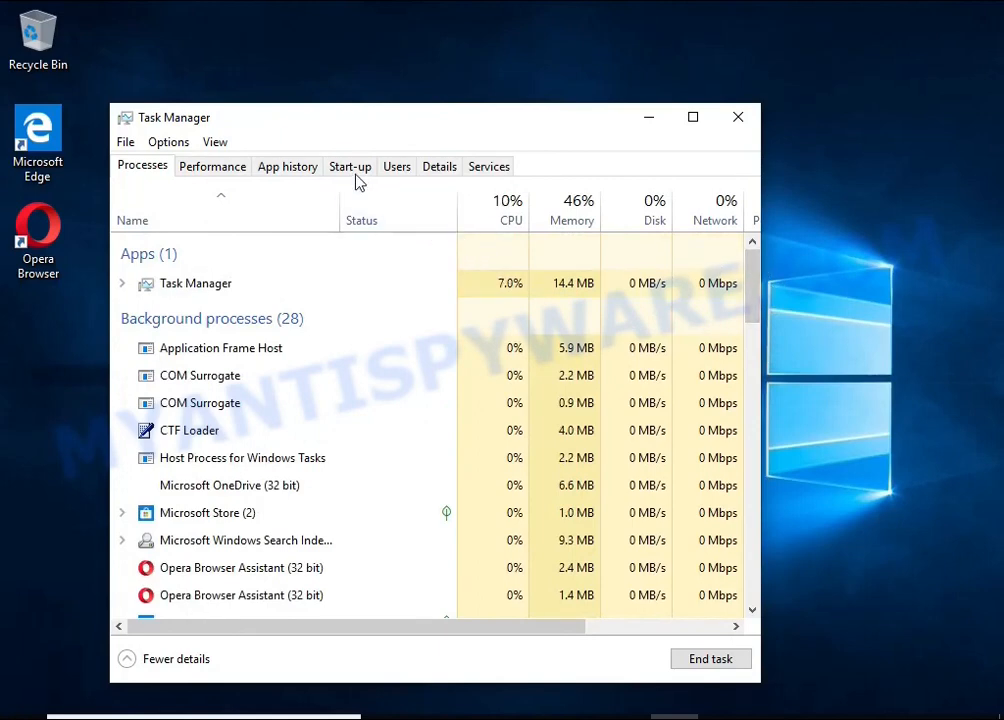
Disable the DB07.exe start-up entry and close Task Manager
click(350, 166)
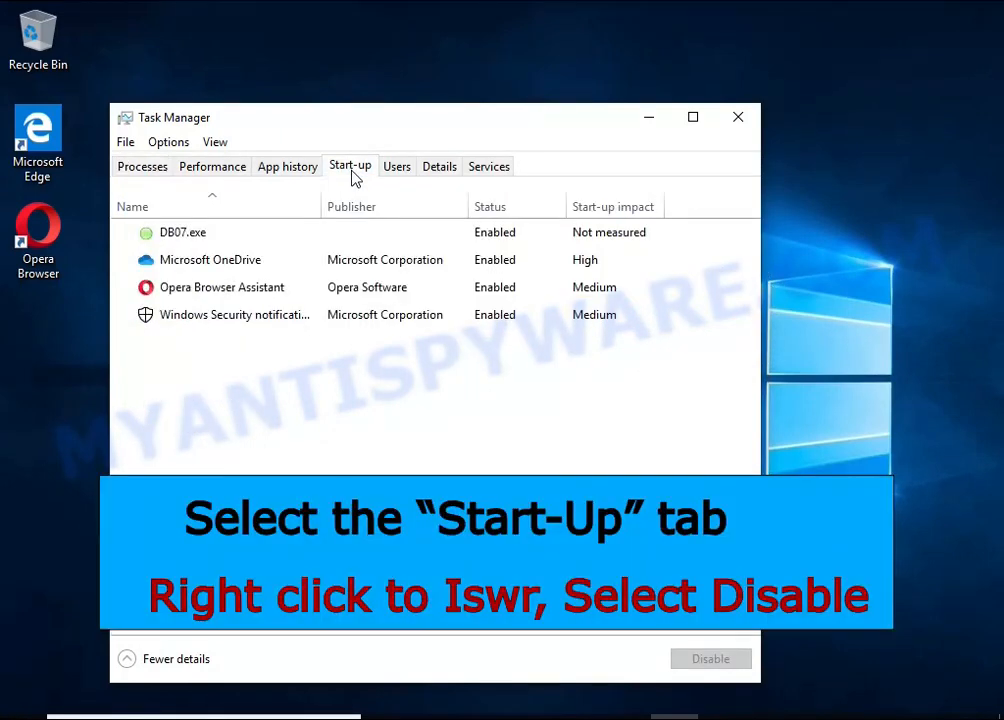
click(184, 232)
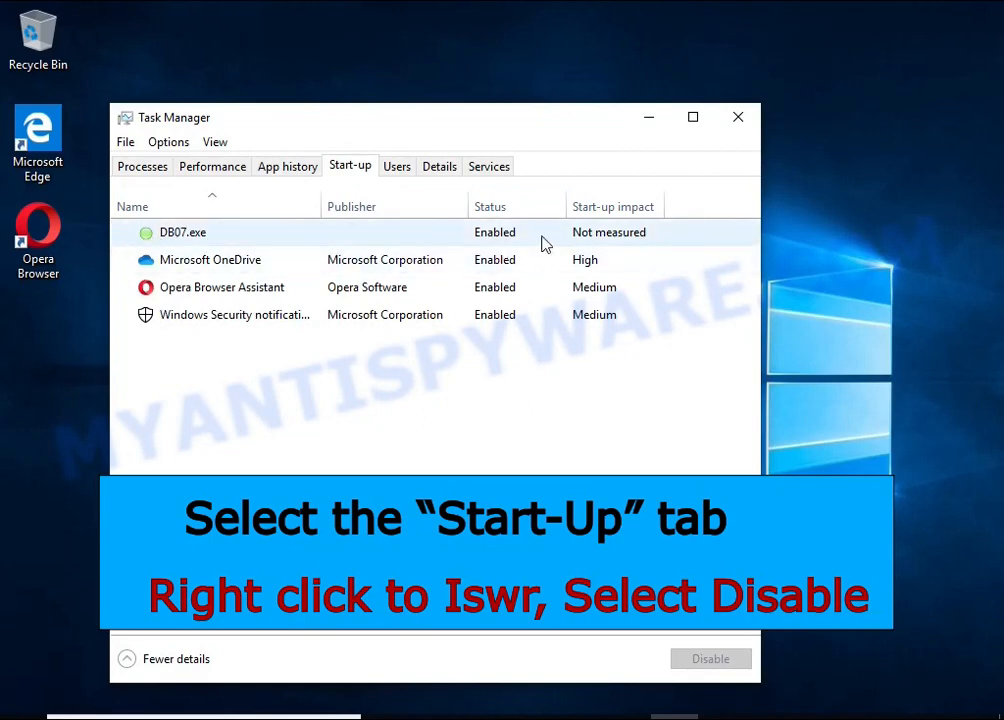
right_click(184, 232)
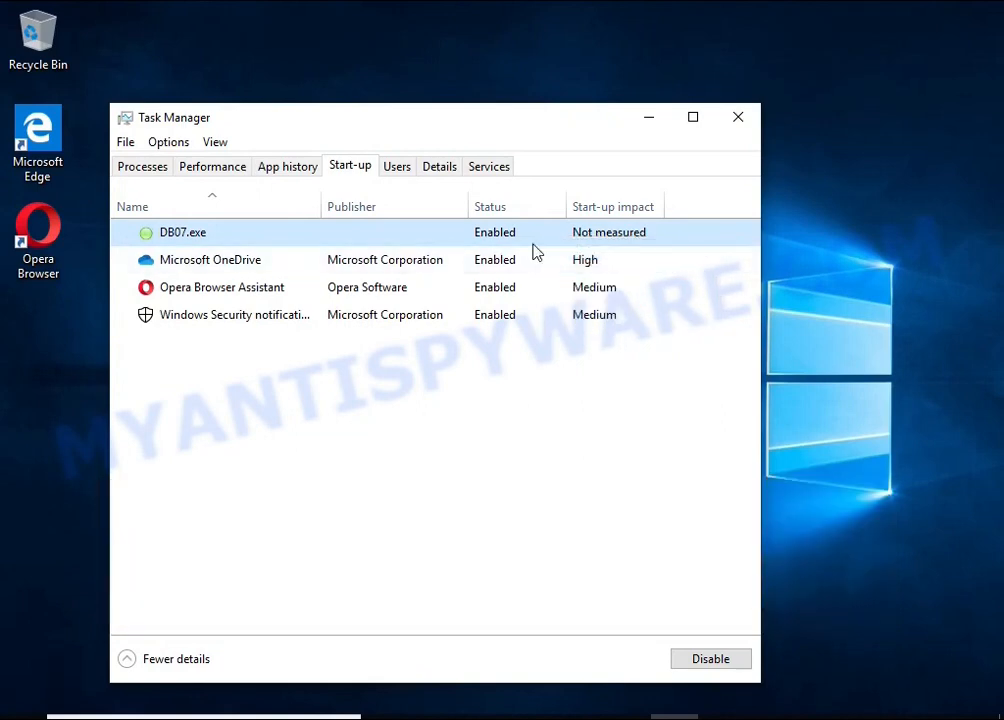
click(710, 658)
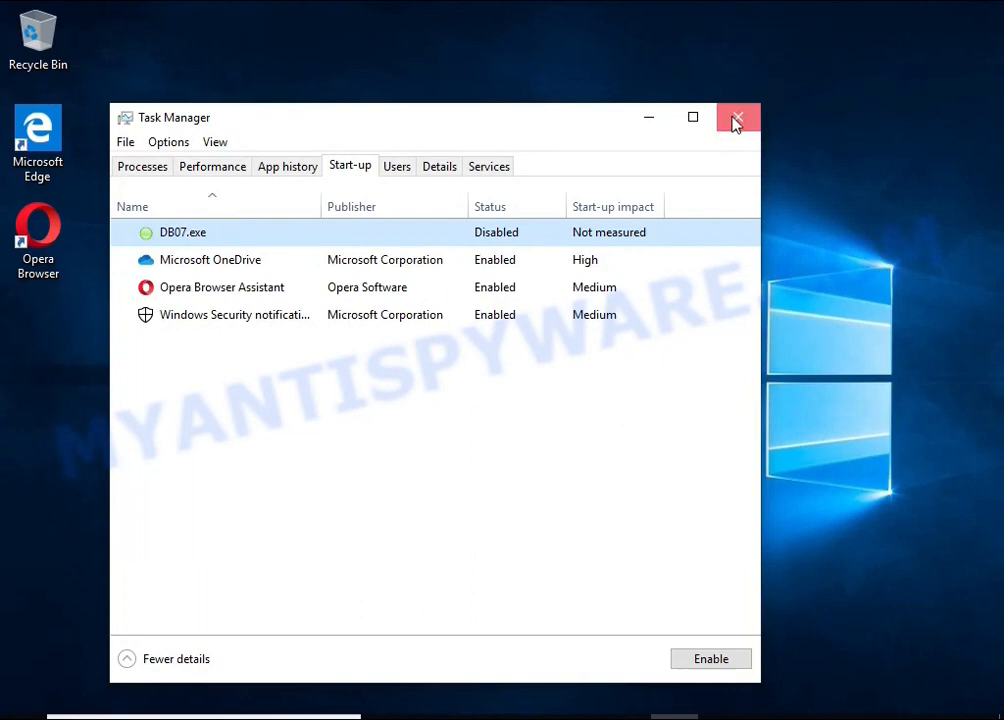
click(736, 116)
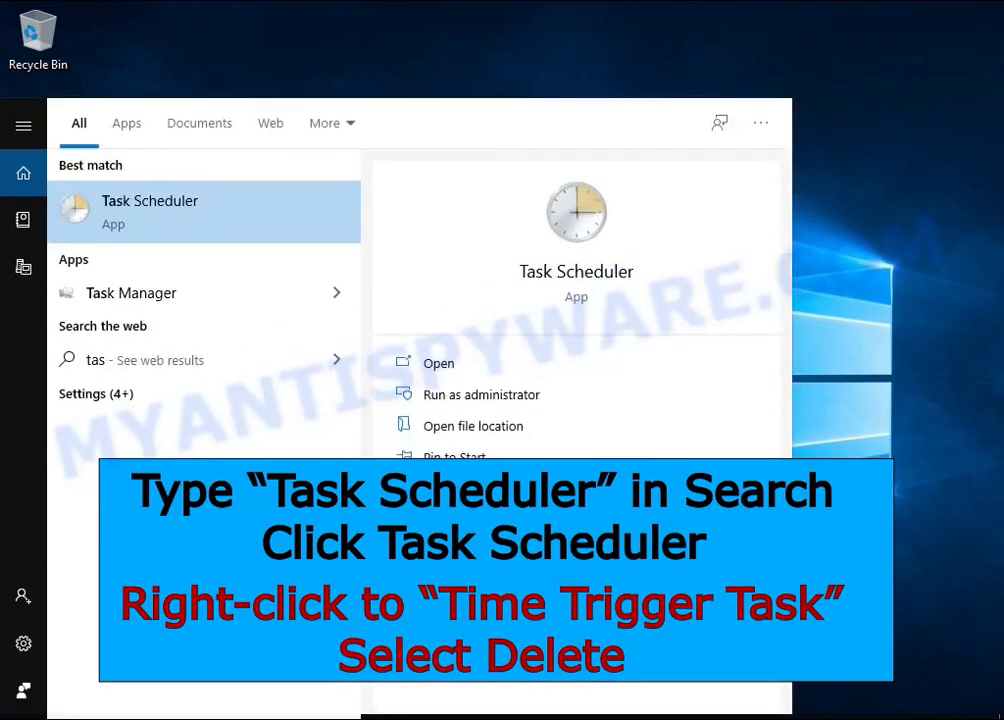
Delete the Time Trigger Task from the Task Scheduler Library and close Task Scheduler
text(task she)
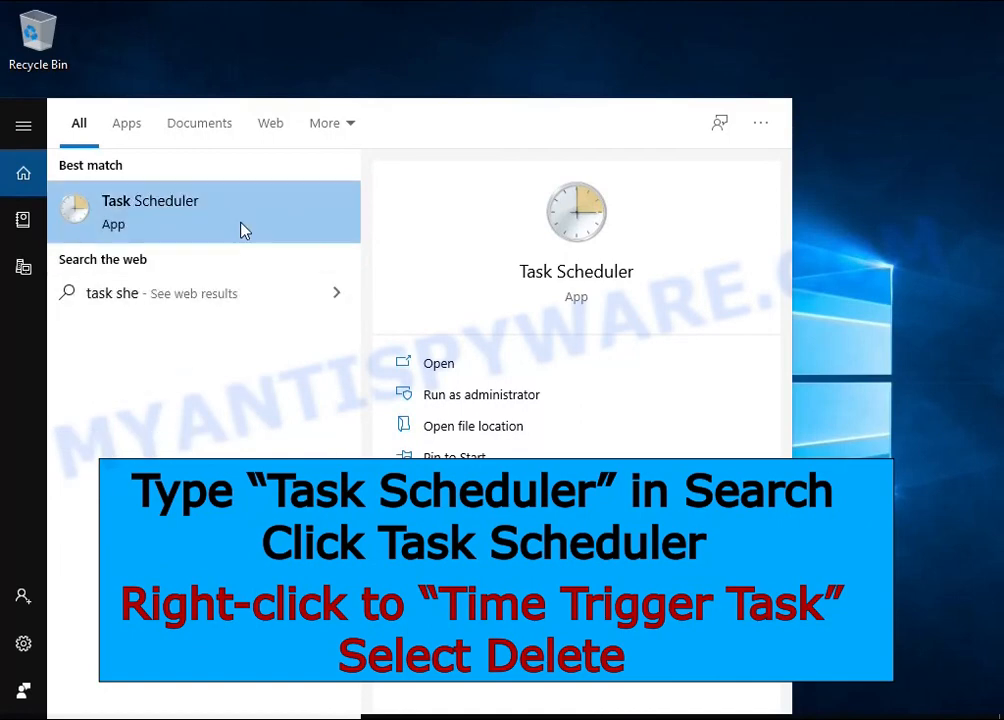
click(150, 212)
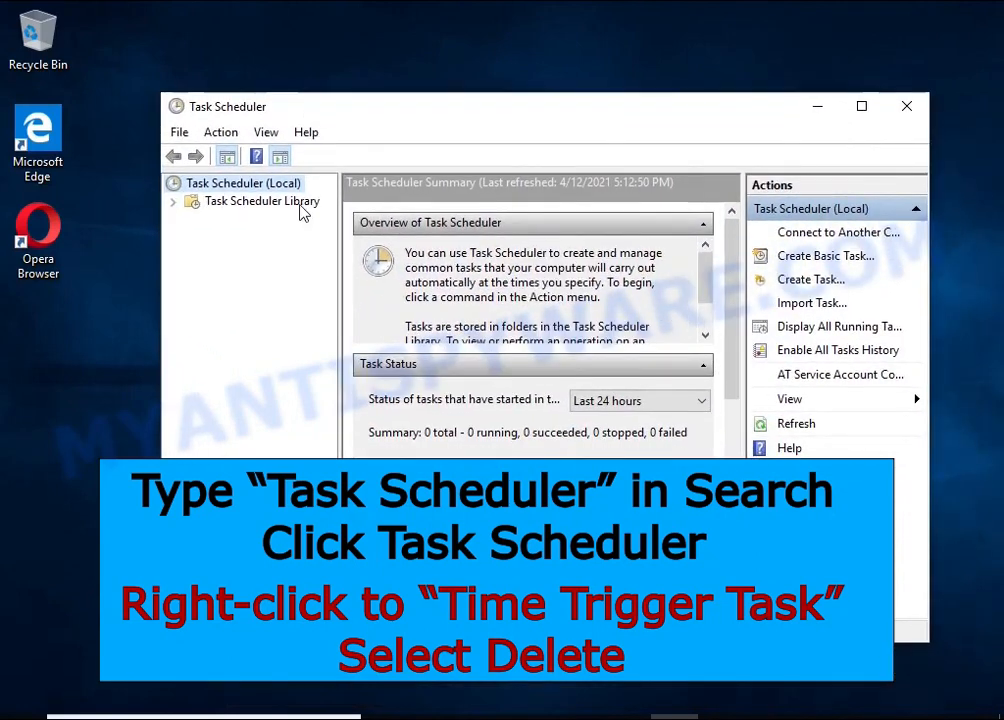
click(260, 200)
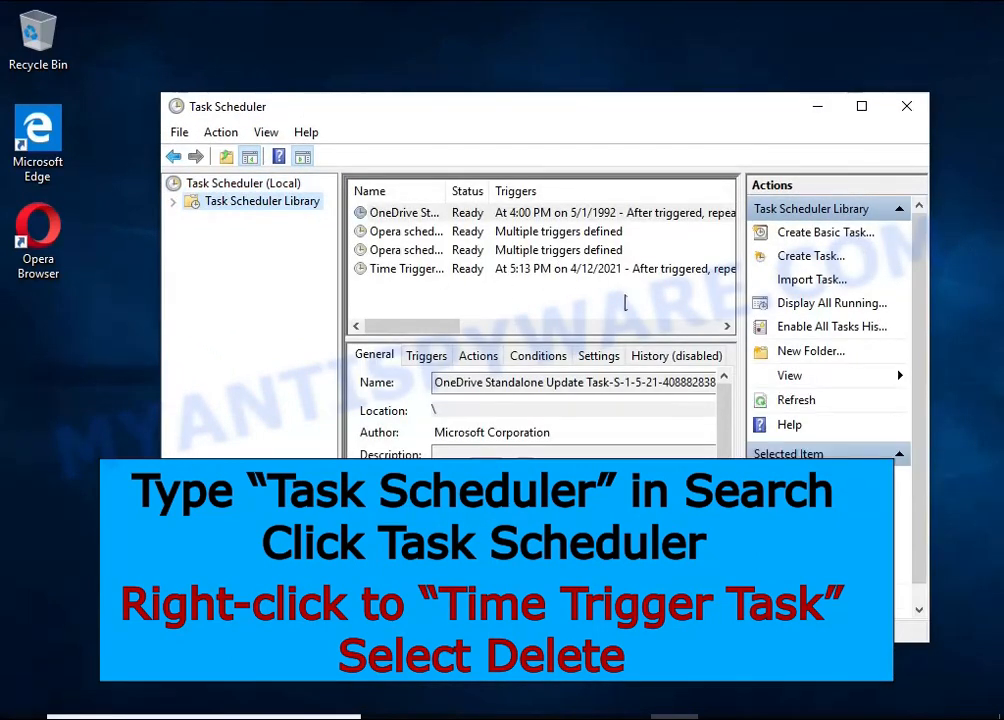
click(408, 268)
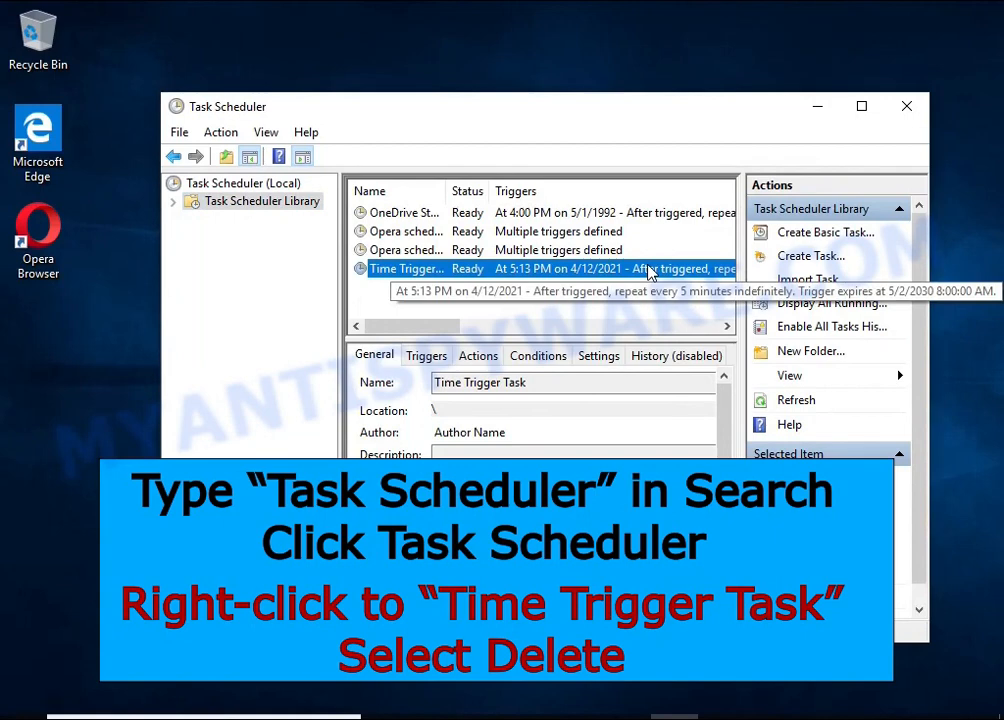
right_click(408, 268)
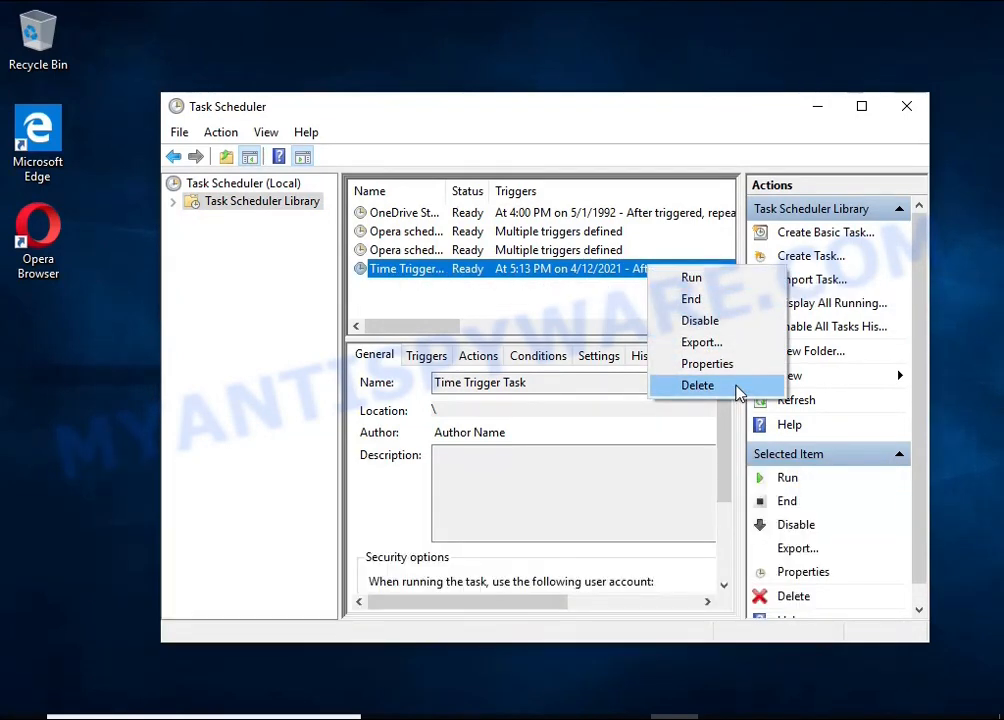
click(696, 384)
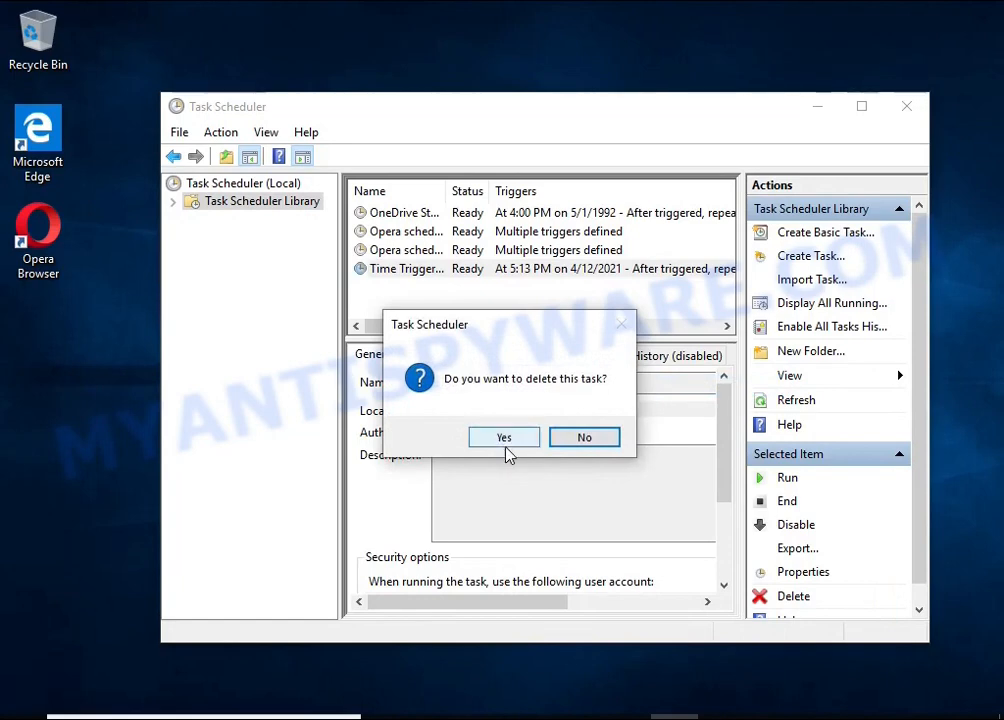
click(504, 436)
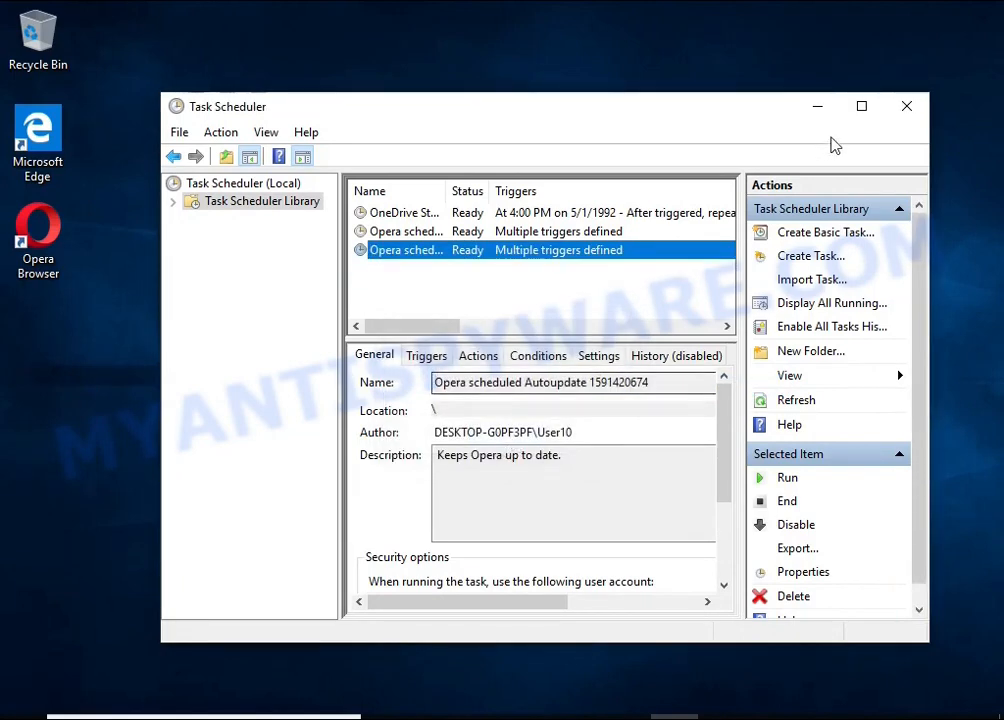
click(906, 104)
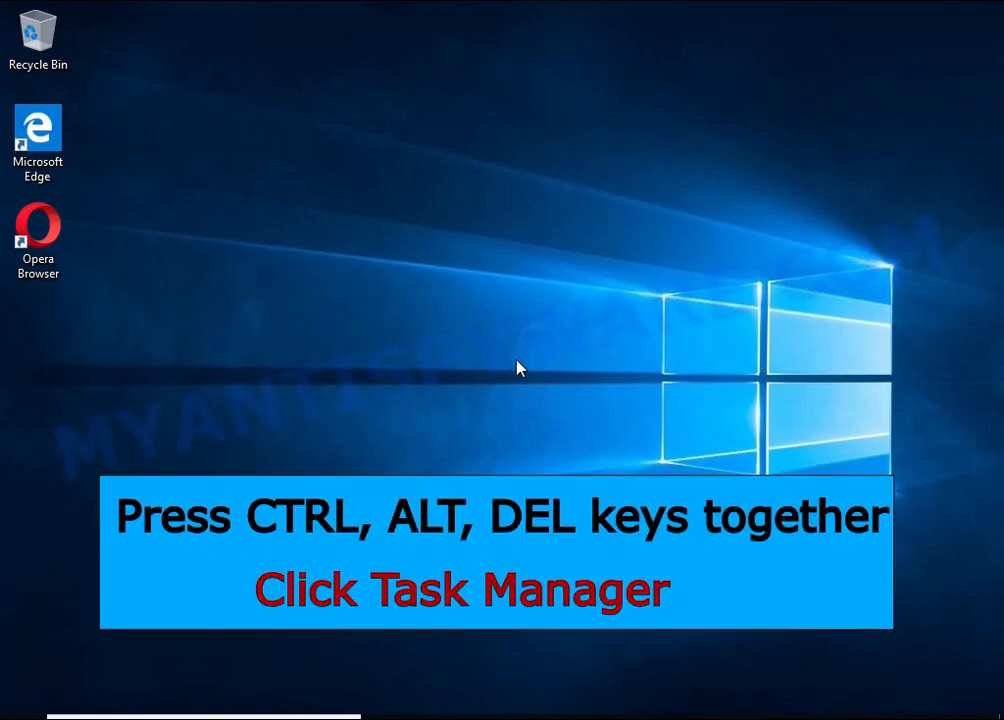
Reopen Task Manager from the Ctrl+Alt+Delete security screen
key(ctrl+alt+delete)
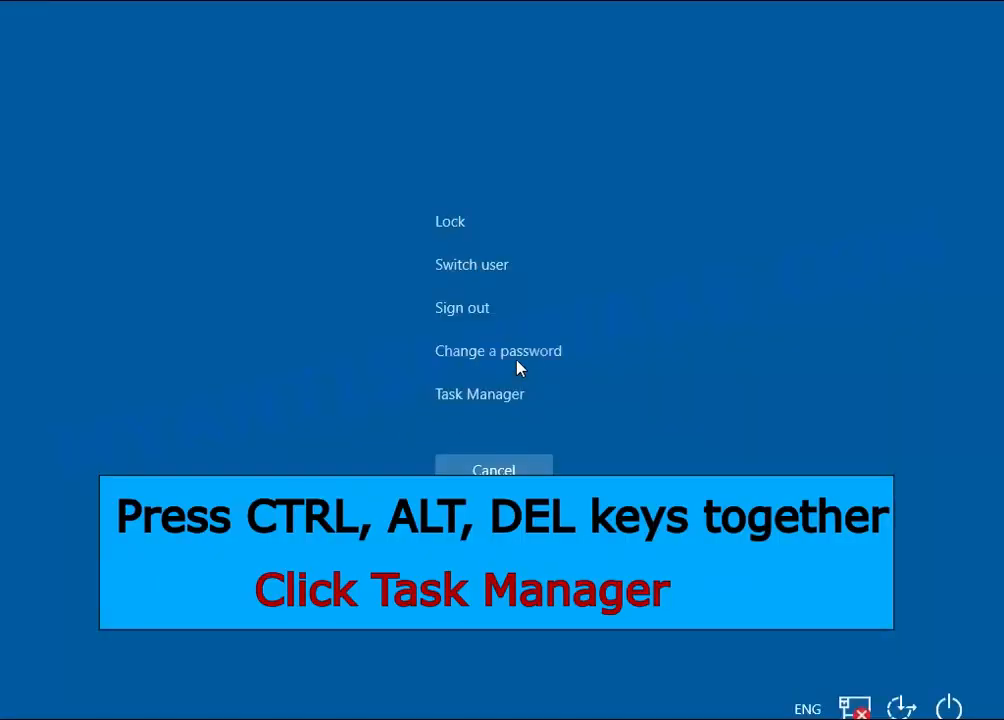
click(480, 392)
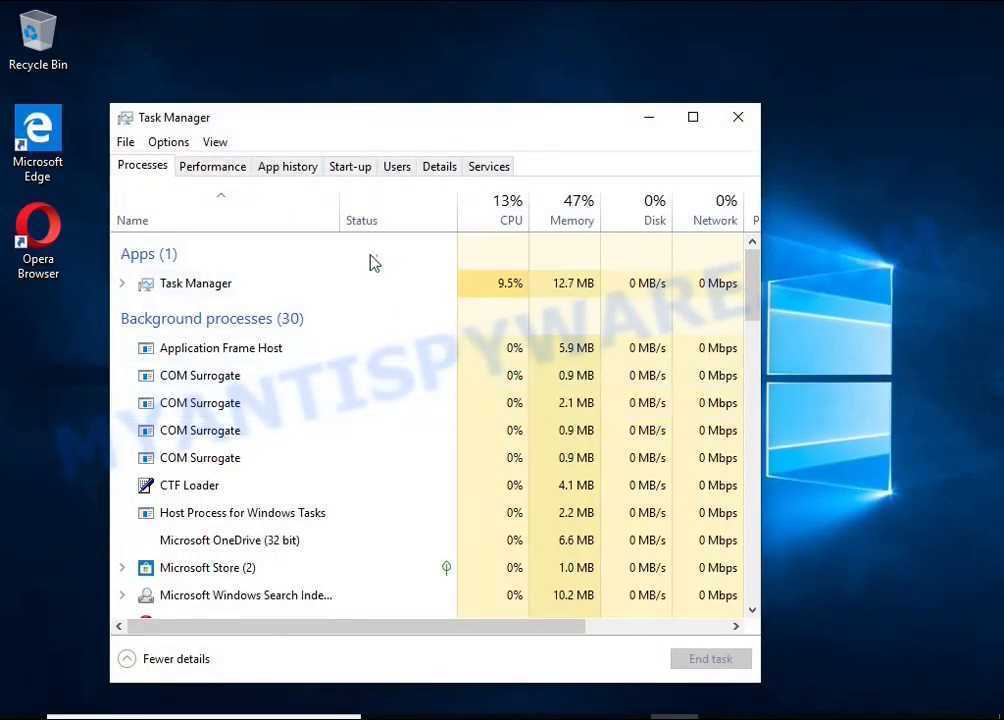
Open the AppData\Local file location of the DB07.exe start-up entry
click(348, 166)
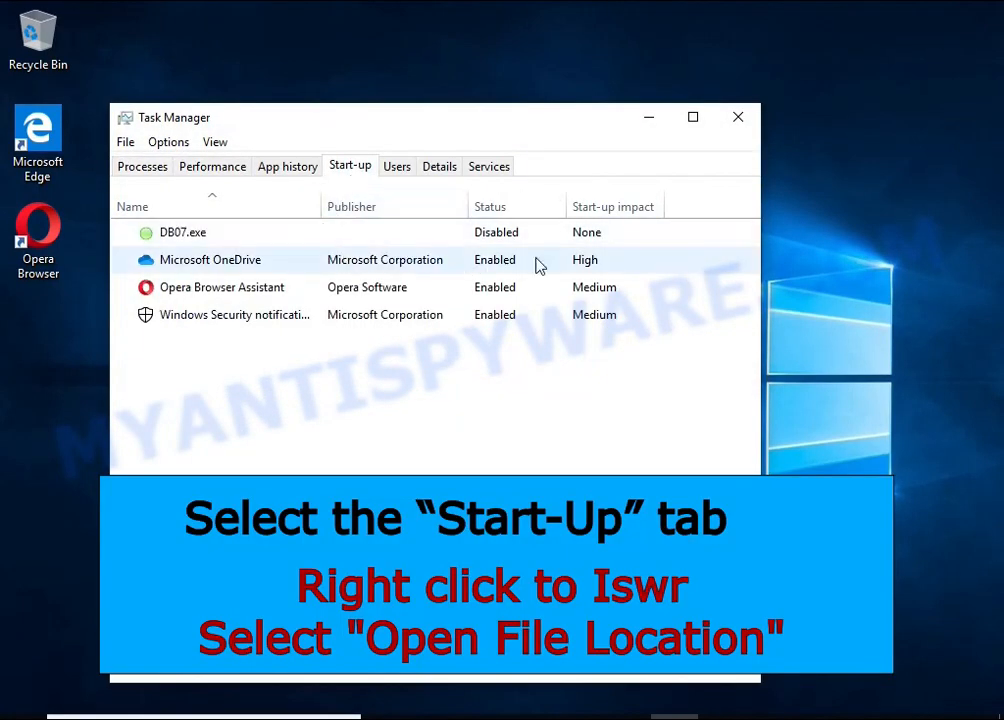
right_click(184, 232)
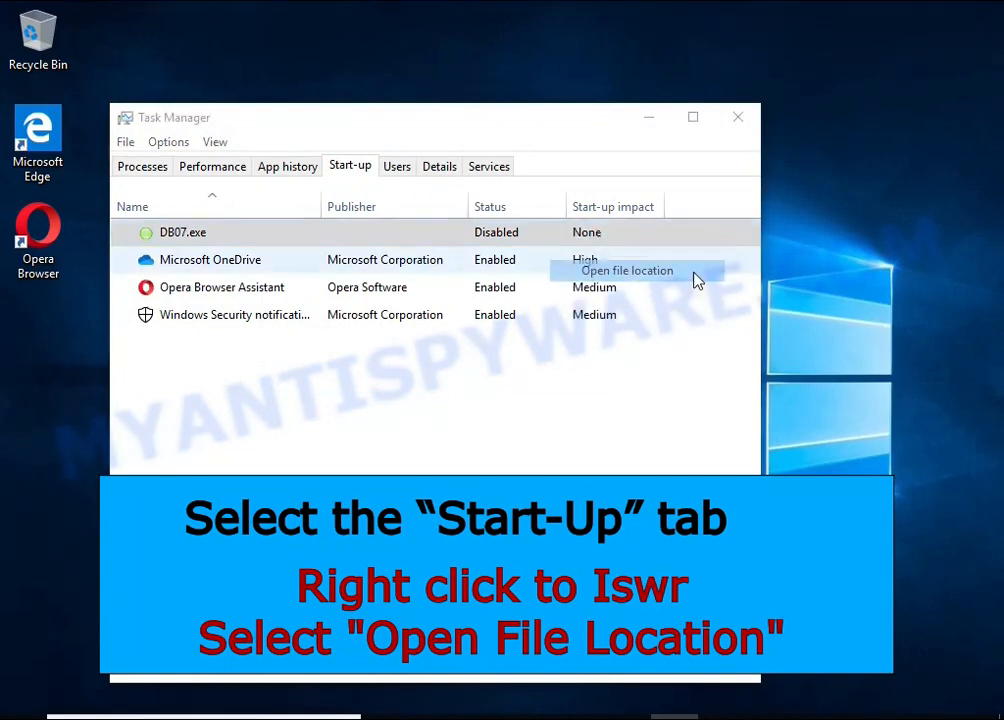
click(626, 270)
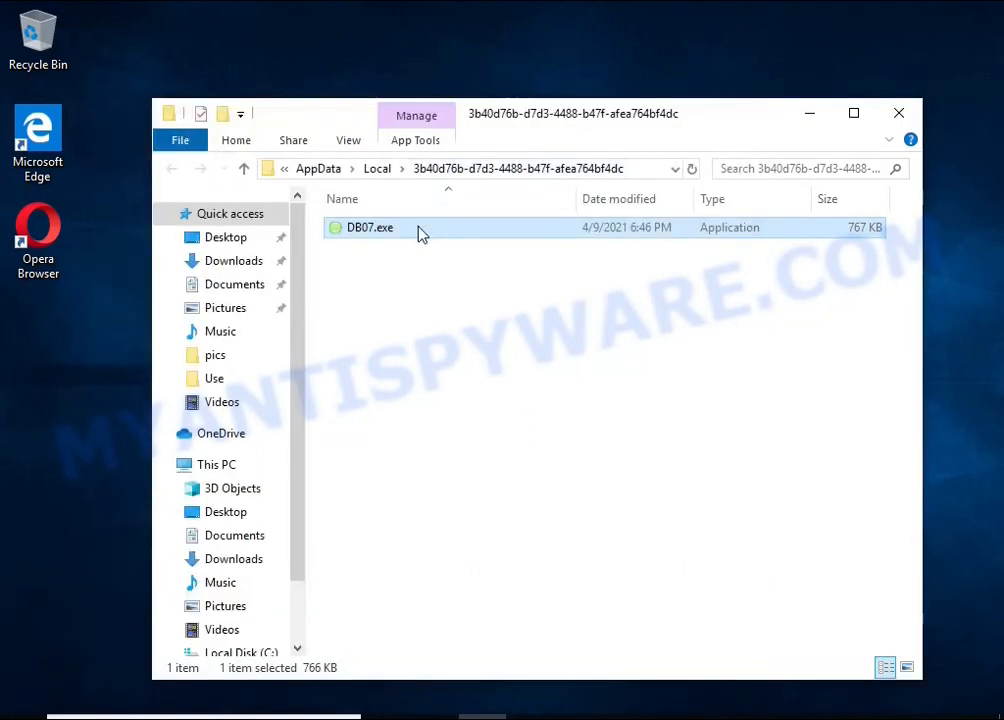
right_click(370, 228)
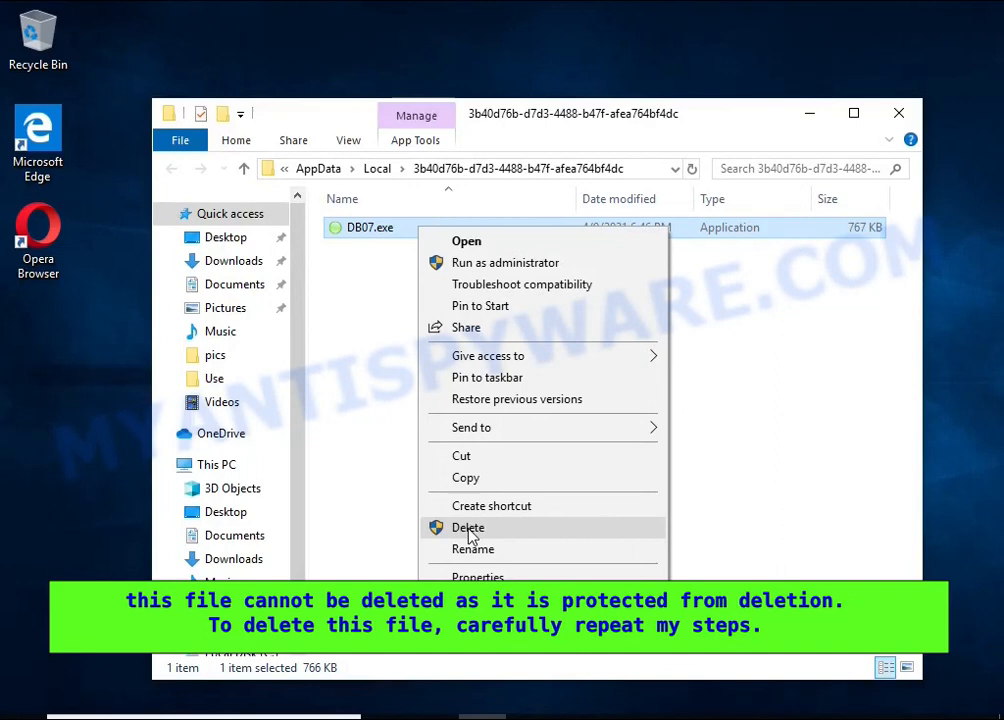
click(468, 528)
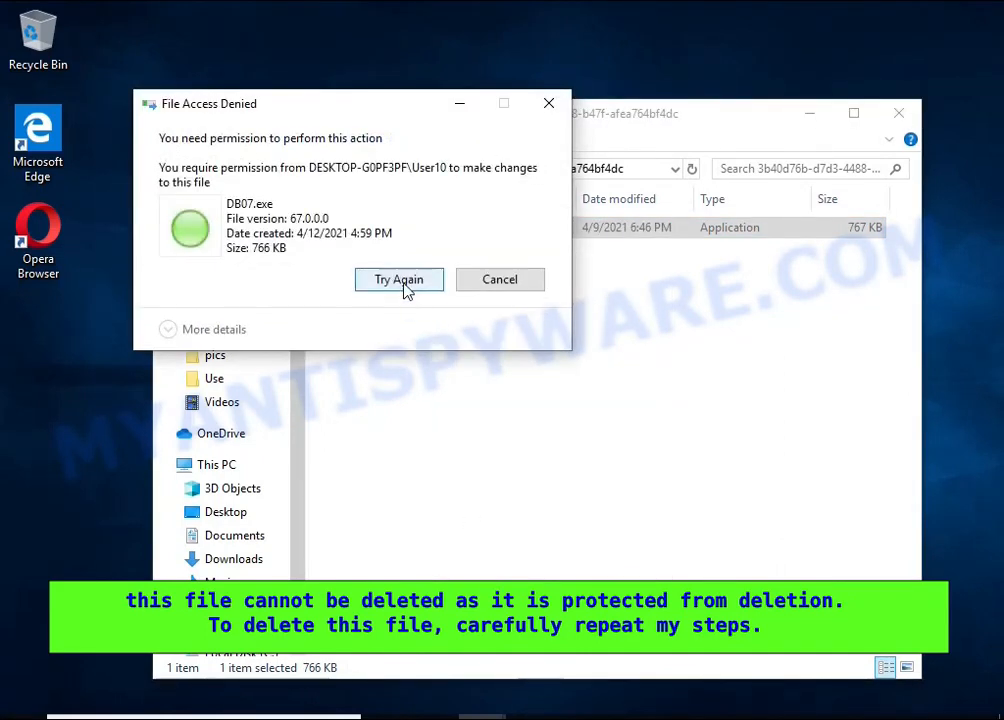
mouse_move(500, 280)
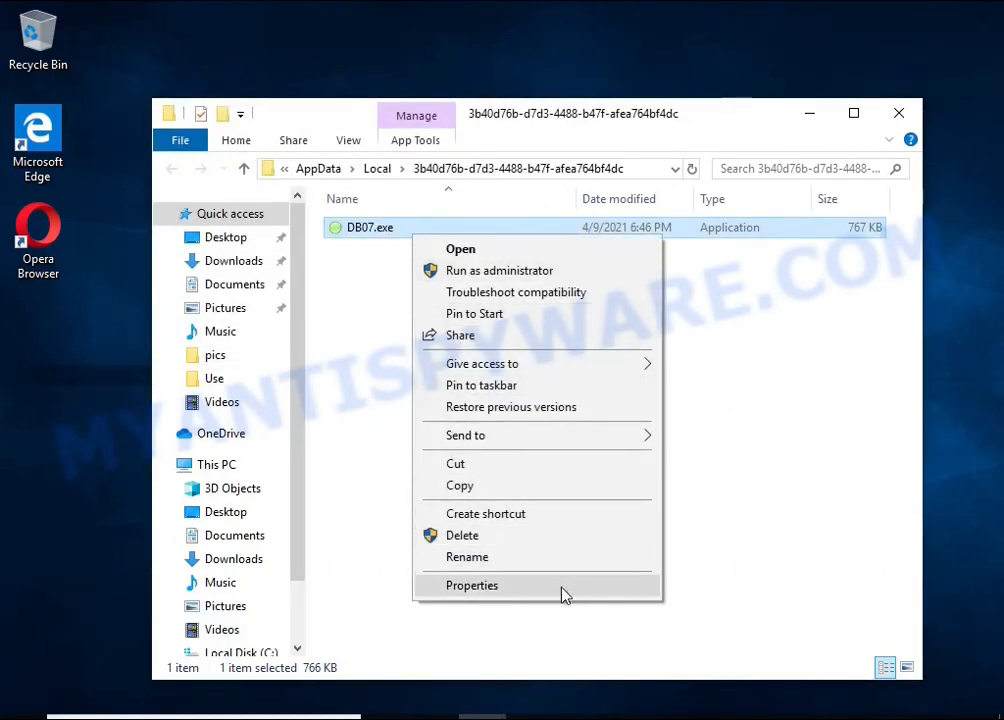
Disable permission inheritance on DB07.exe, converting inherited permissions to explicit entries
click(472, 584)
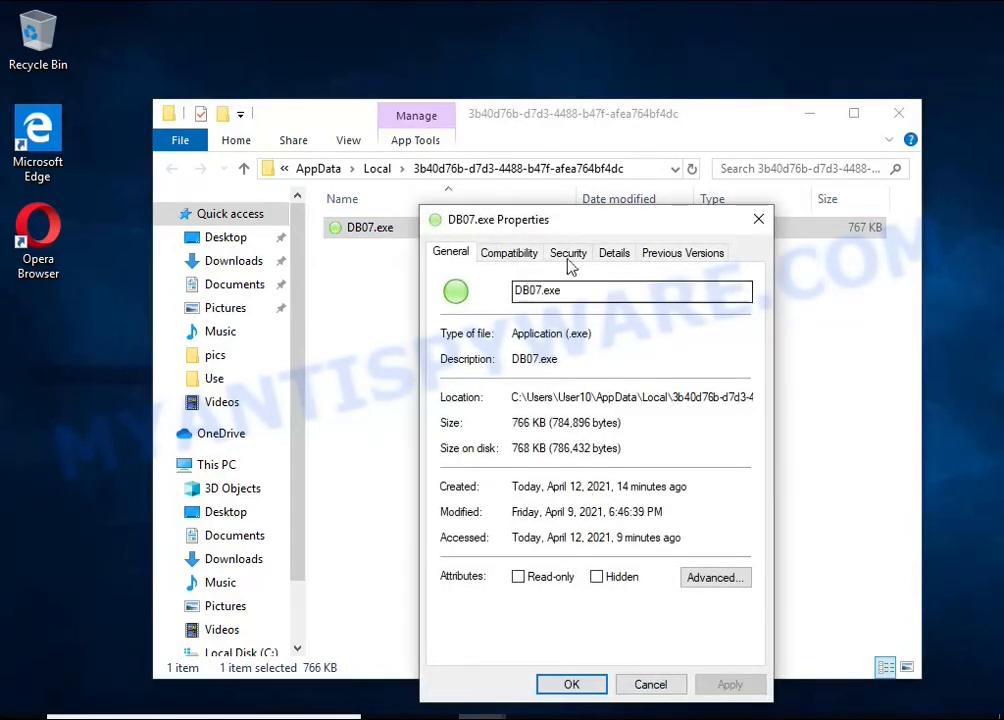
click(568, 252)
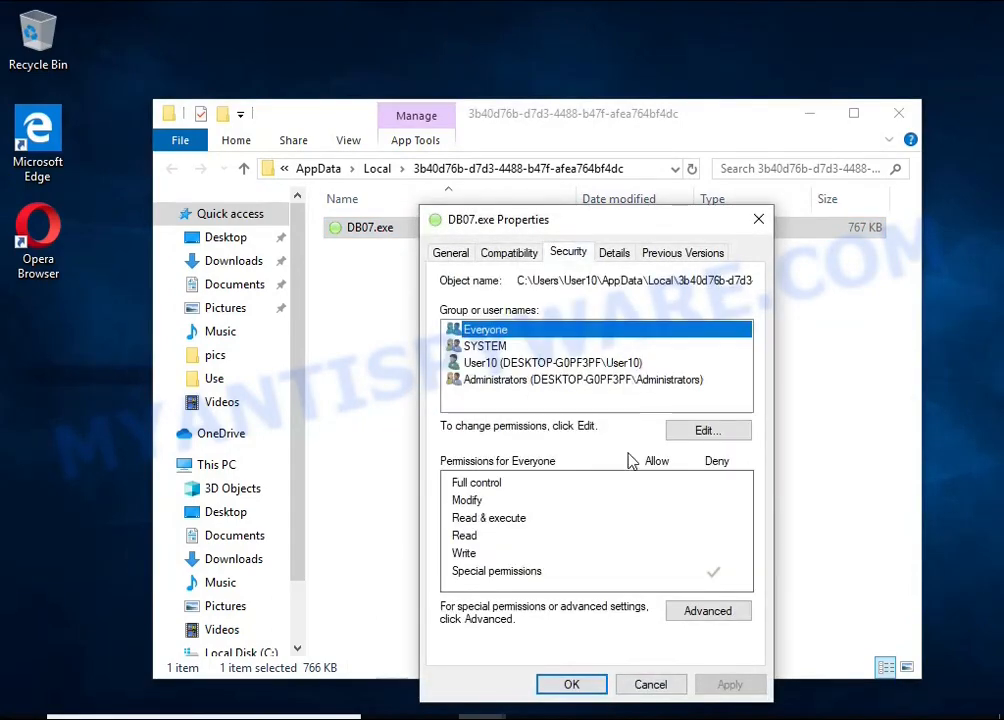
click(708, 610)
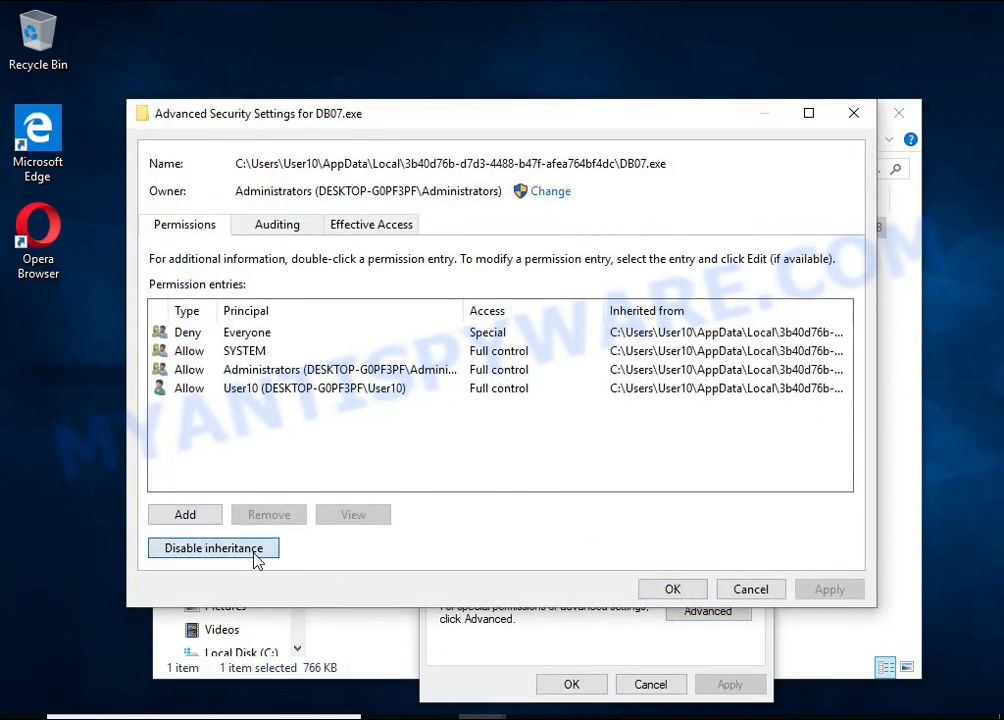
click(212, 548)
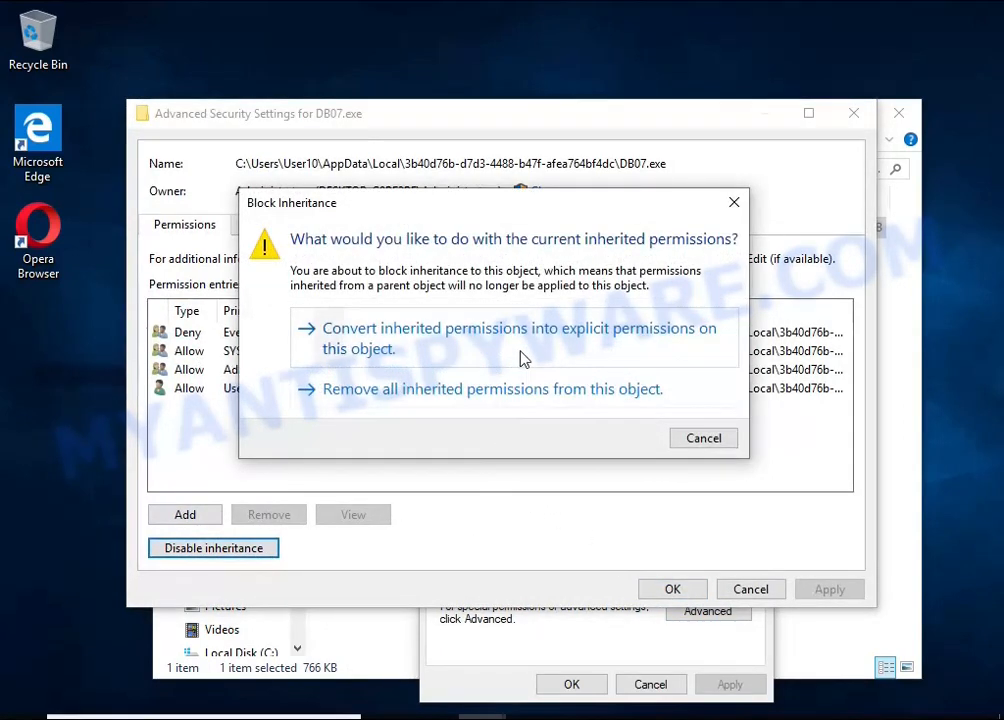
click(516, 338)
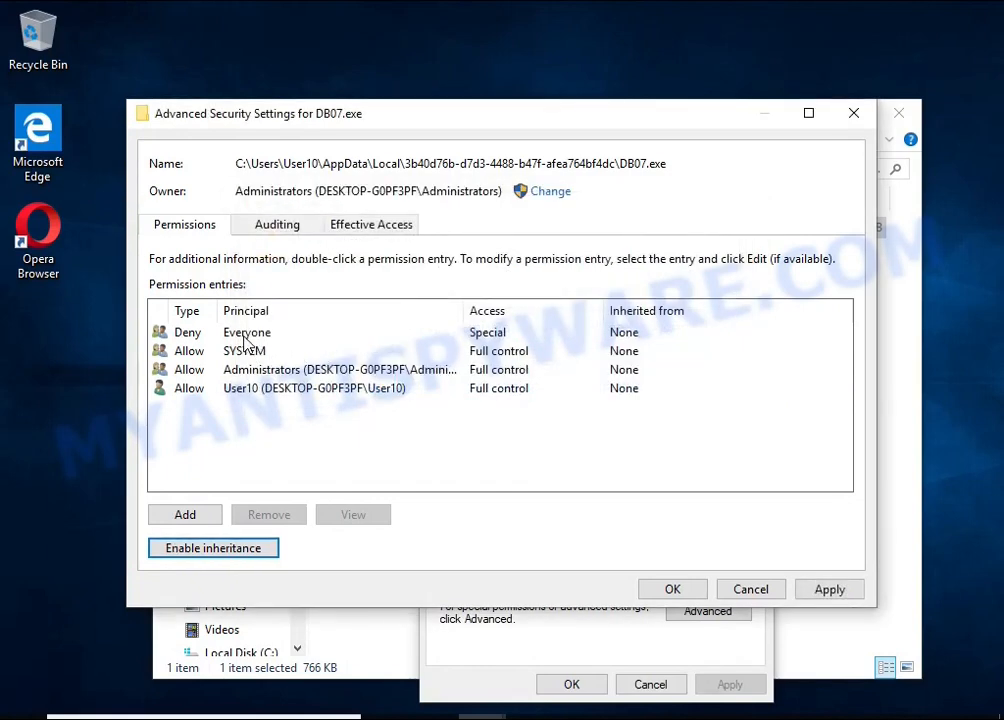
Remove the Everyone Deny permission entry and apply the changes
click(246, 332)
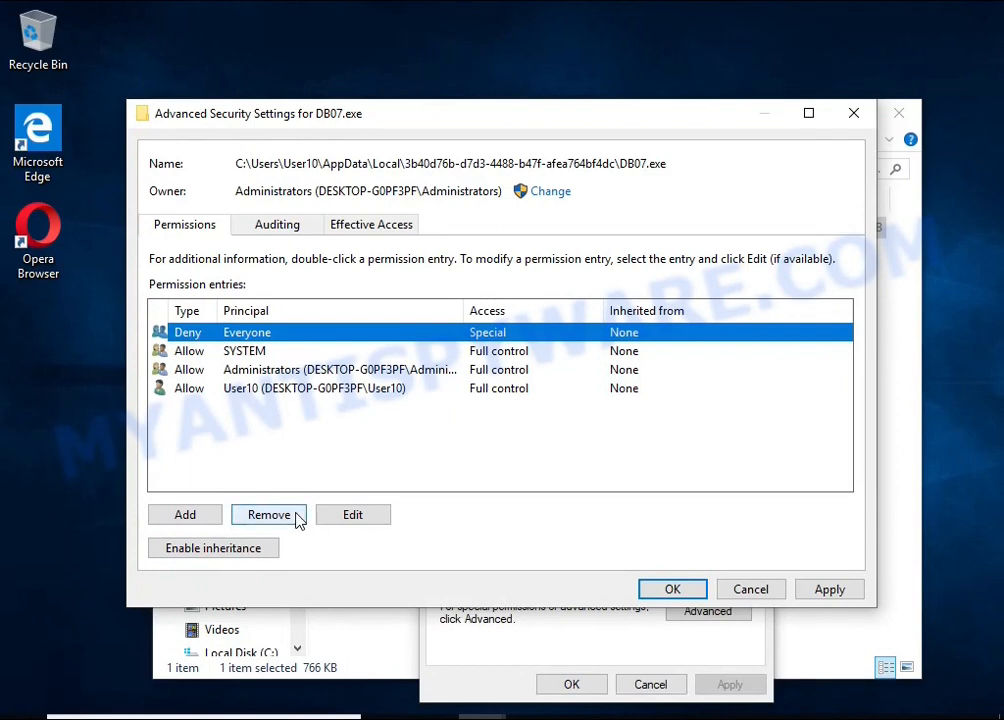
click(268, 514)
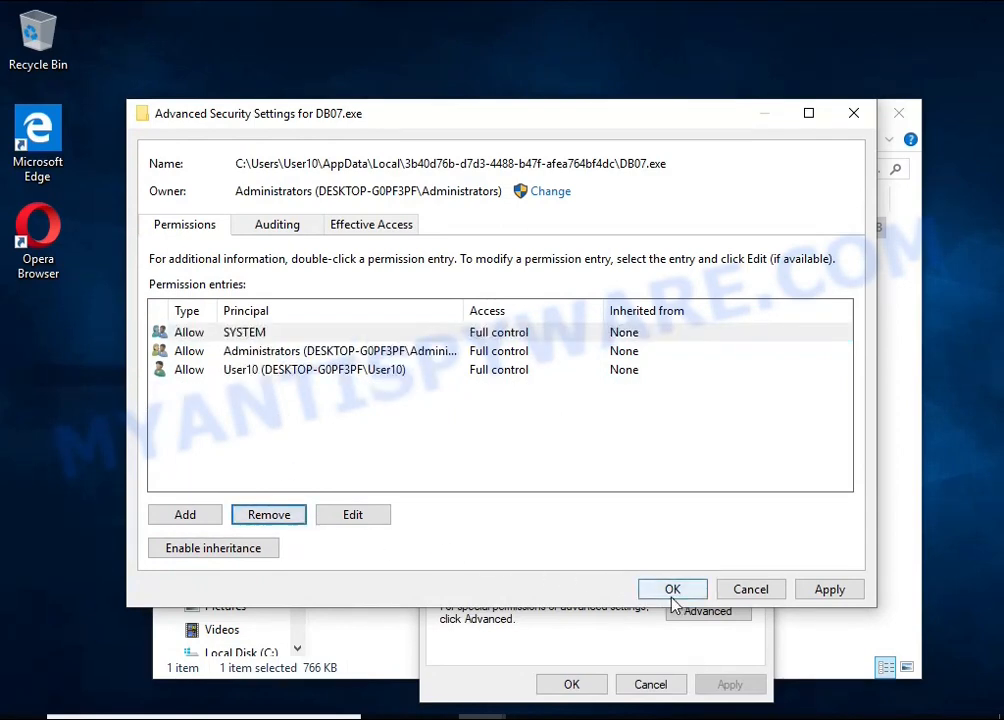
click(672, 588)
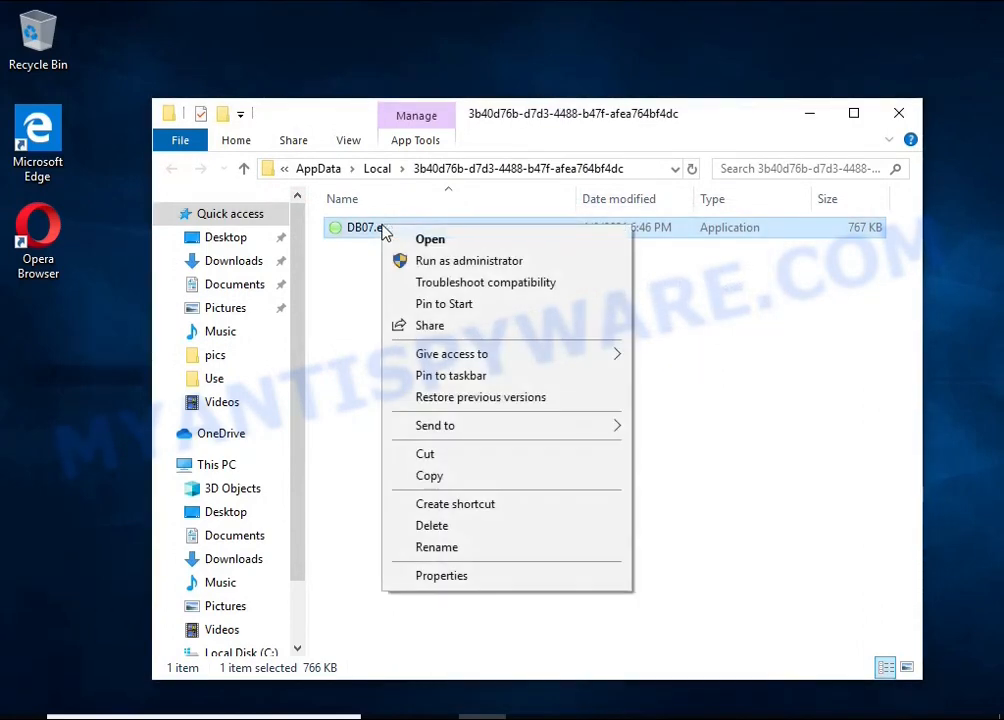
Delete DB07.exe and close the now-empty AppData folder window
click(432, 524)
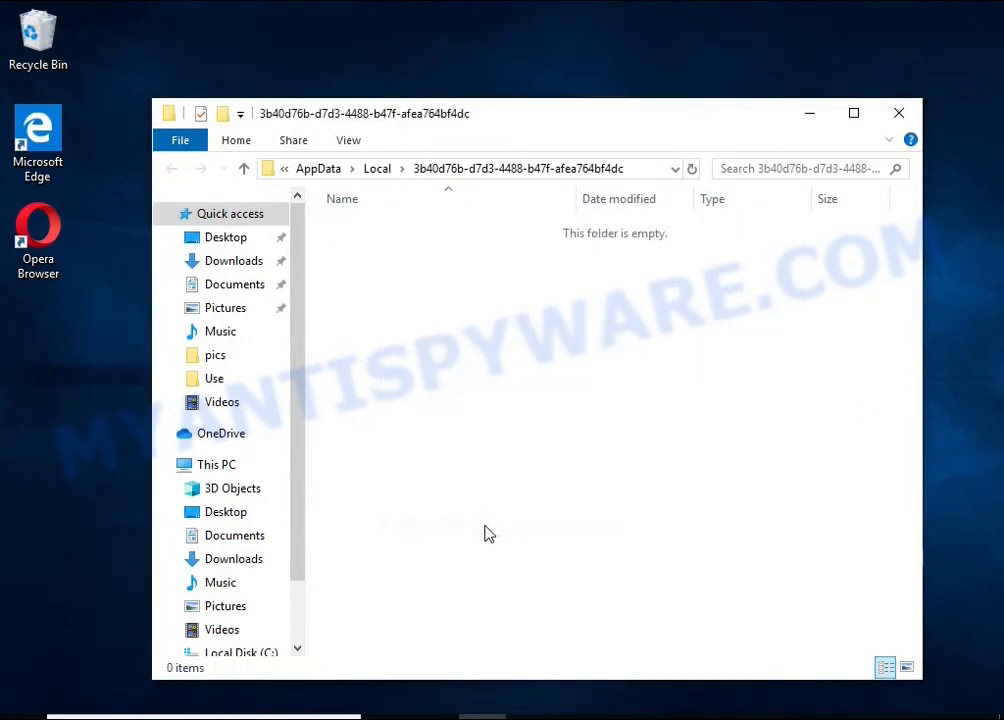
mouse_move(400, 238)
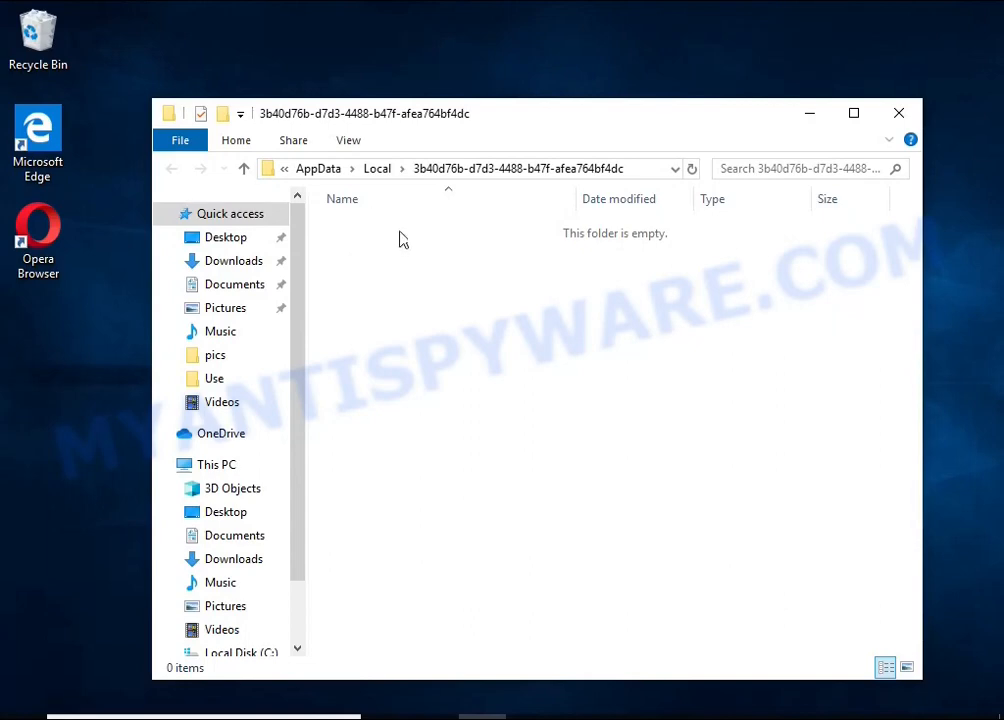
mouse_move(898, 112)
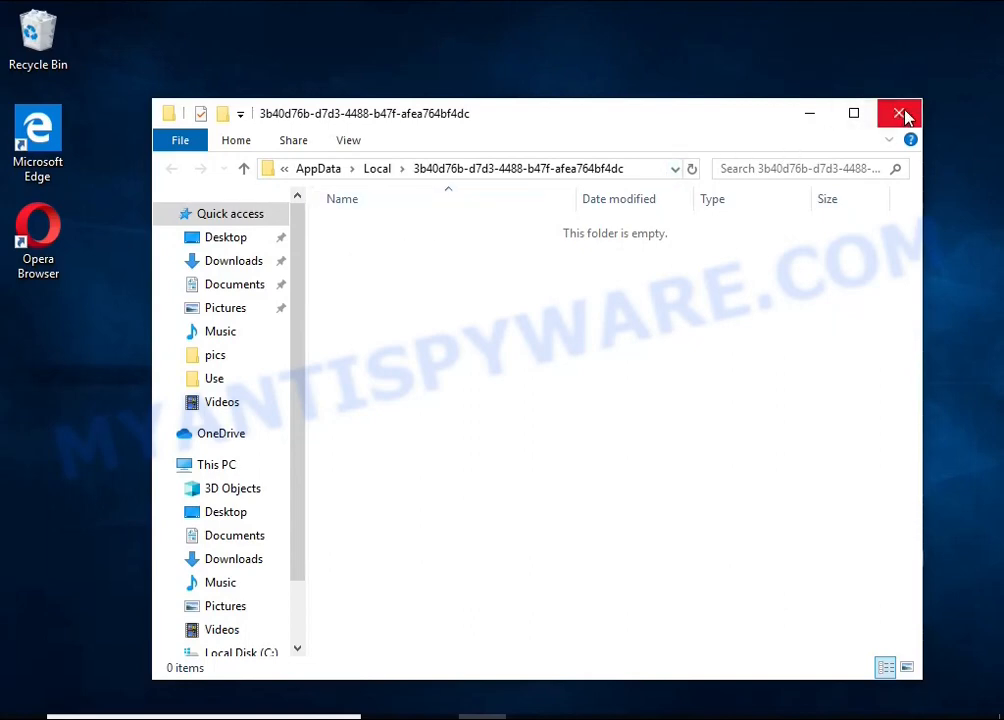
click(898, 112)
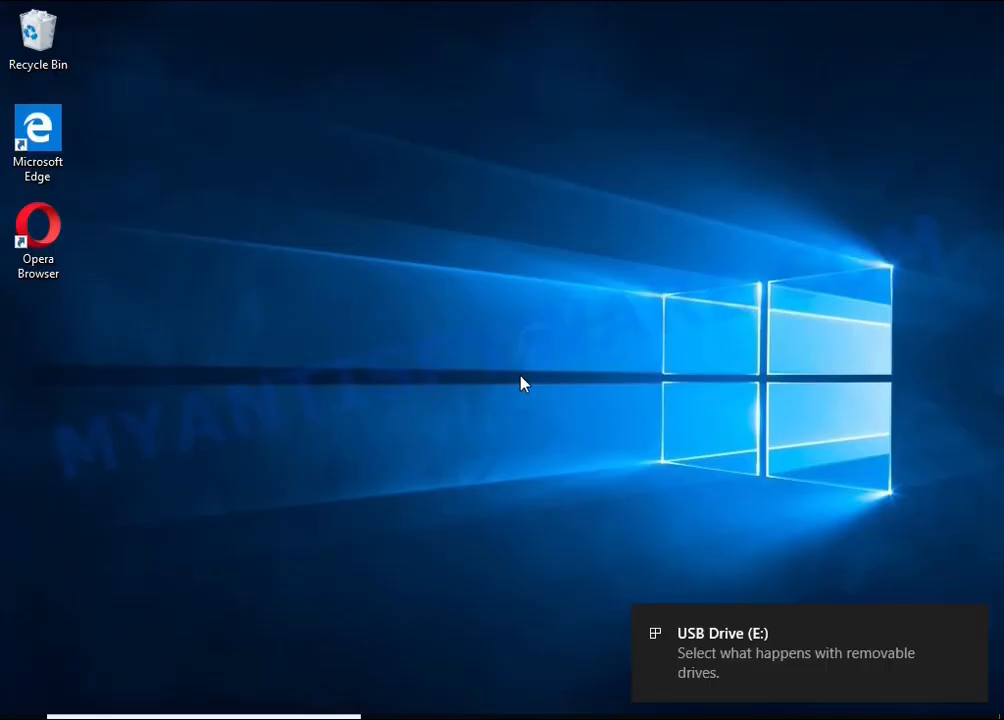
Open USB Drive (E:) from its notification and launch decrypt_STOPDjvu.exe
click(796, 652)
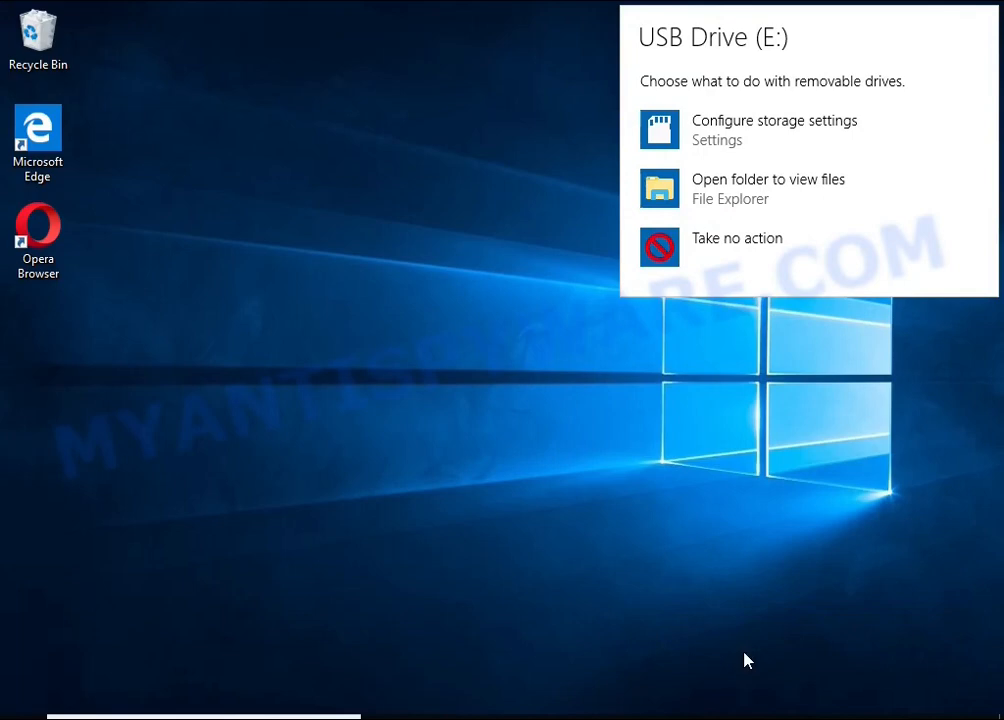
mouse_move(752, 188)
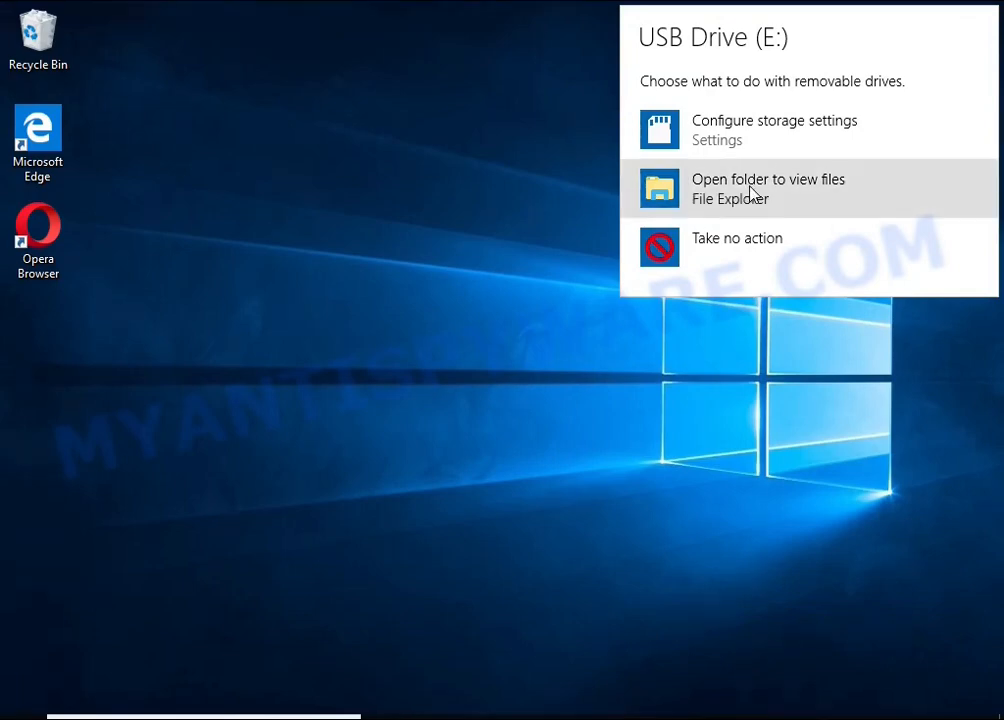
click(768, 188)
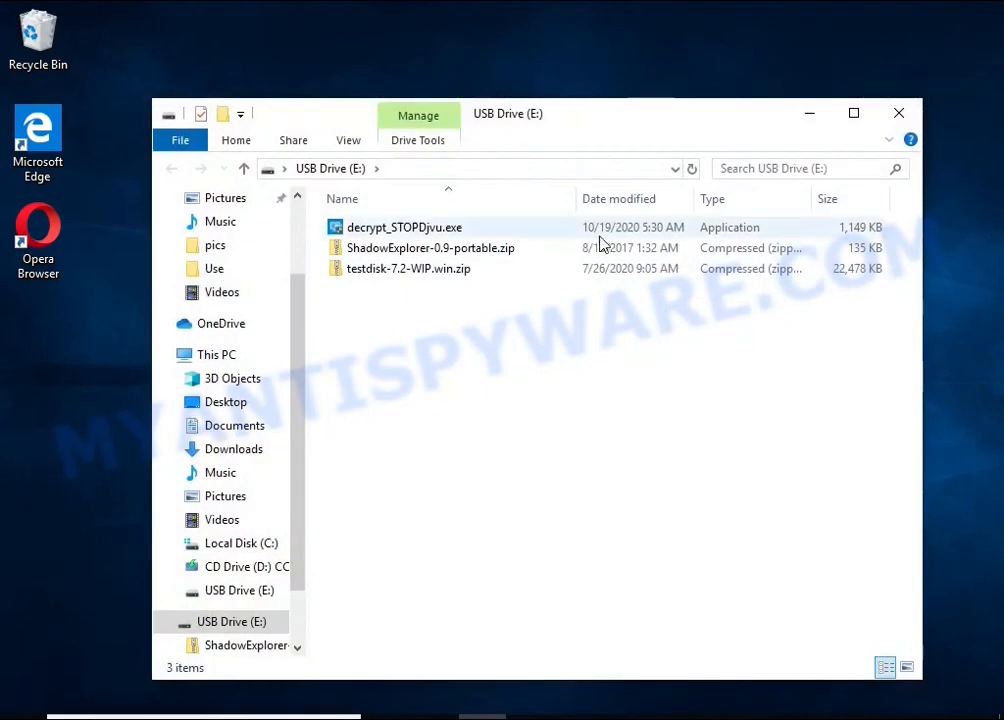
double_click(404, 228)
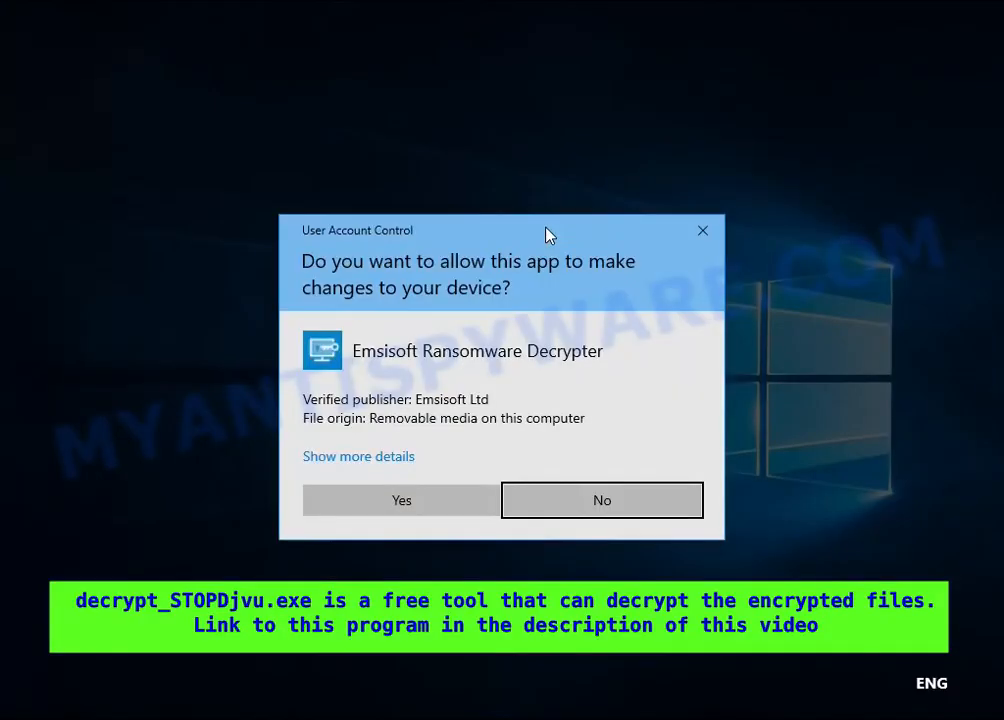
Allow the decryptor through UAC, accept its licence and disclaimer, and disable the active ransomware component
click(400, 500)
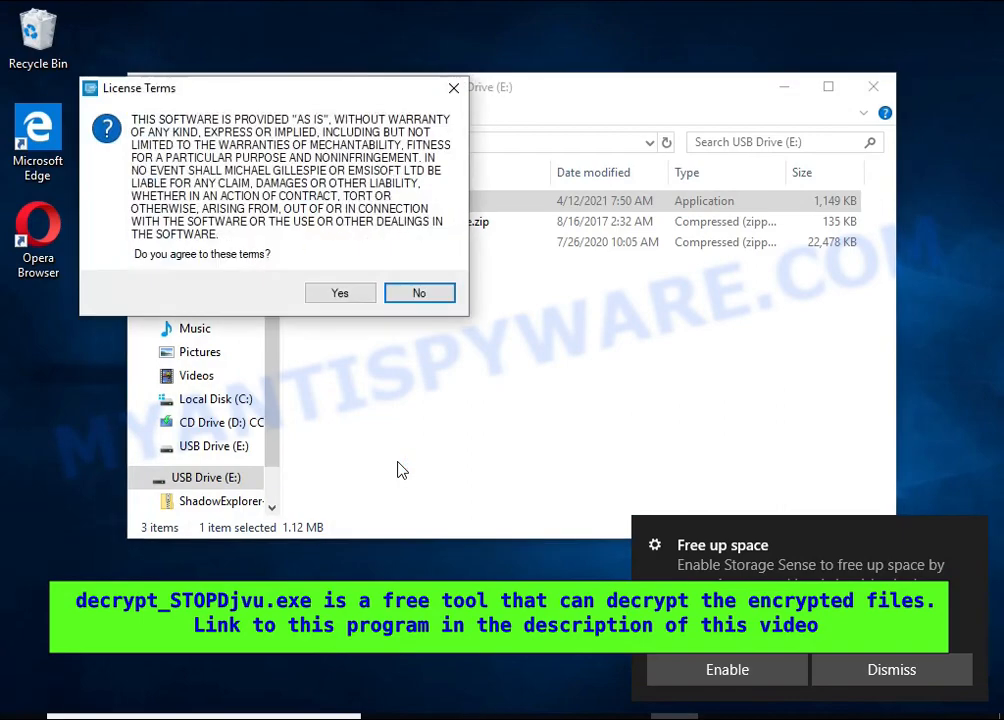
click(340, 292)
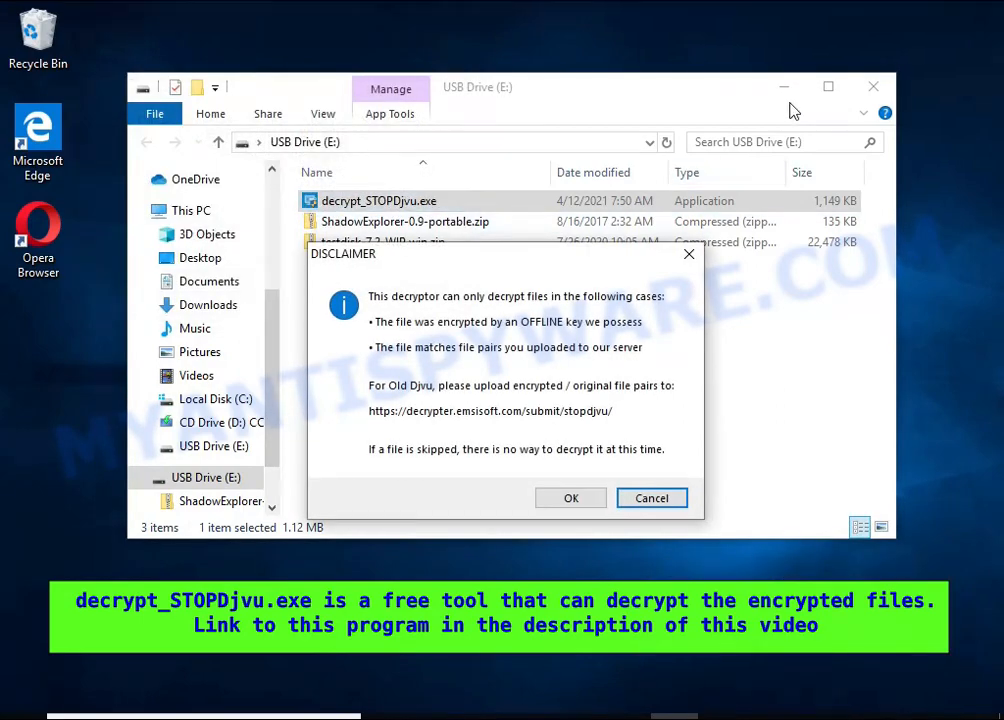
click(570, 498)
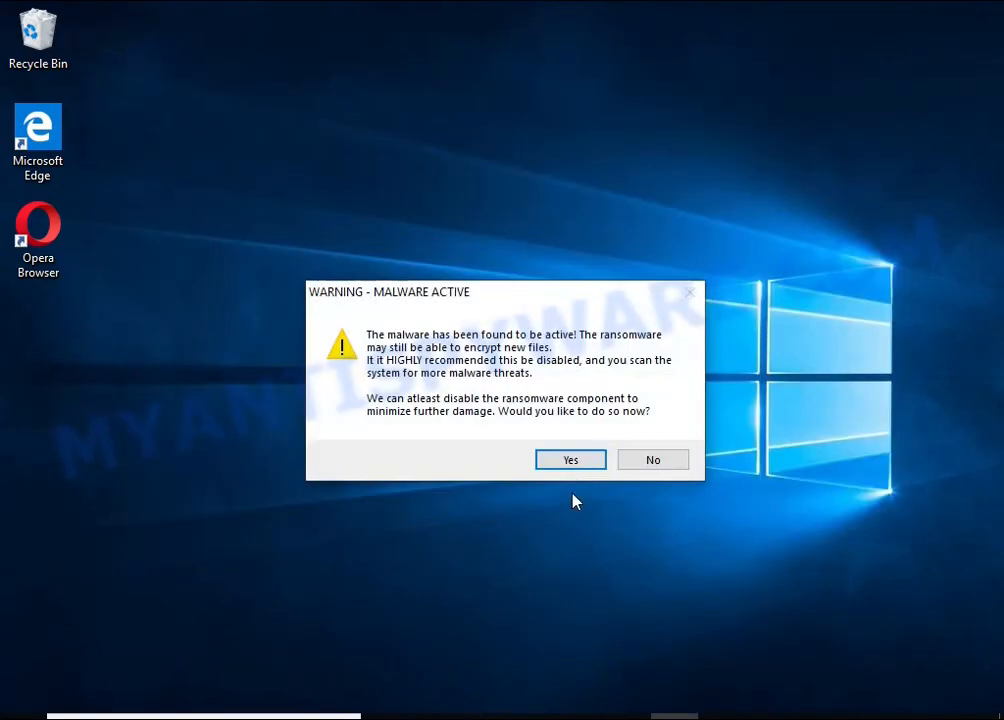
click(570, 458)
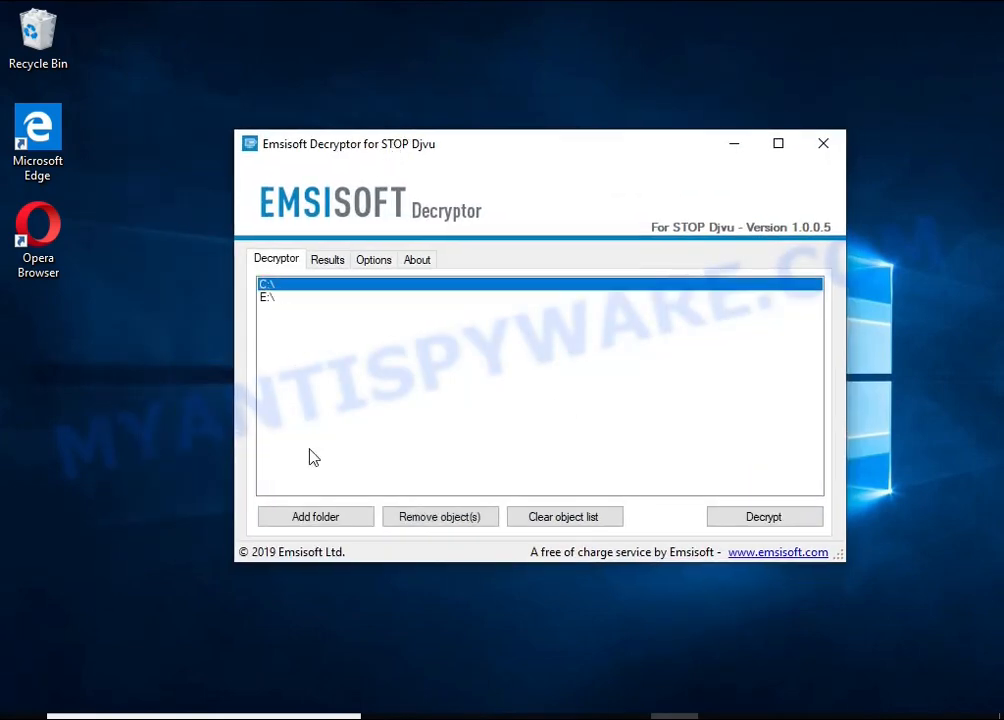
Replace the C:\ and E:\ entries with the Documents and Pictures folders and start decrypting them
click(440, 516)
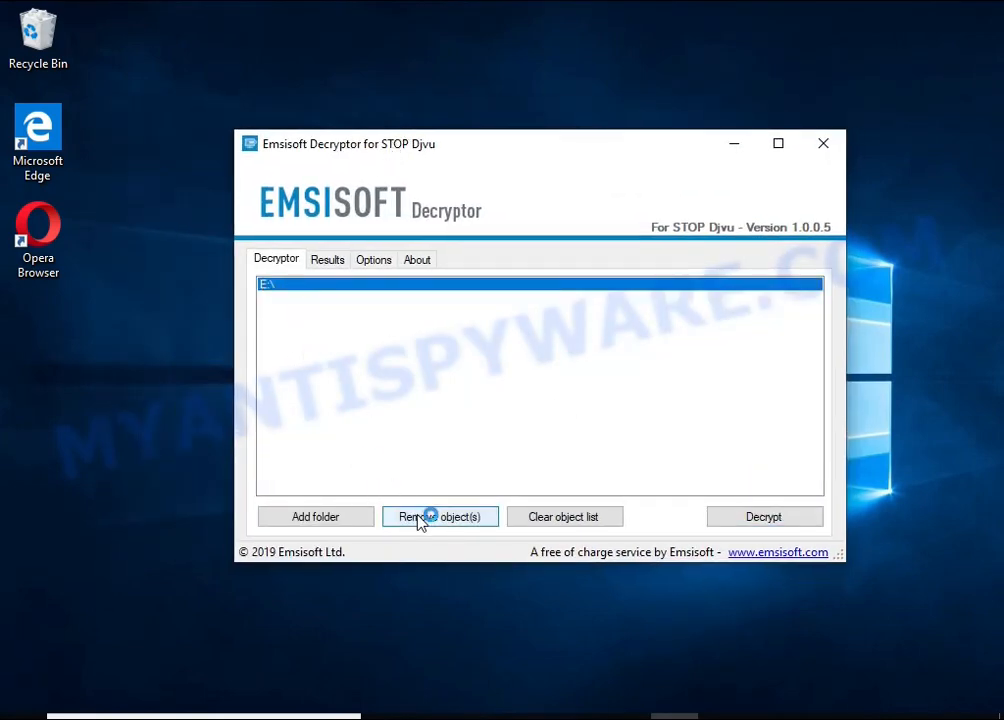
click(316, 516)
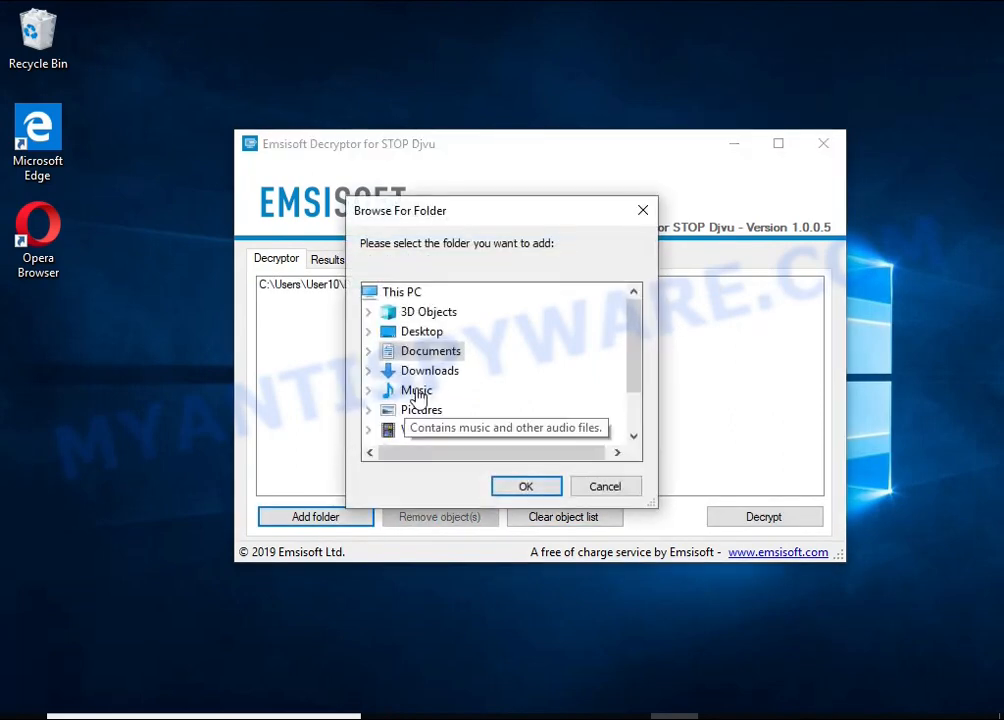
click(526, 486)
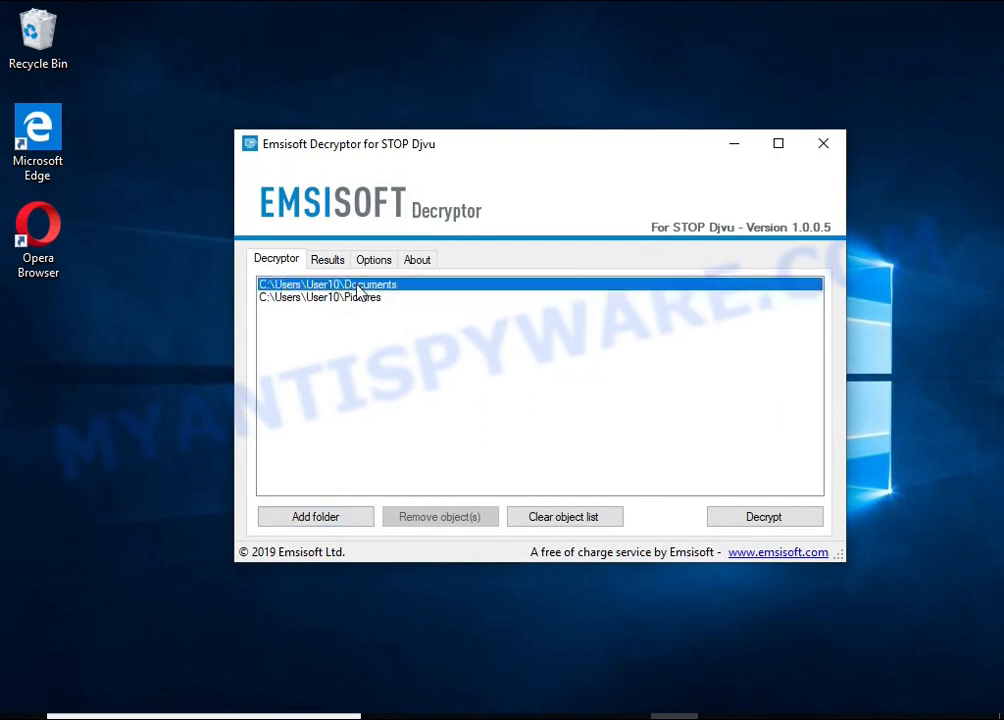
click(320, 296)
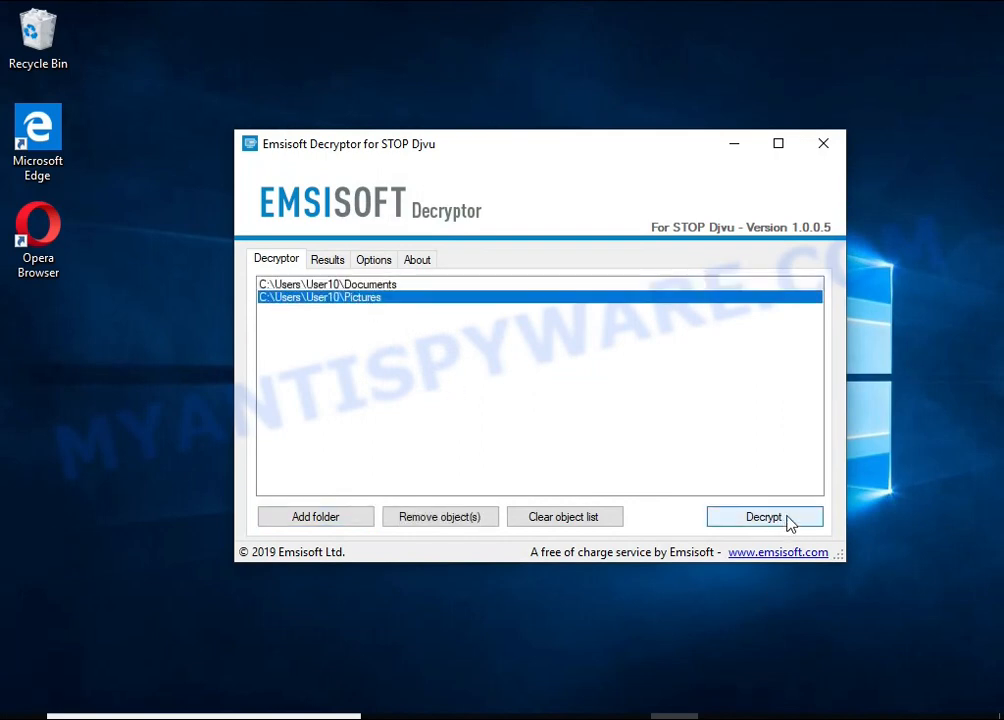
click(764, 516)
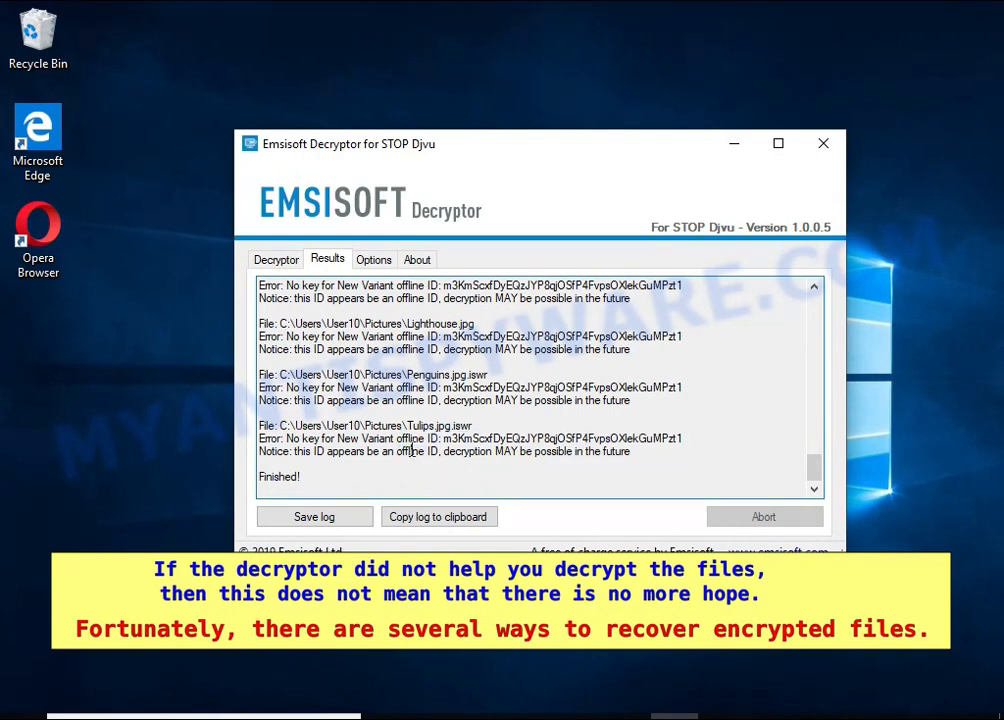
mouse_move(504, 452)
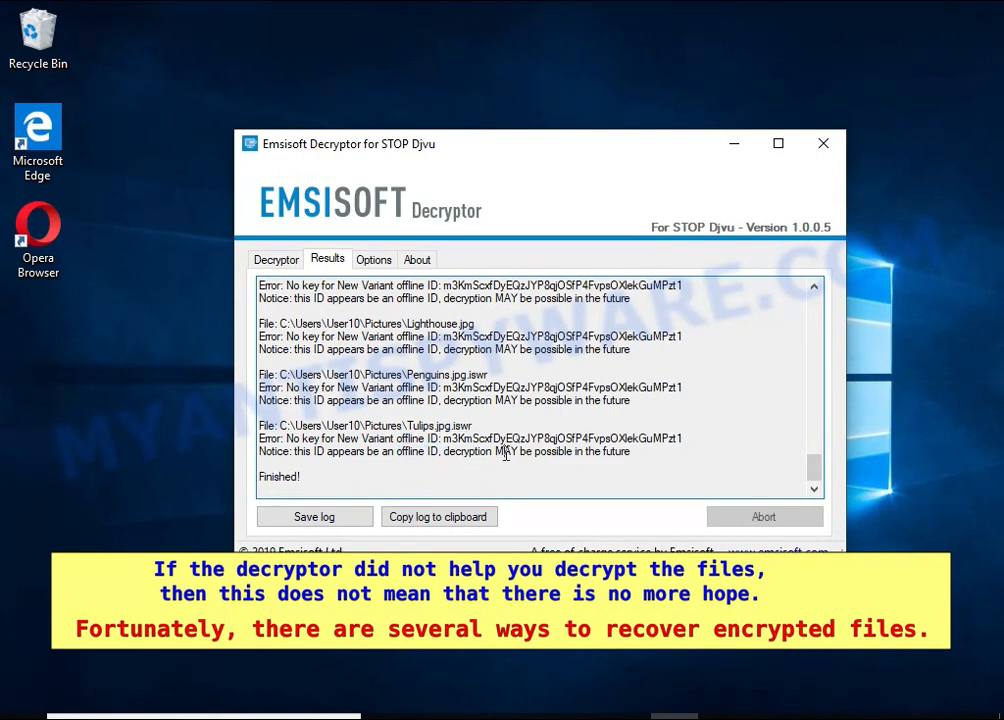
Review the finished Results log and close the Emsisoft decryptor window
double_click(552, 452)
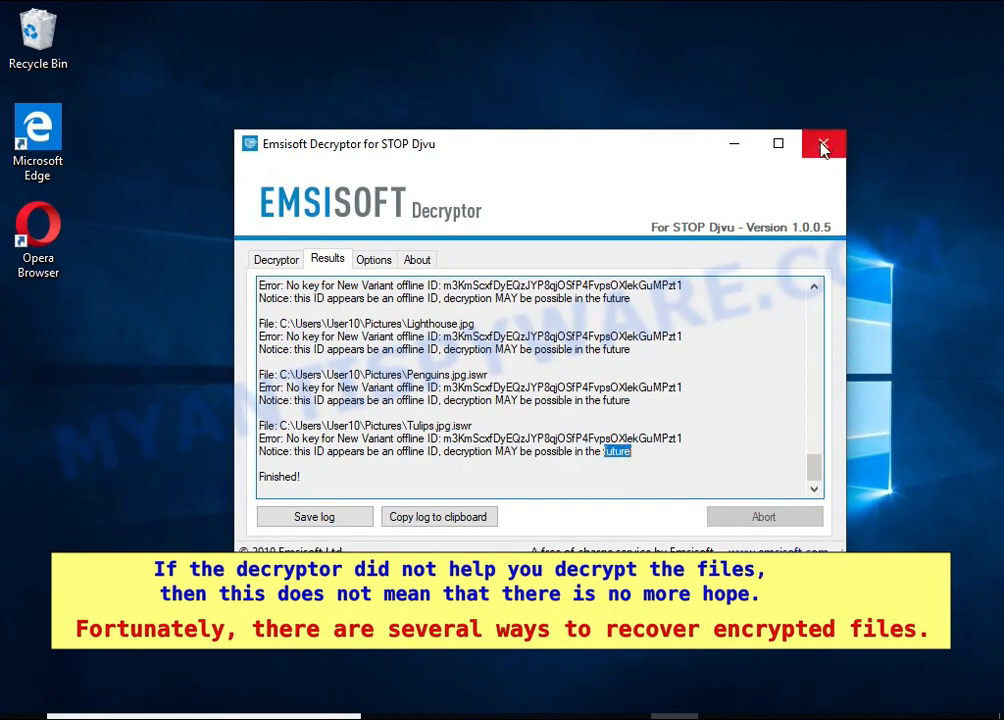
click(824, 144)
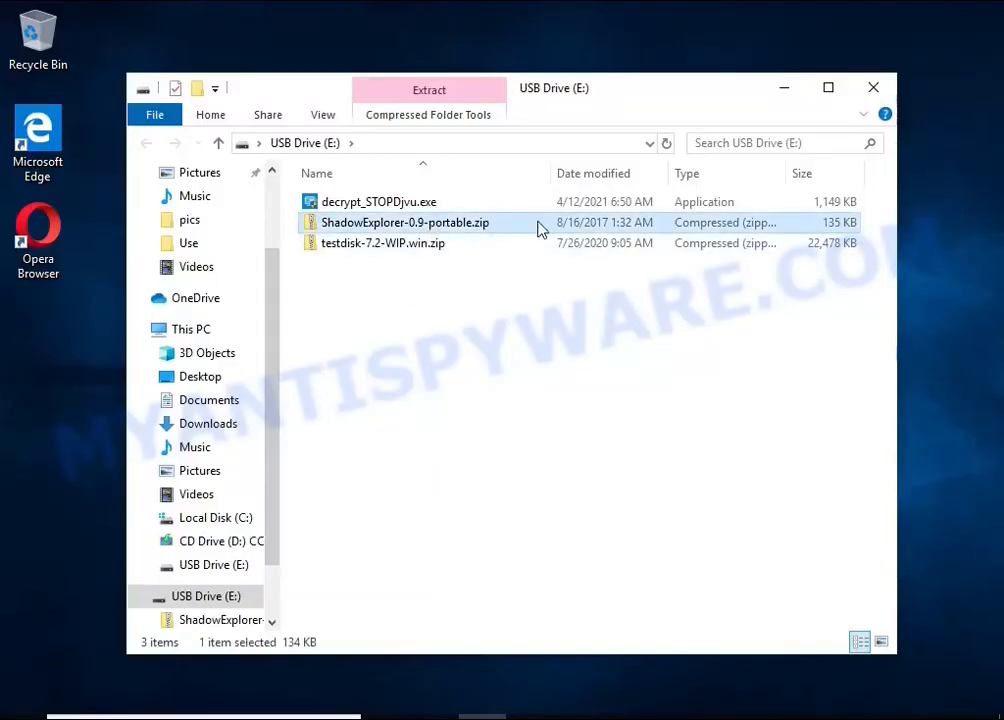
Extract ShadowExplorer-0.9-portable.zip and open the resulting ShadowExplorerPortable-0.9 folder
right_click(404, 222)
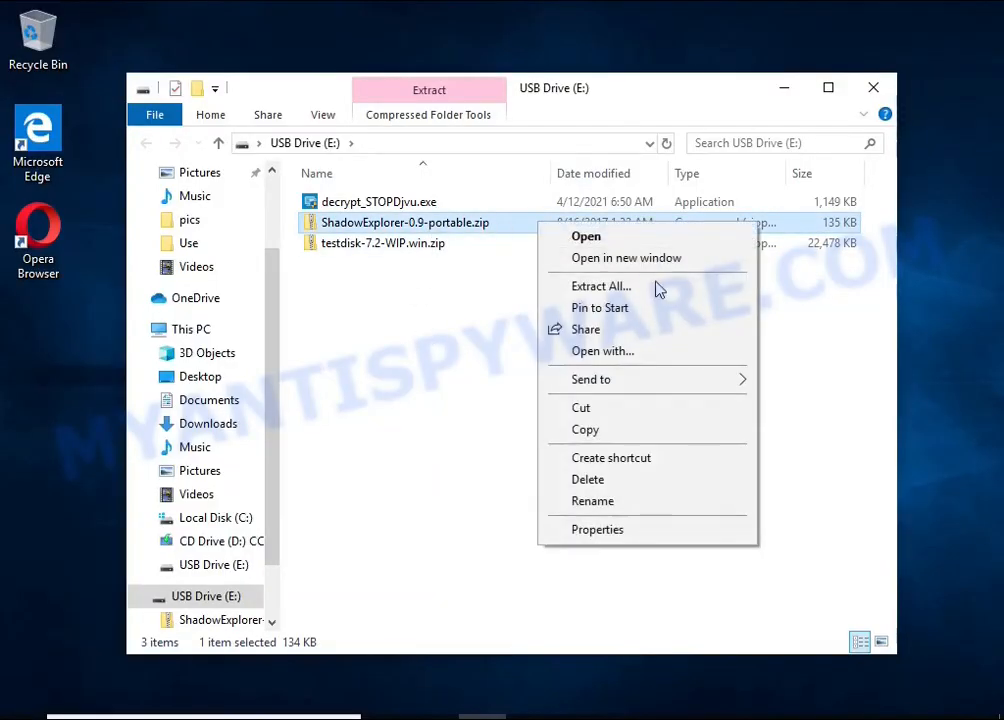
click(600, 286)
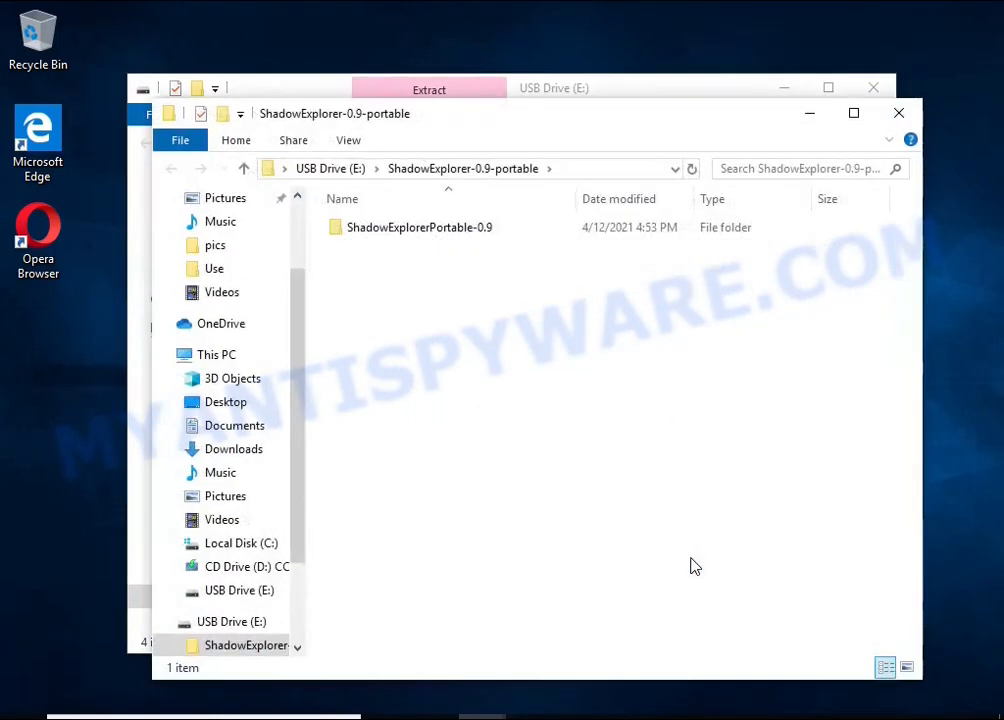
click(420, 228)
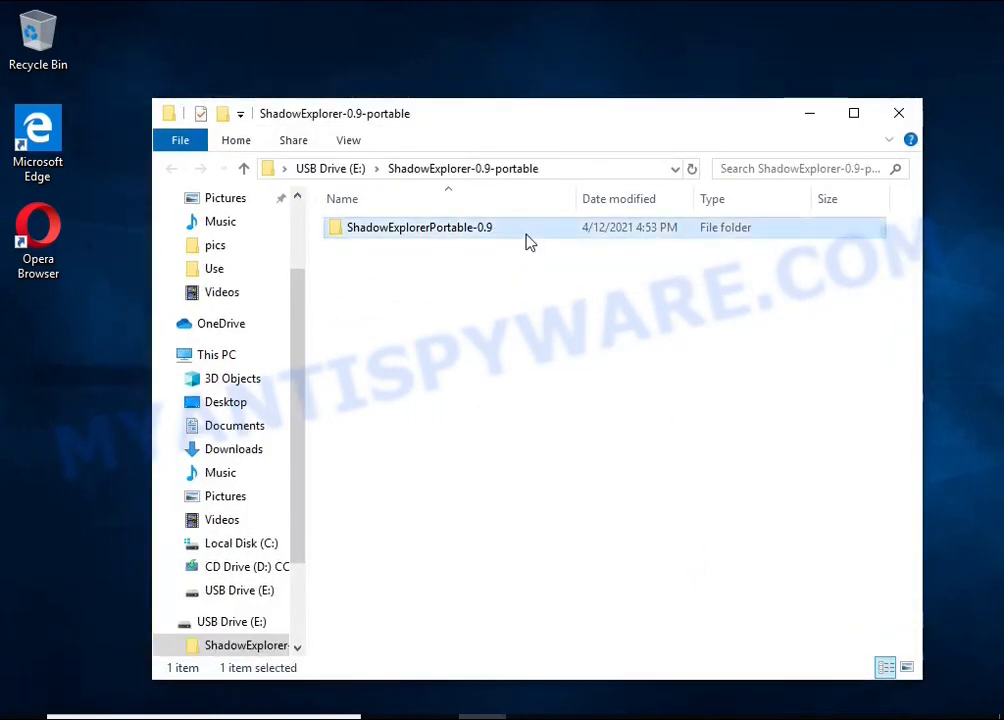
double_click(420, 228)
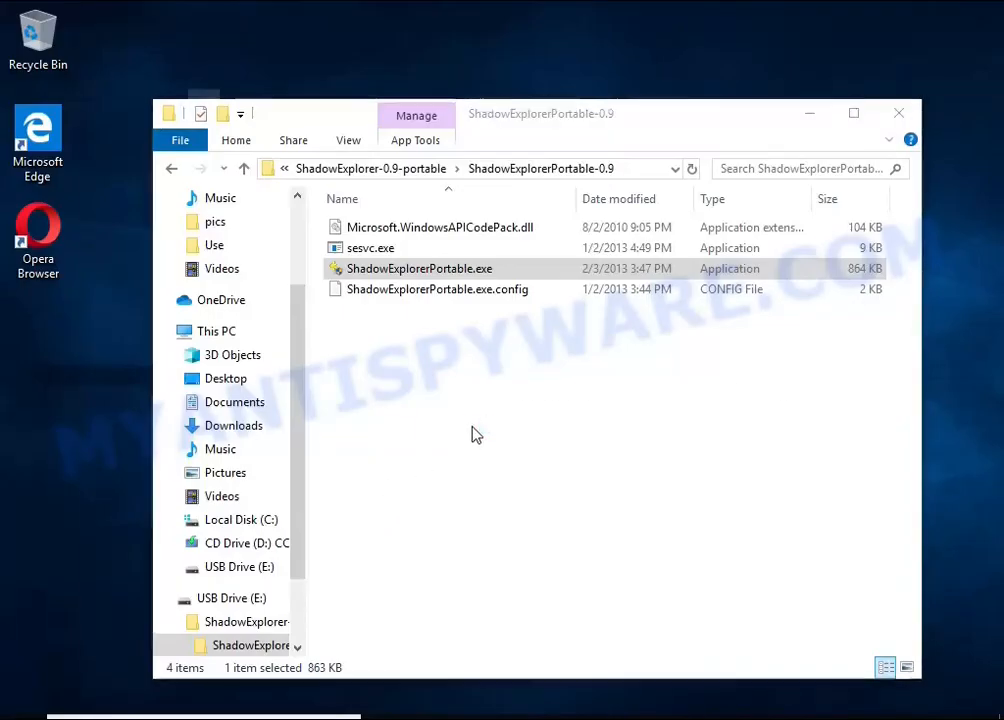
Launch ShadowExplorerPortable.exe and select the 4/12/2021 5:40:04 PM shadow copy
double_click(420, 268)
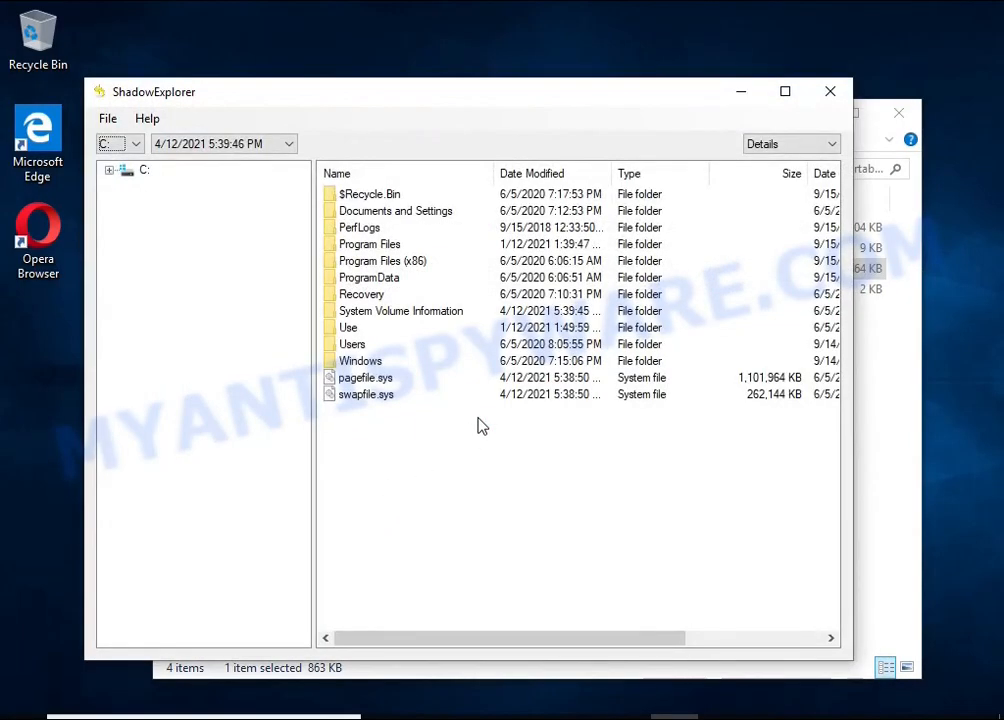
click(288, 144)
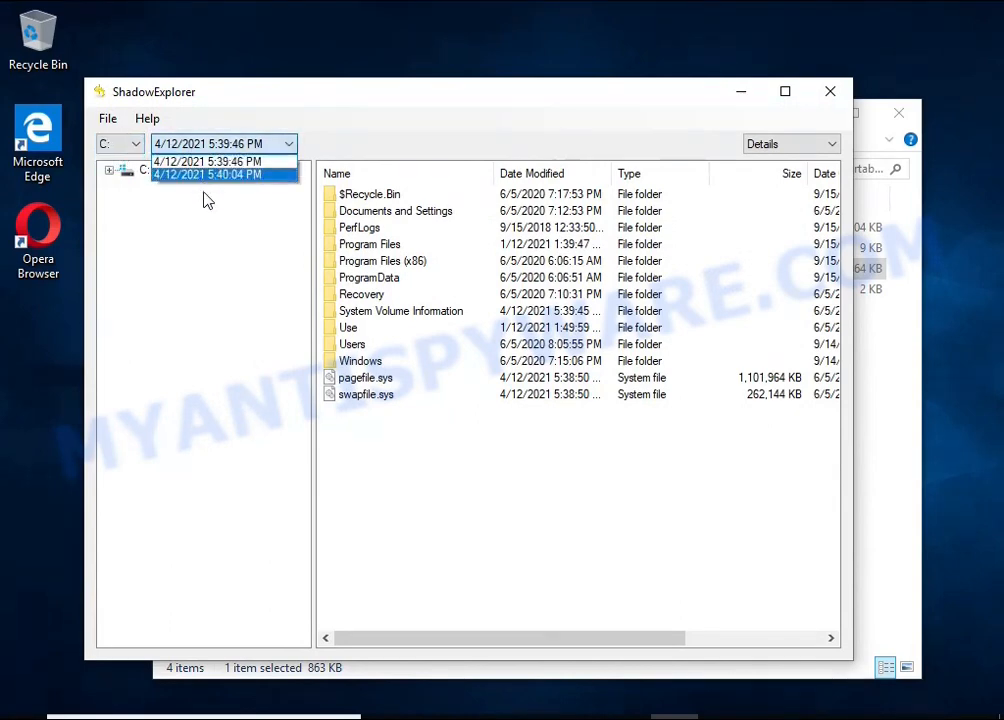
click(208, 174)
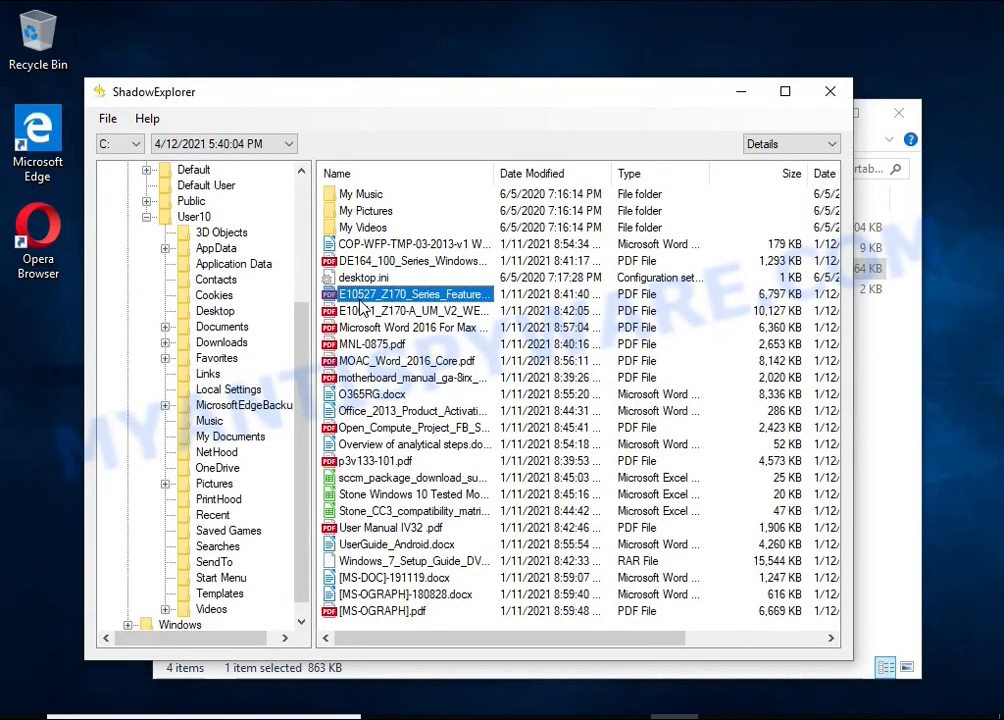
Export UserGuide_Android.docx and the Microsoft Word 2016 PDF from the snapshot to USB Drive (E:)
click(372, 394)
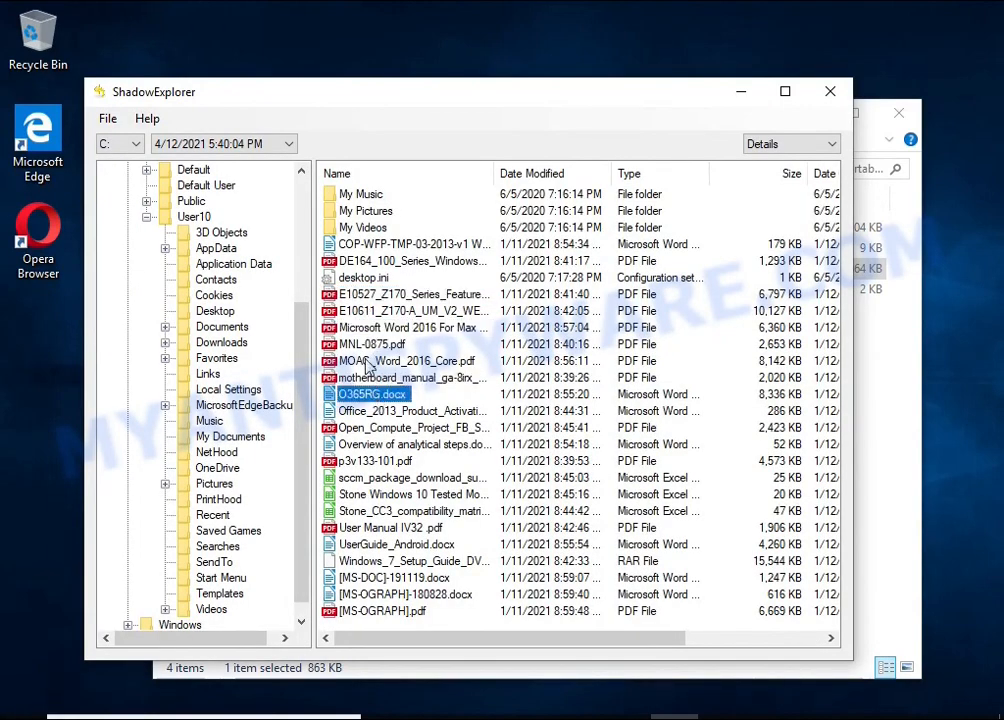
click(410, 328)
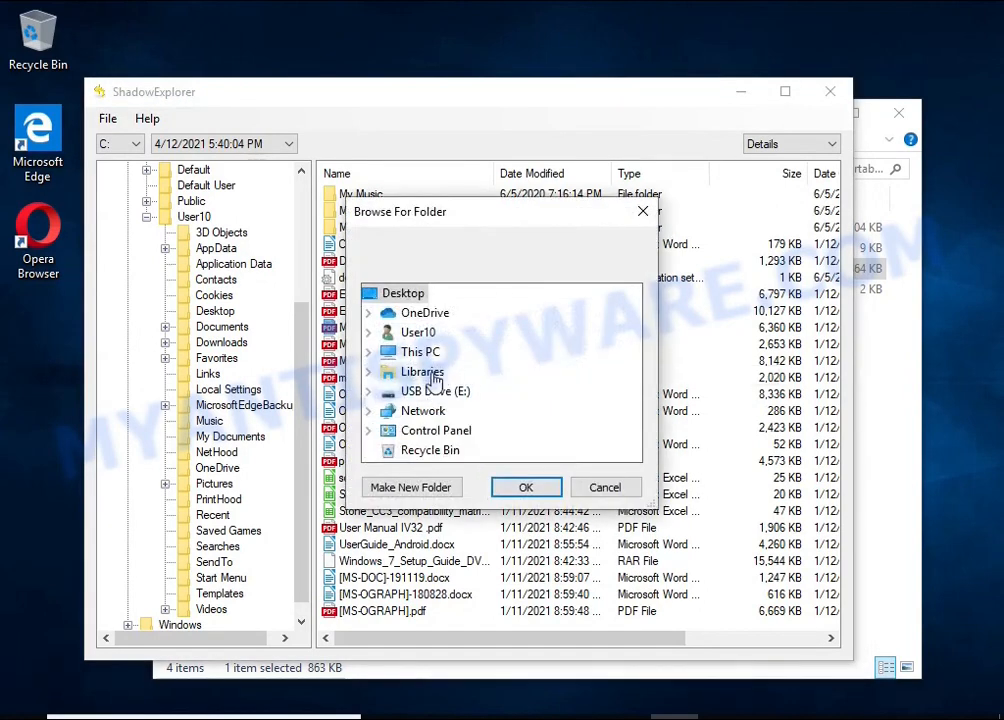
click(604, 488)
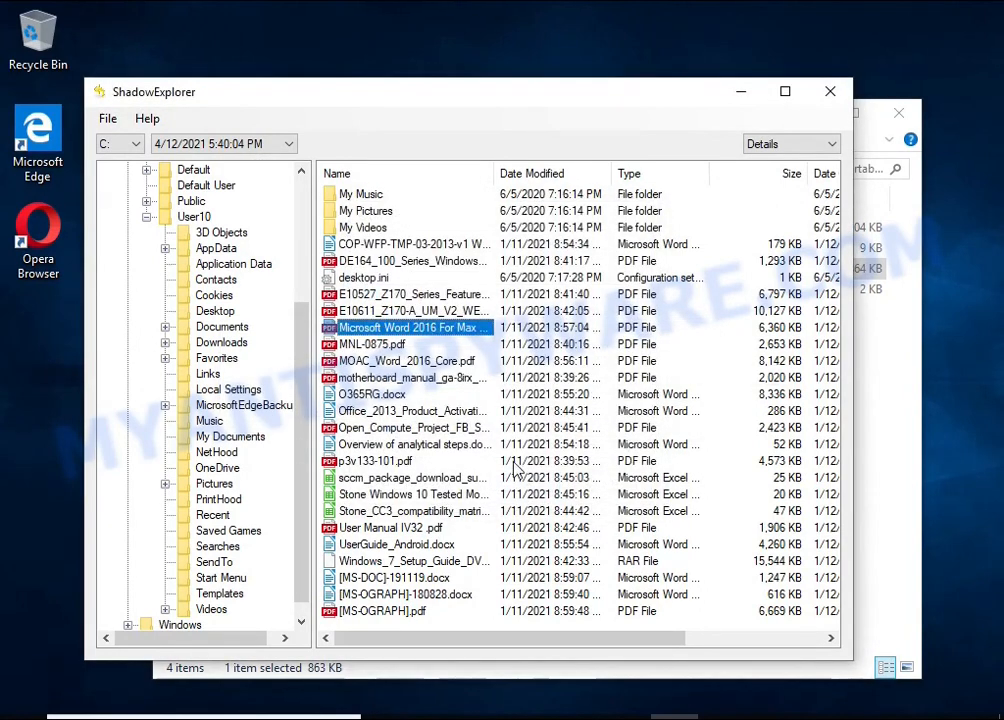
click(396, 544)
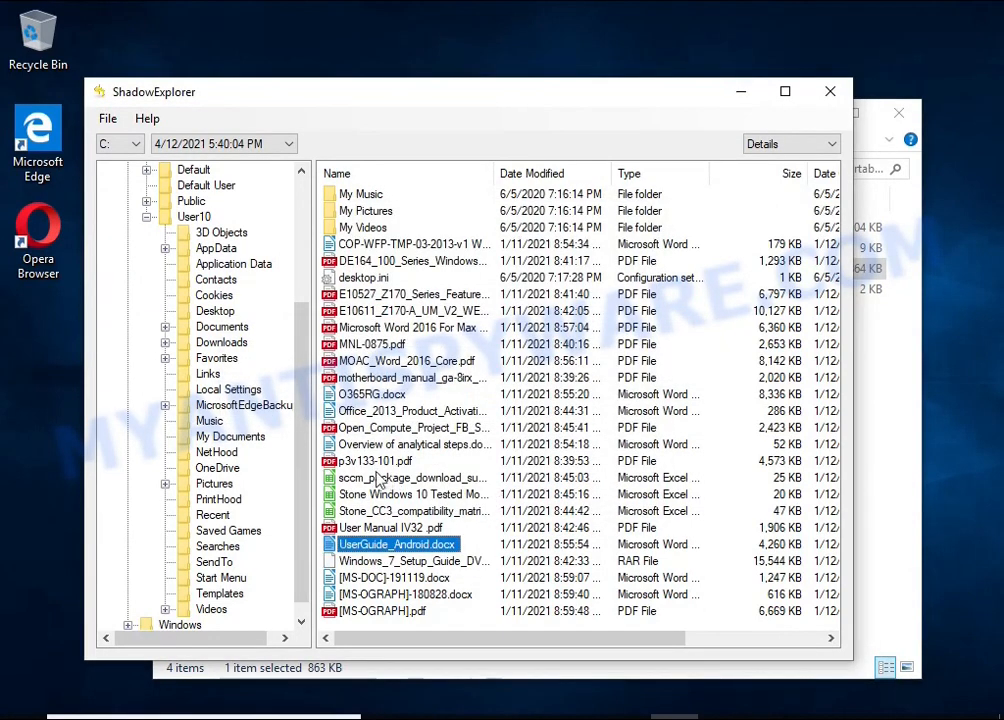
mouse_move(236, 512)
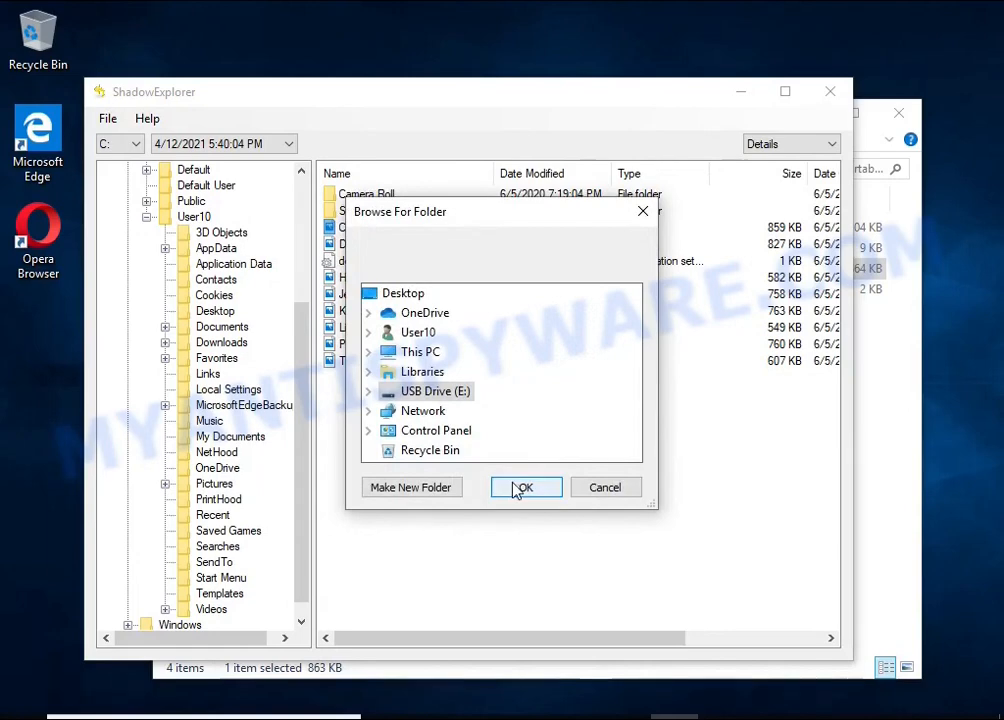
click(524, 488)
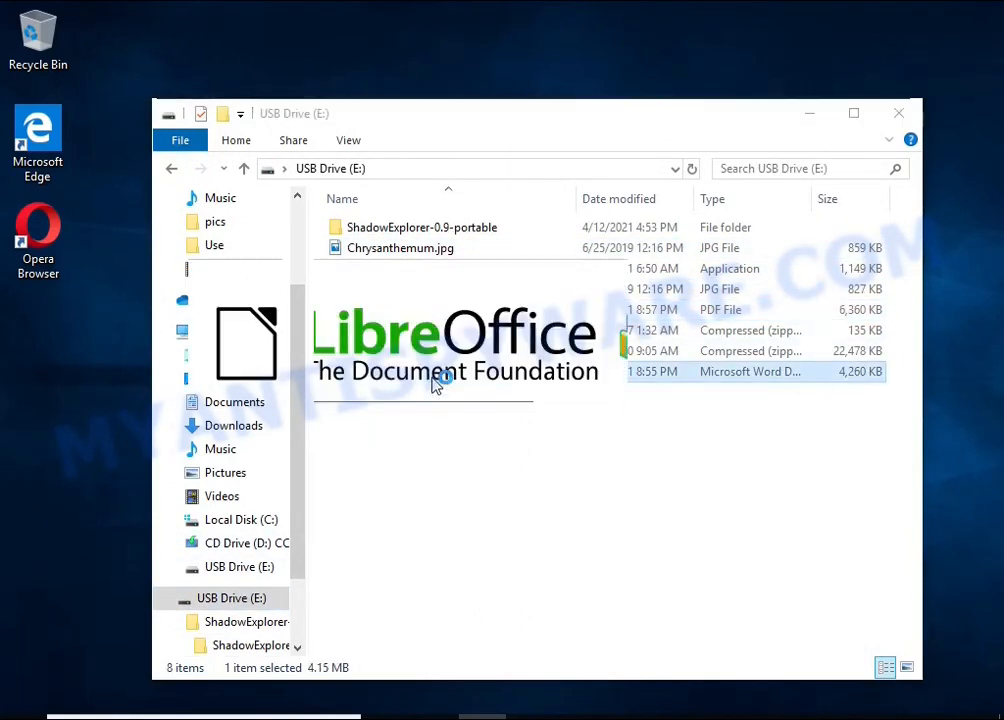
double_click(744, 370)
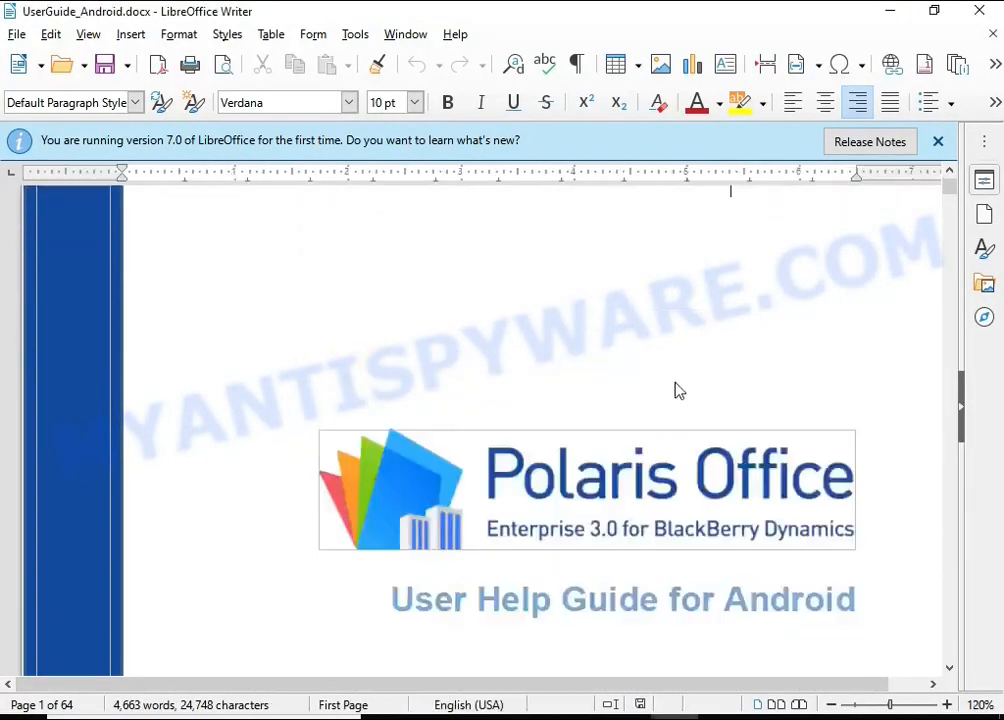
scroll(down, 3)
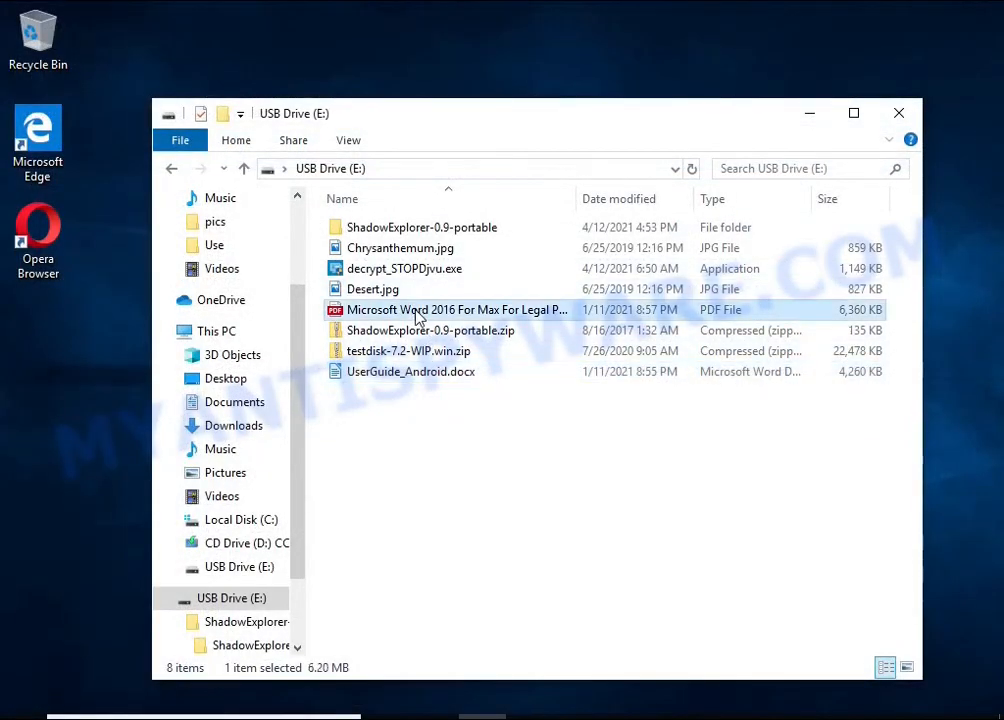
double_click(456, 308)
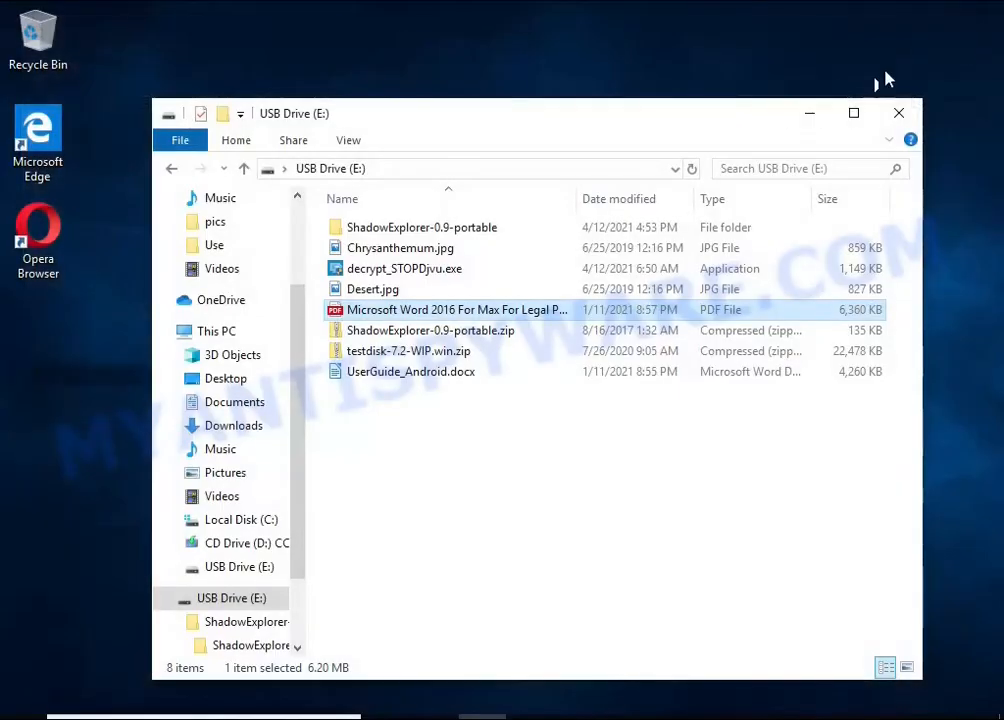
double_click(456, 308)
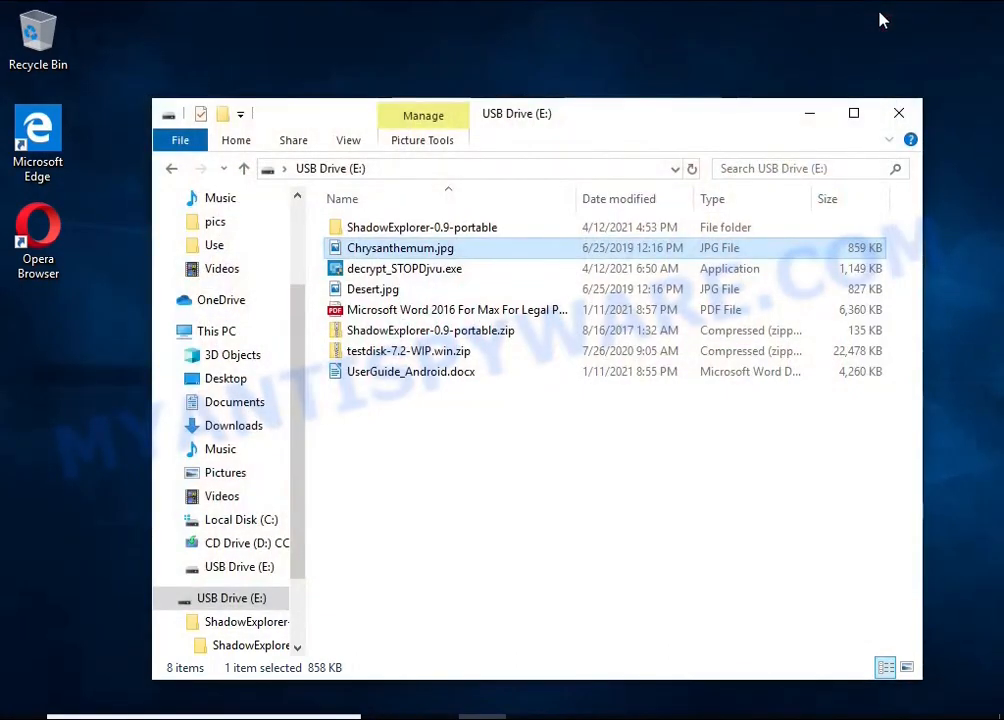
Extract testdisk-7.2-WIP.win.zip into its suggested folder and launch qphotorec_win.exe from it
click(898, 112)
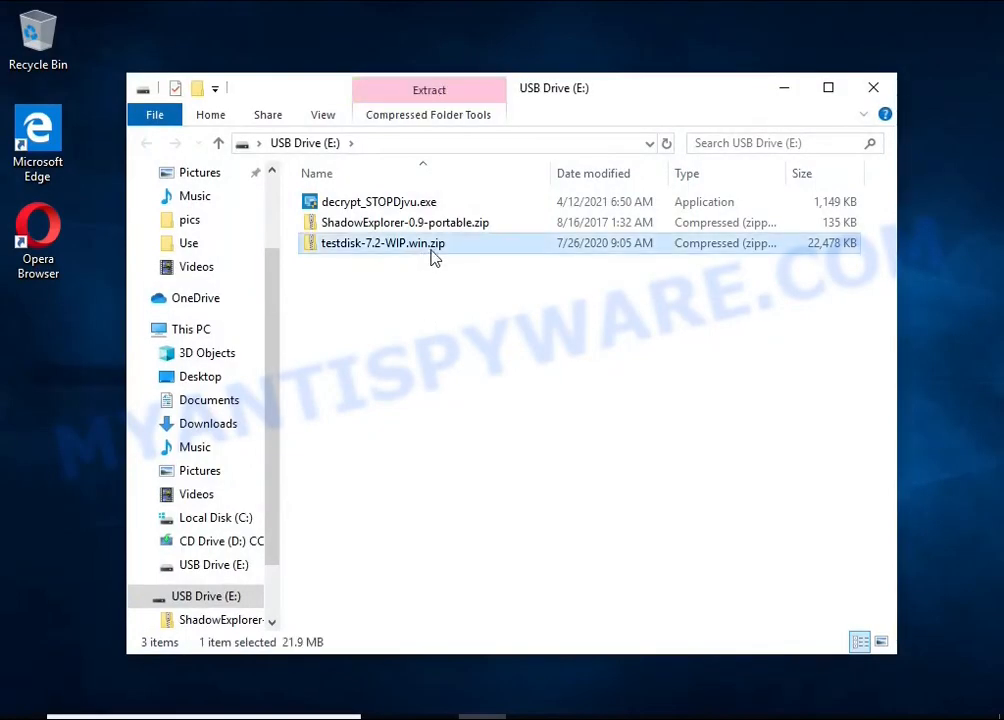
click(428, 88)
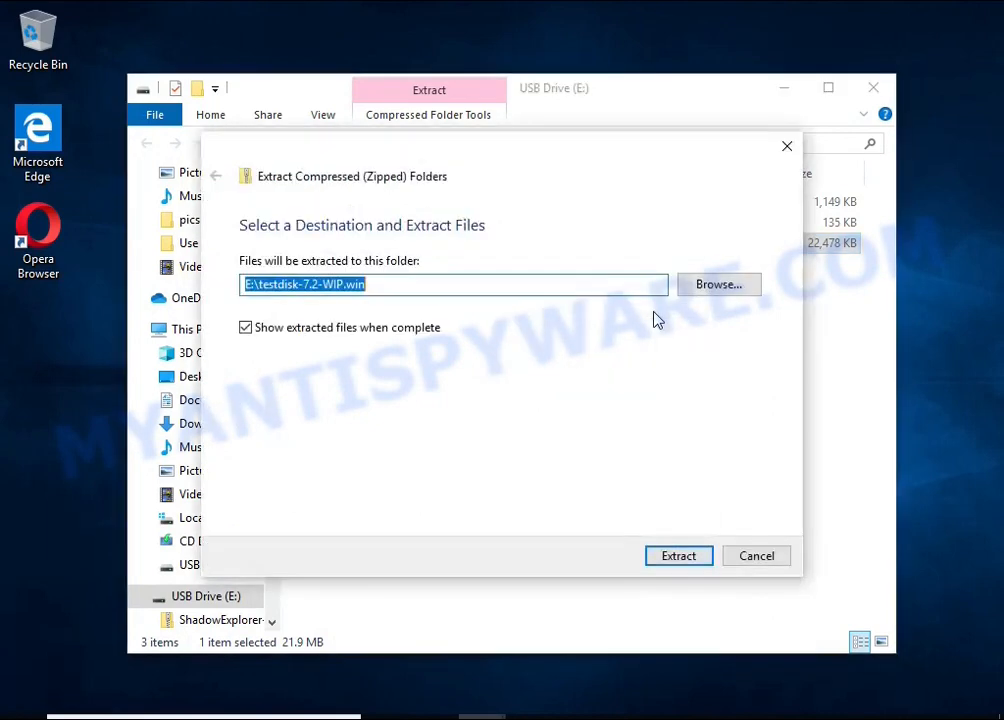
click(678, 556)
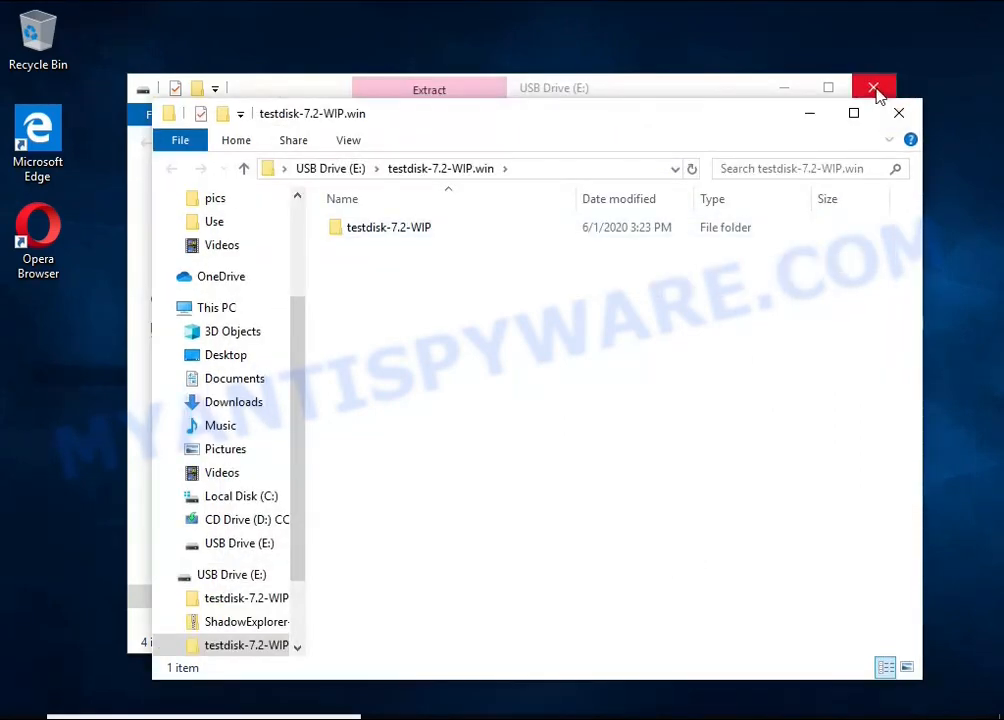
double_click(388, 228)
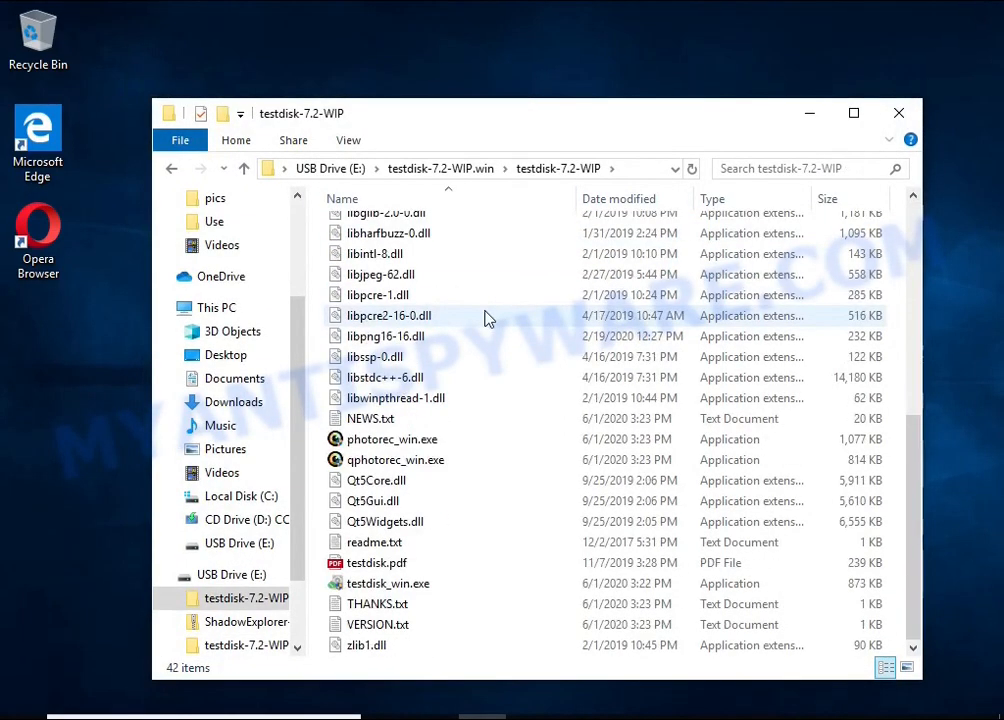
double_click(396, 458)
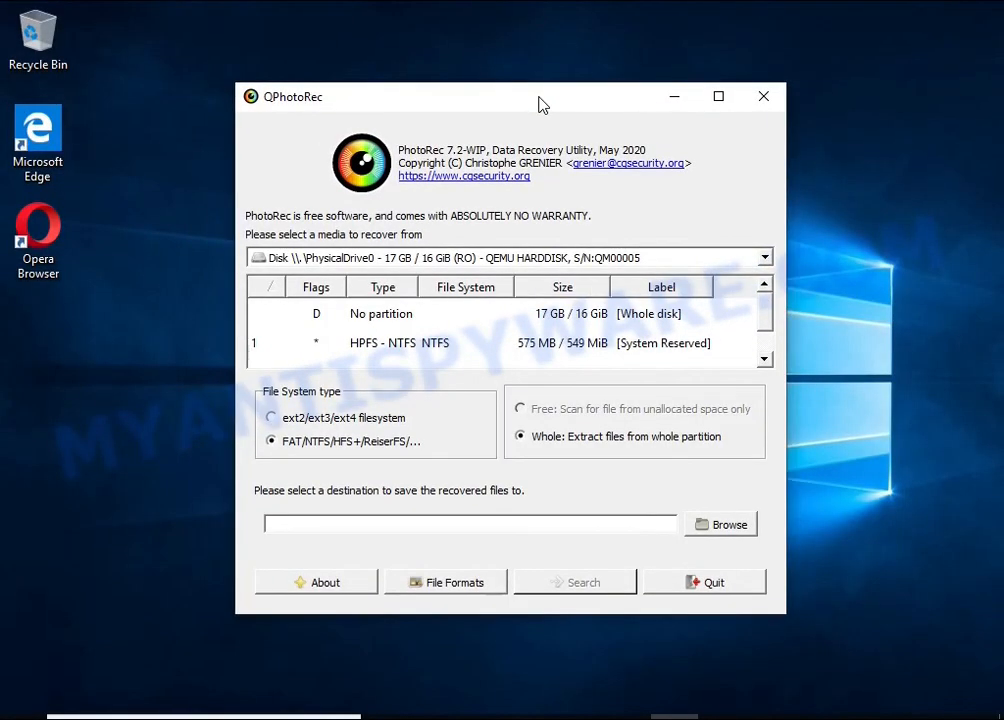
Choose partition 2 (NTFS, 16 GB) as the recovery source and bring up the File Formats list
click(510, 256)
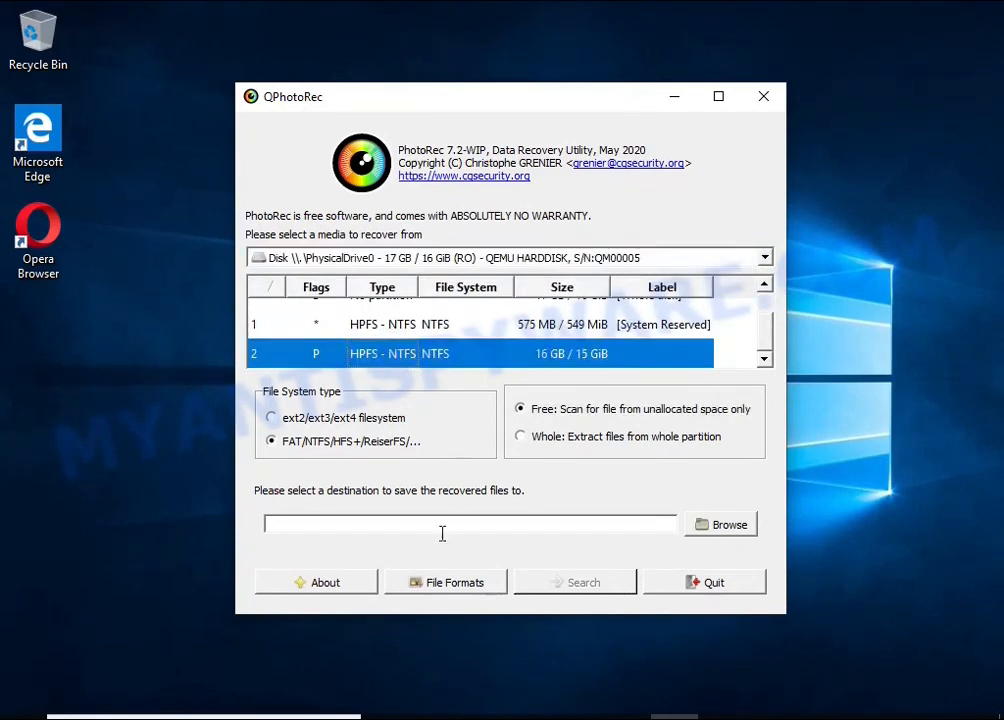
click(444, 582)
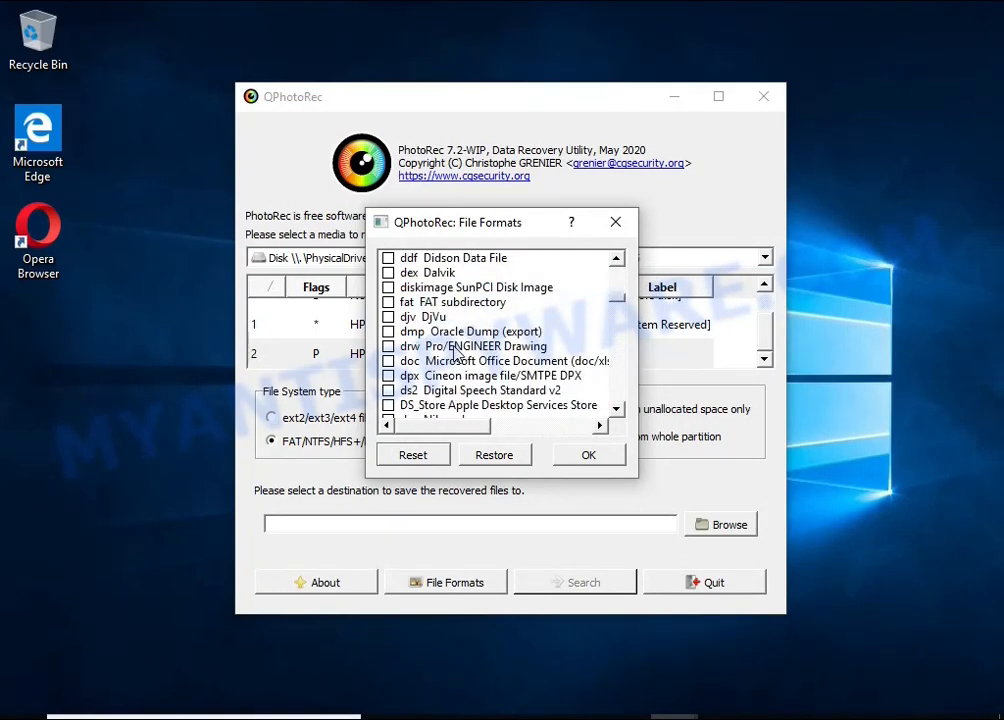
Reset all file format selections, then tick JPG picture as a type to recover
click(500, 316)
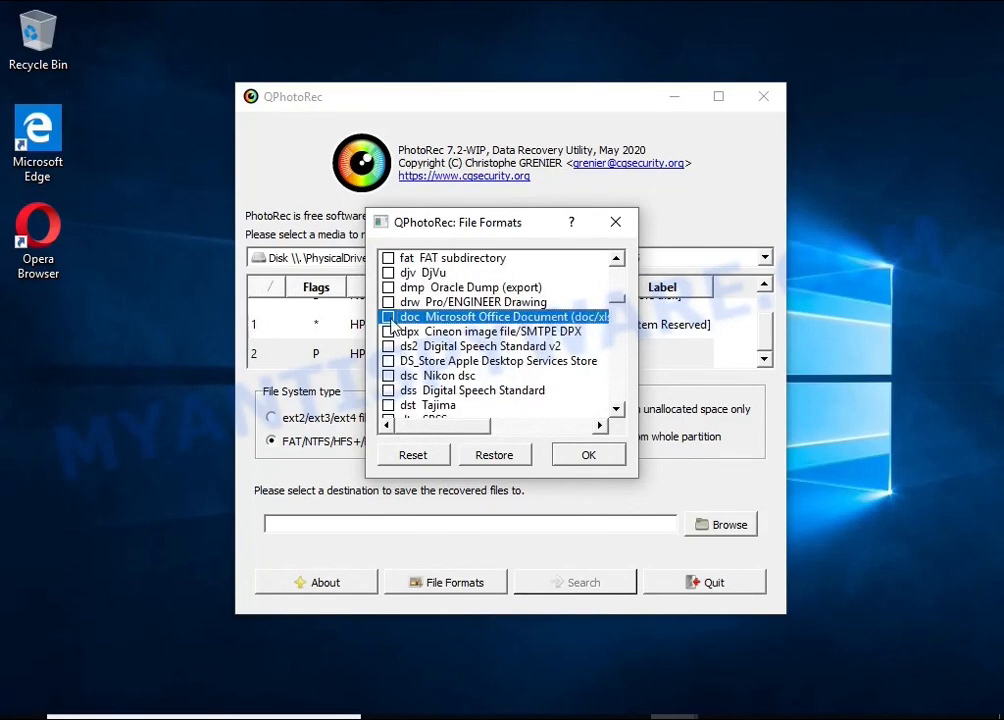
scroll(down, 3)
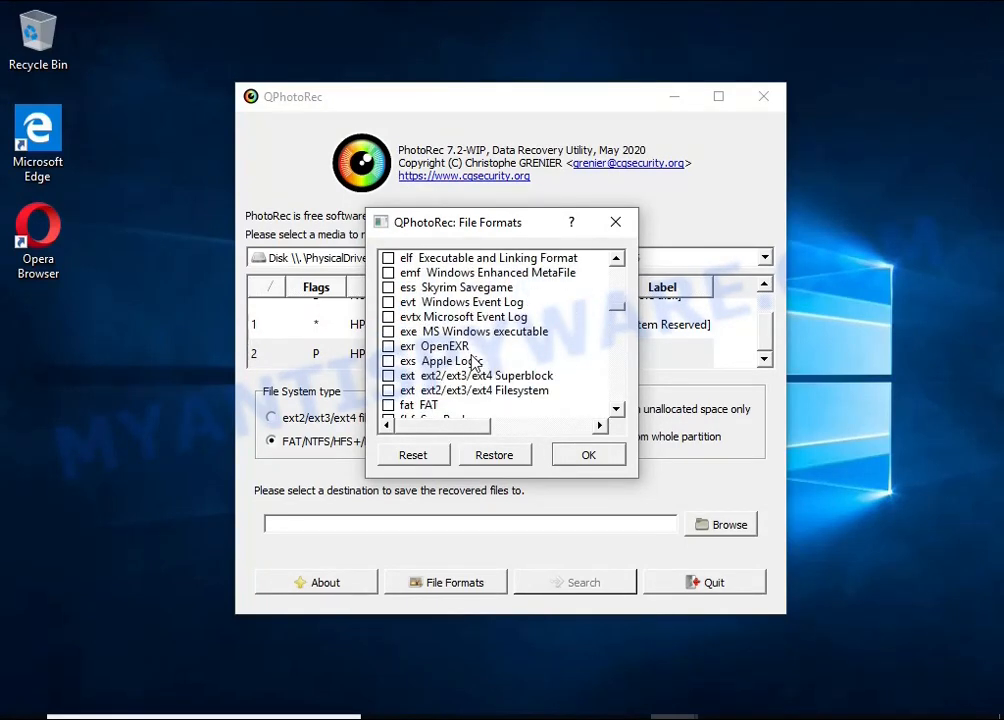
scroll(down, 3)
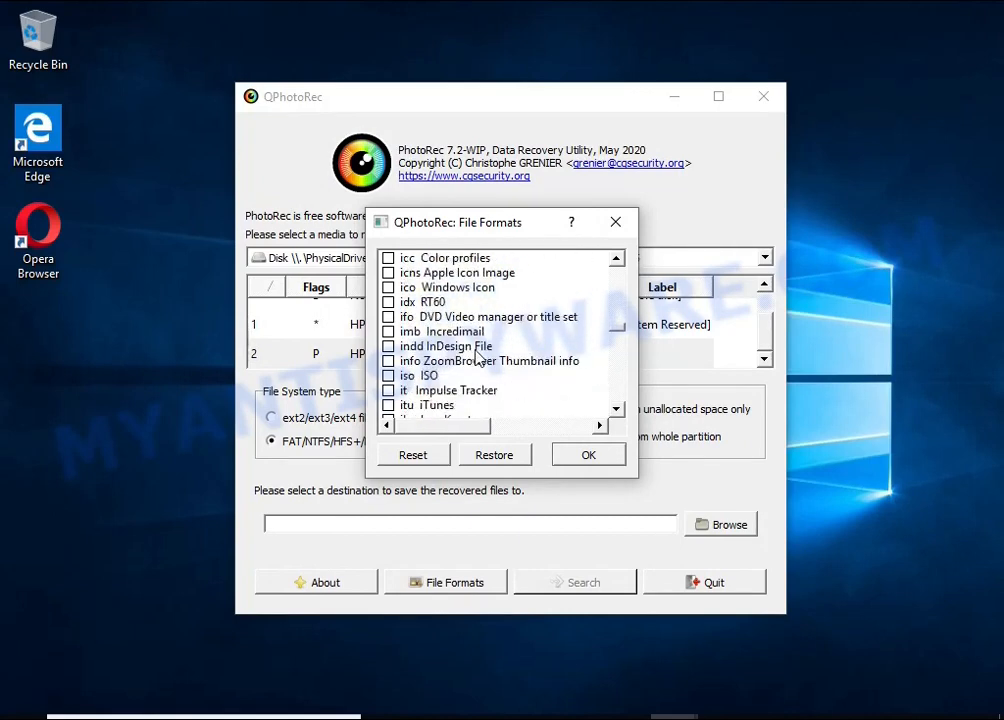
click(388, 346)
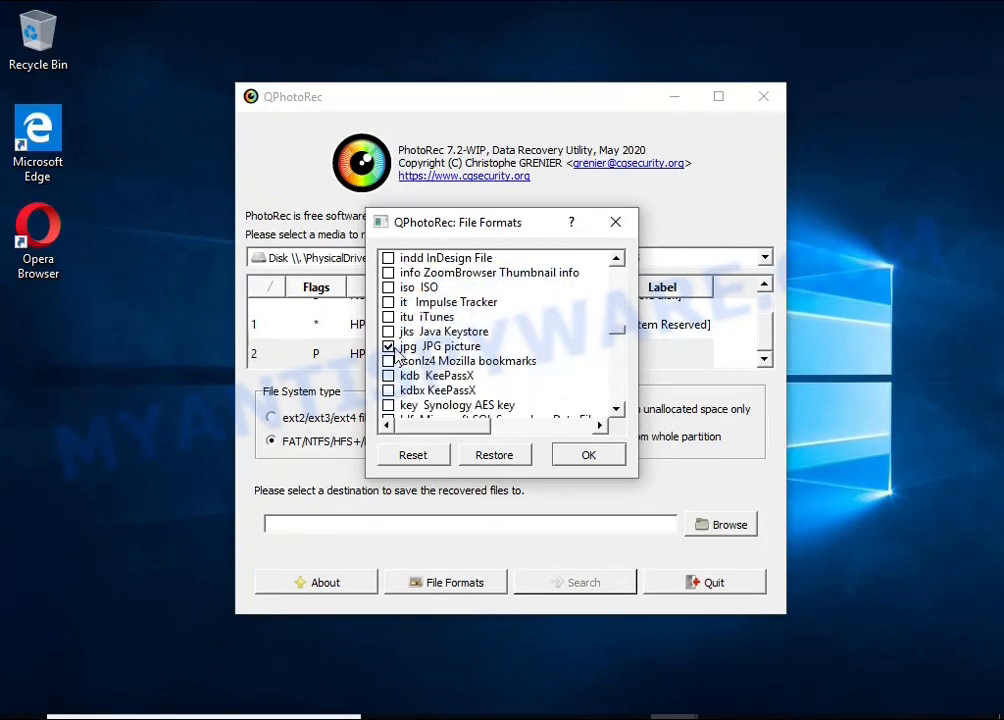
scroll(down, 3)
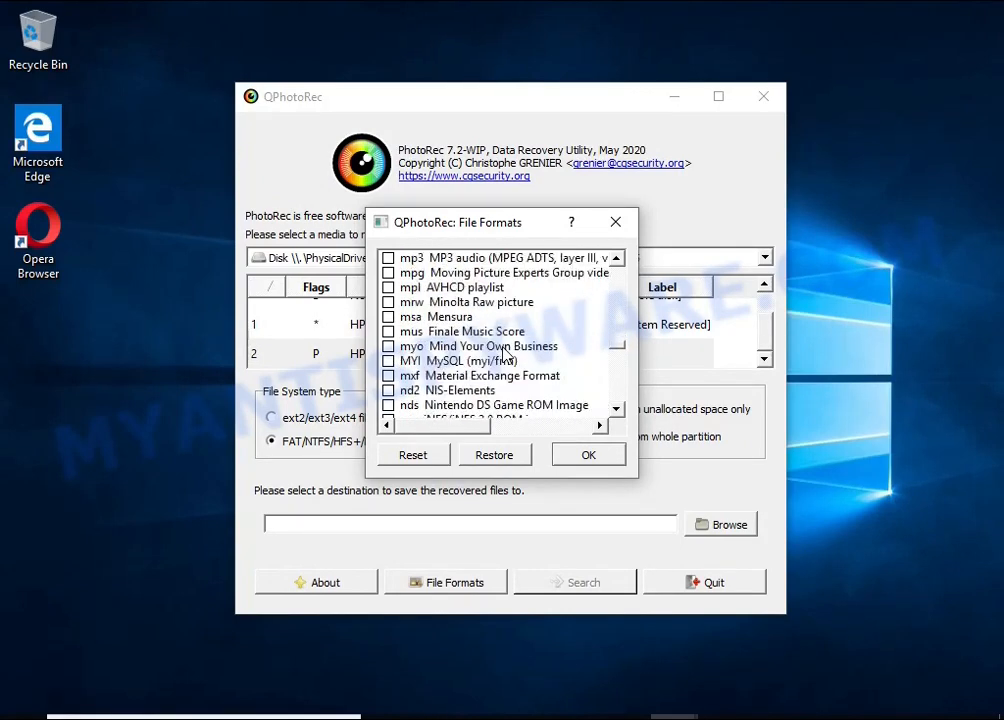
scroll(down, 3)
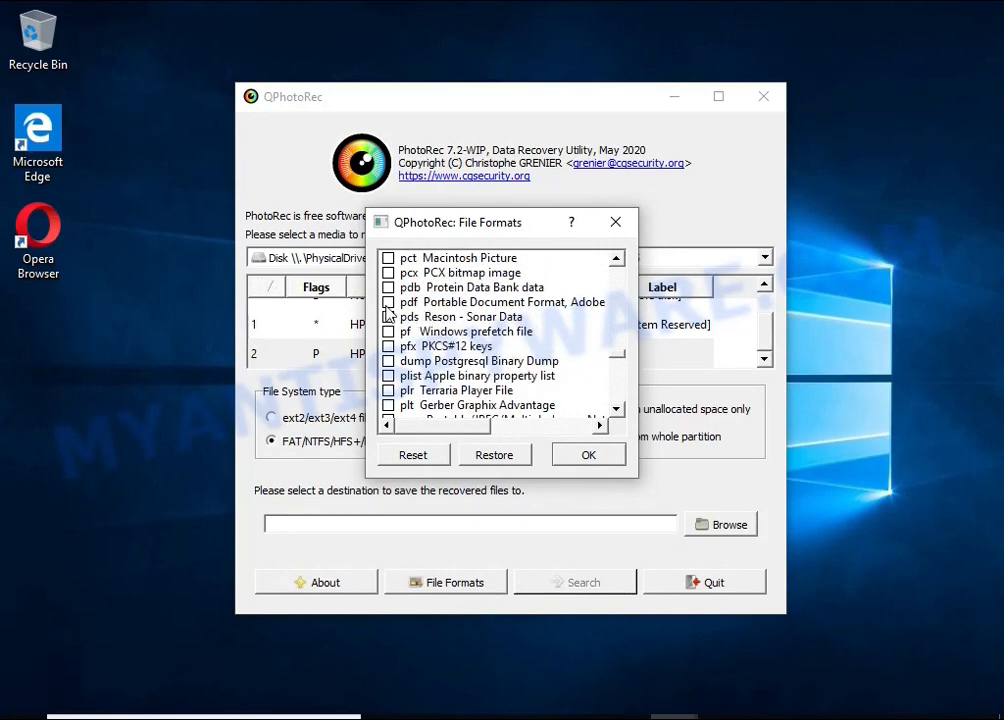
scroll(down, 3)
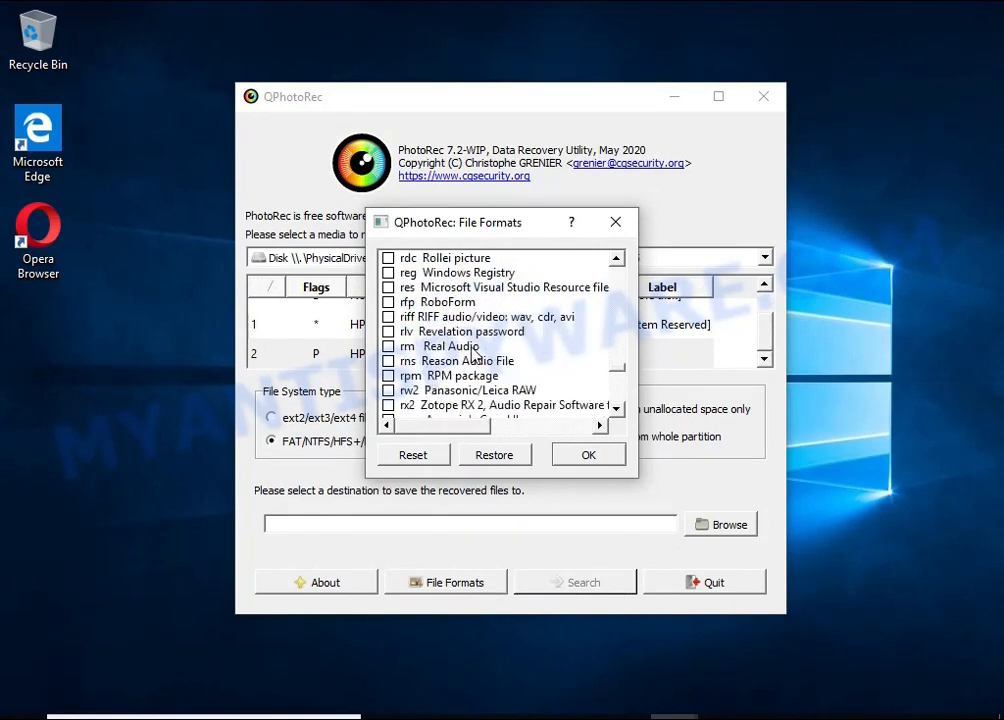